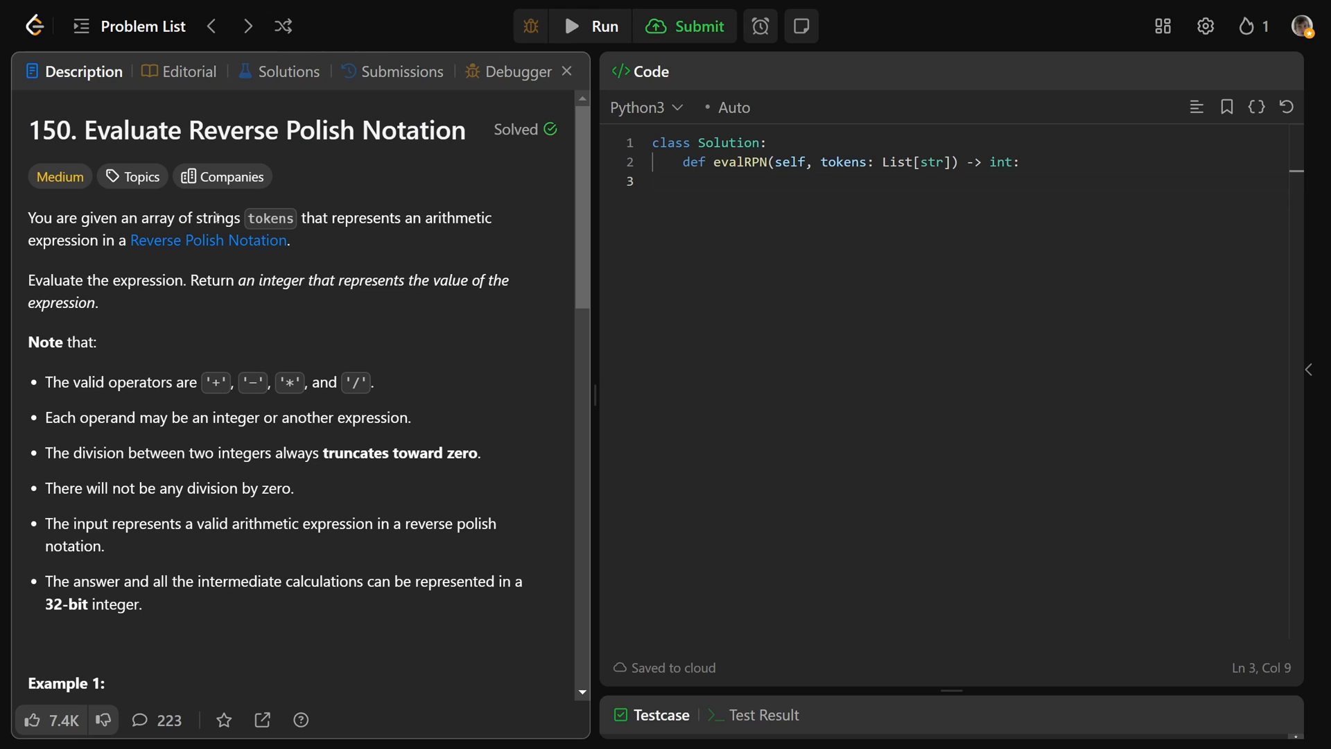
Highlight the tokens array, the +, -, / operators and the rule that division truncates toward zero
double_click(270, 217)
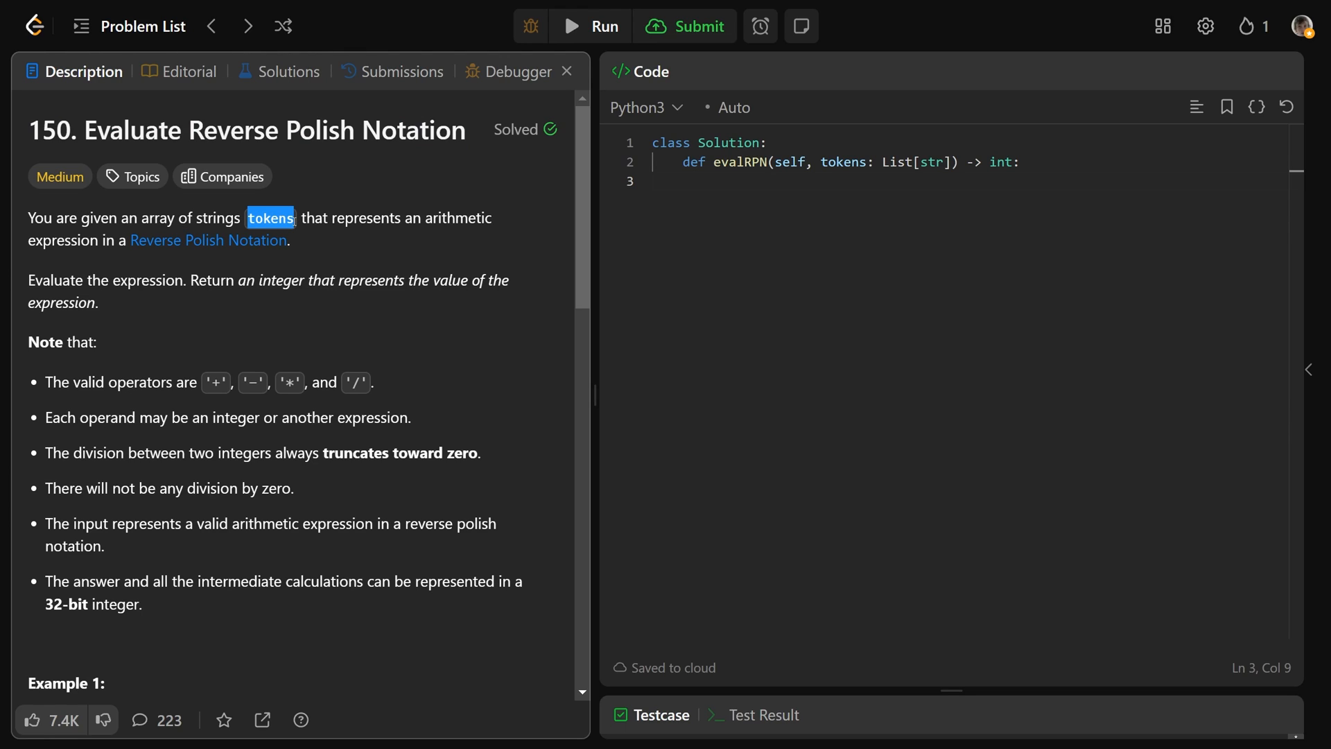
mouse_move(208, 240)
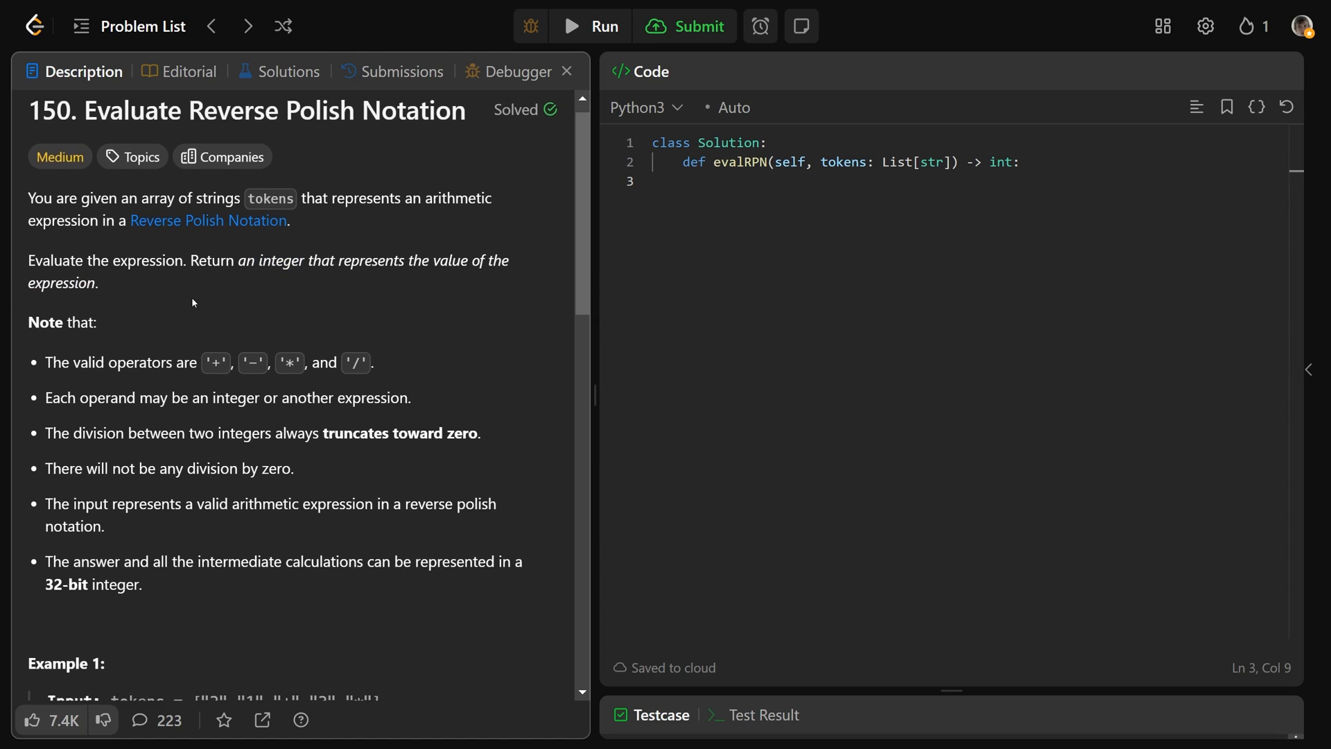
scroll("down", 3)
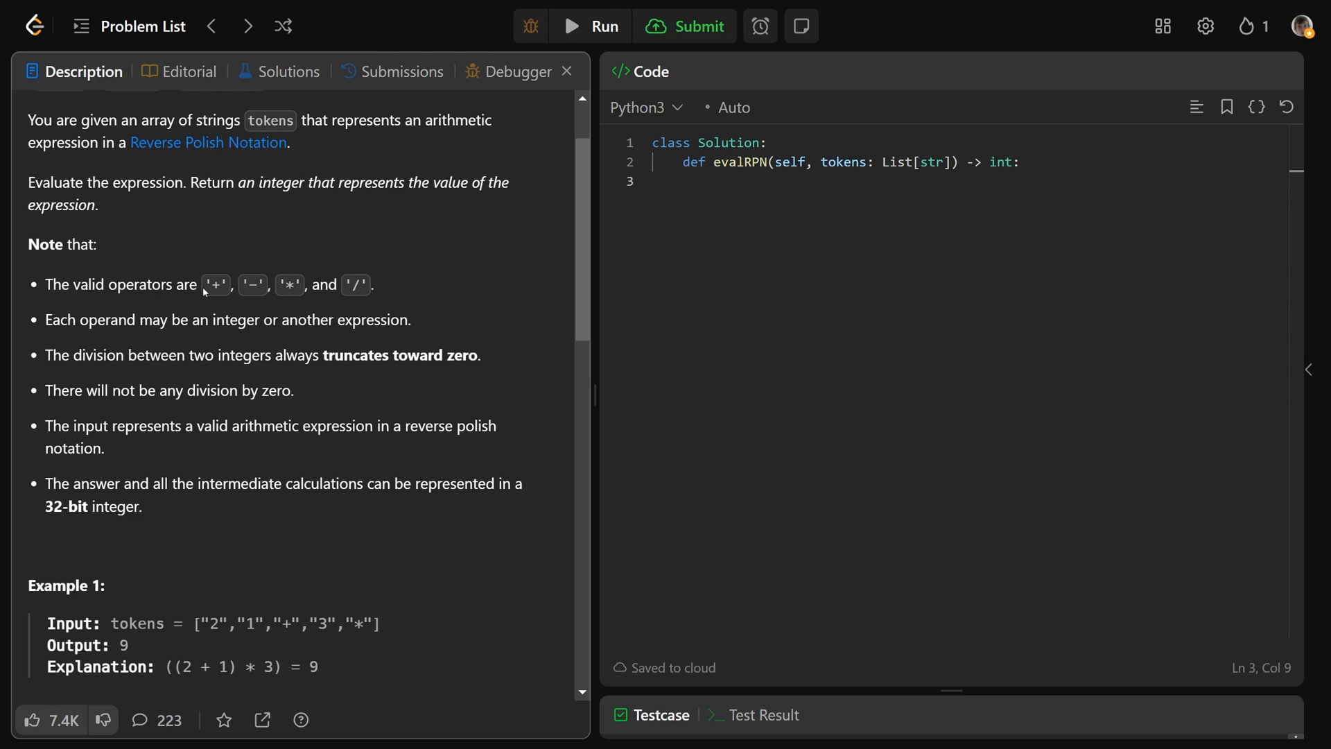
double_click(253, 283)
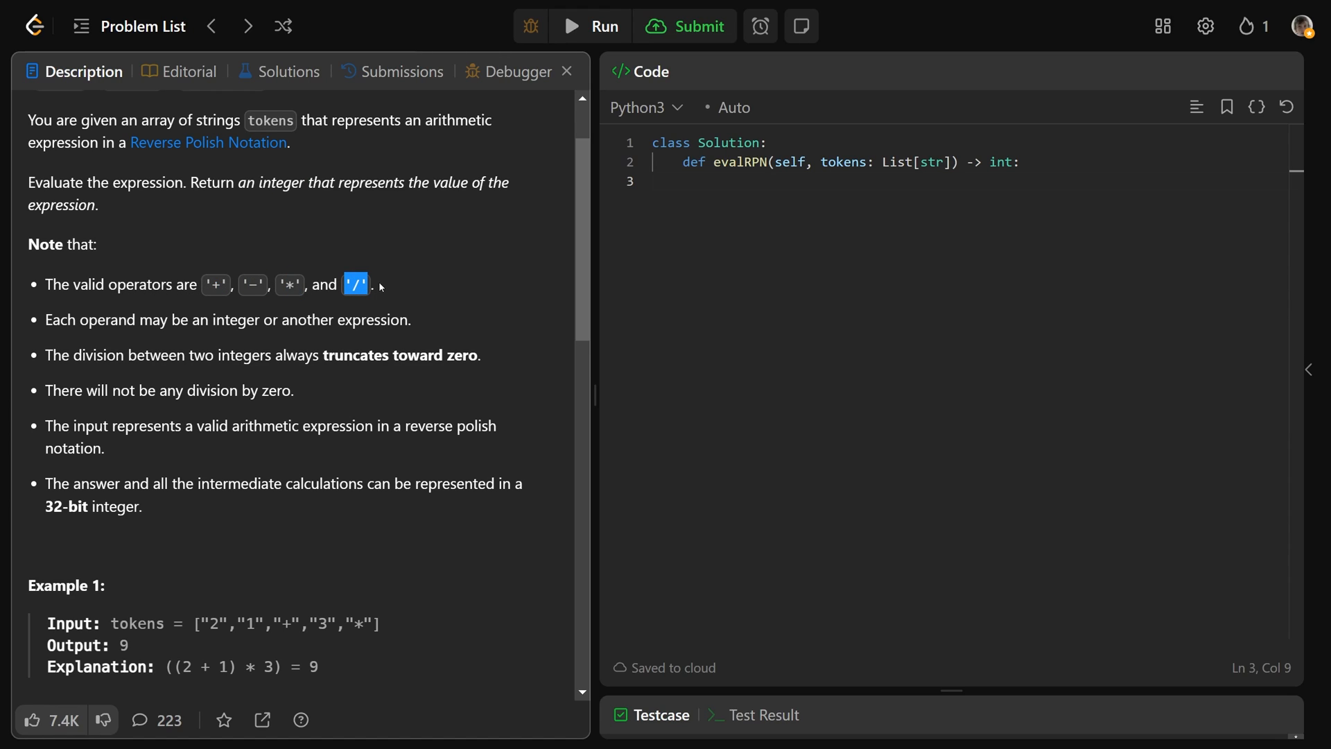
left_click_drag(82, 355, 466, 355)
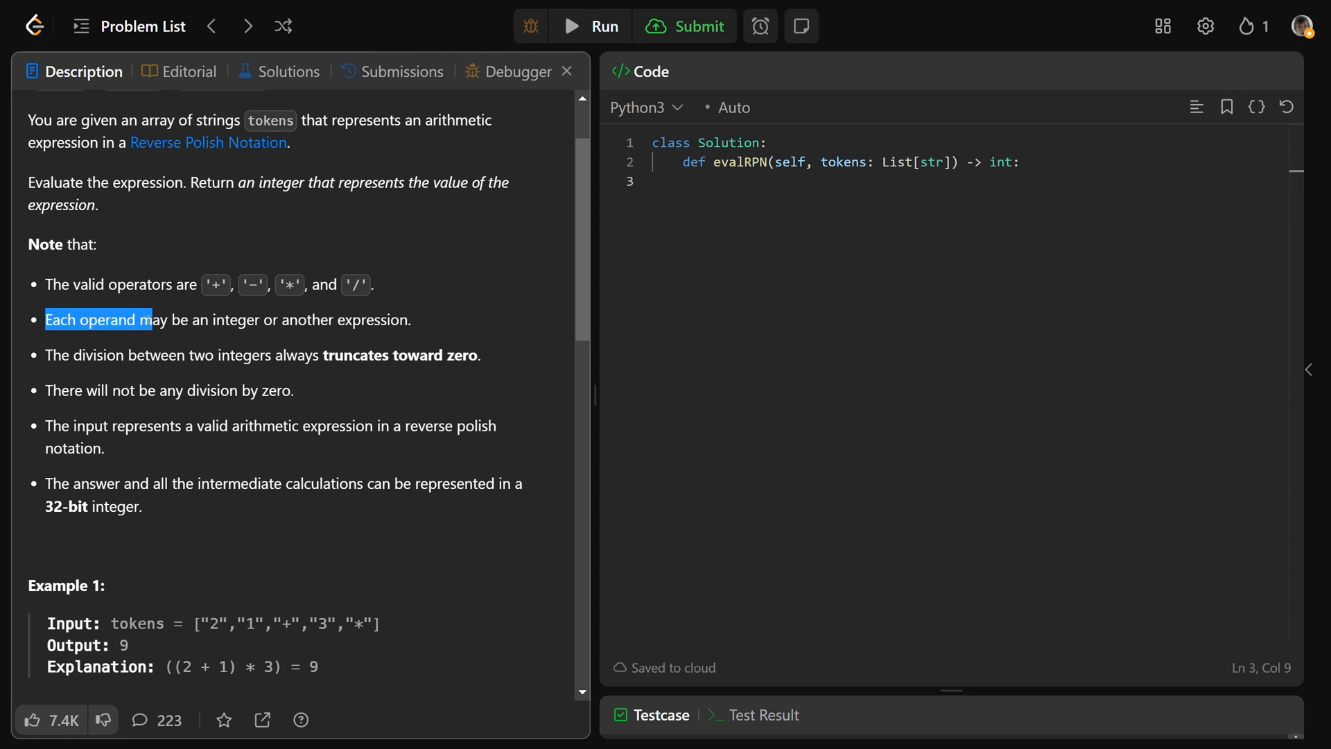
left_click_drag(152, 321, 400, 320)
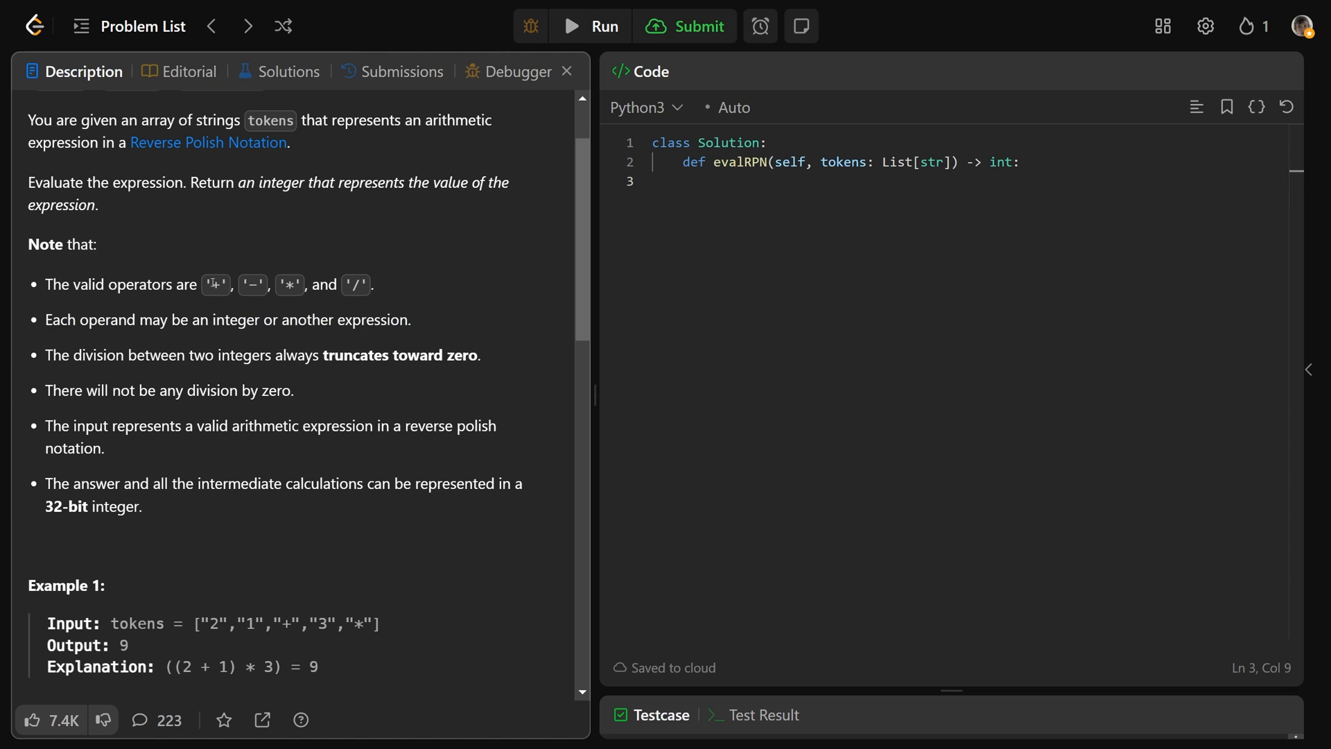
double_click(213, 285)
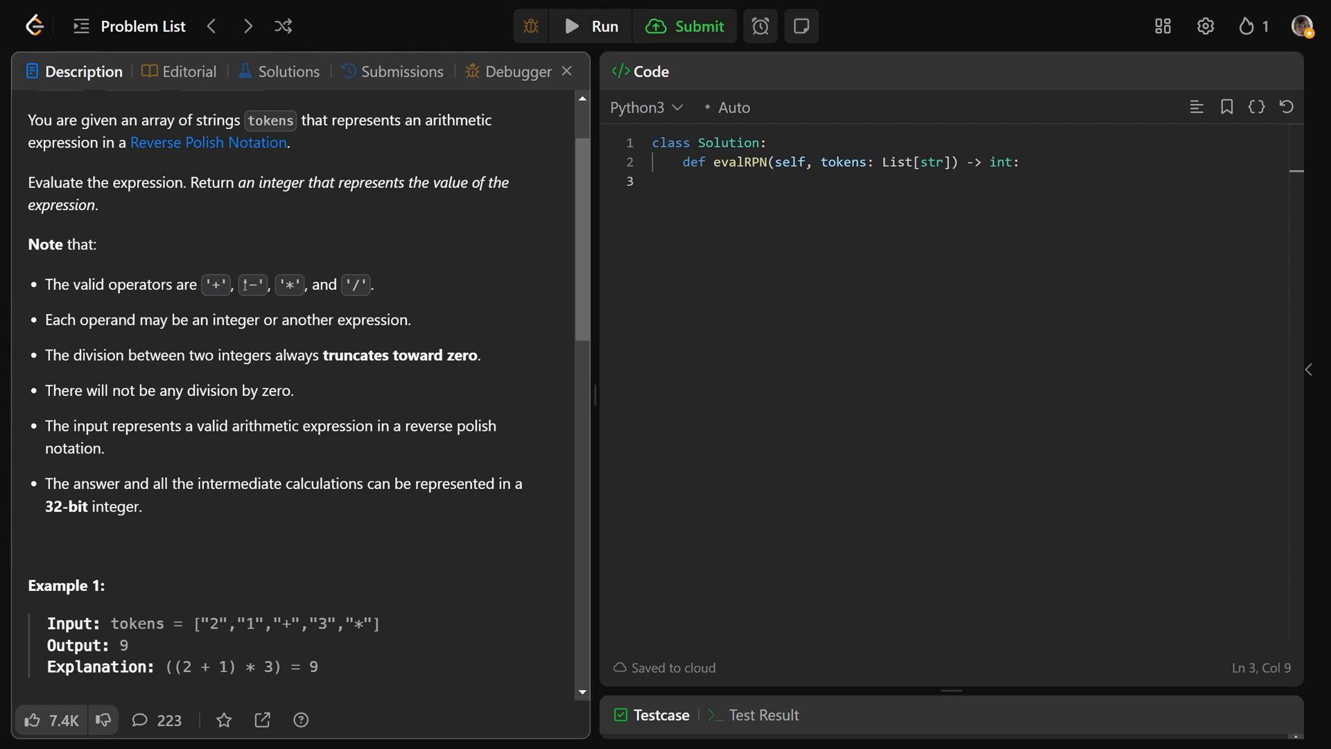
double_click(215, 284)
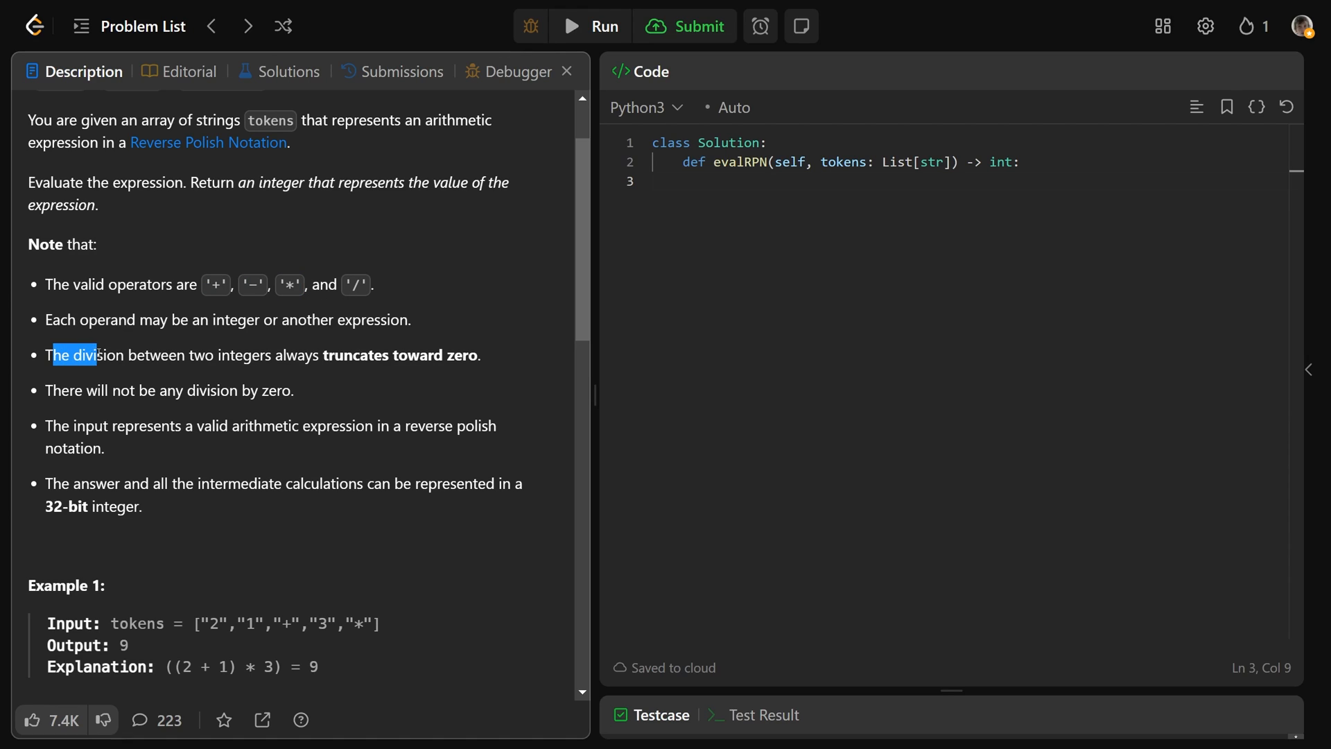
left_click_drag(53, 355, 391, 355)
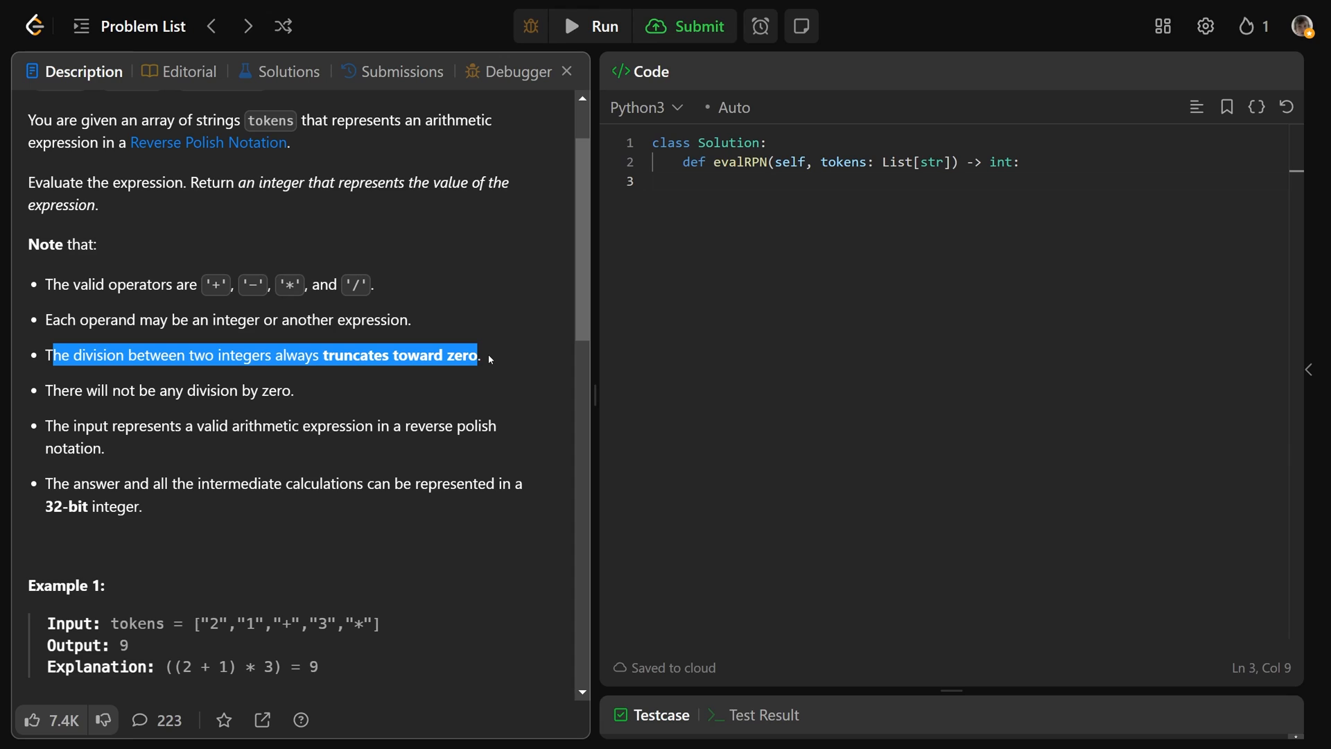
left_click(488, 373)
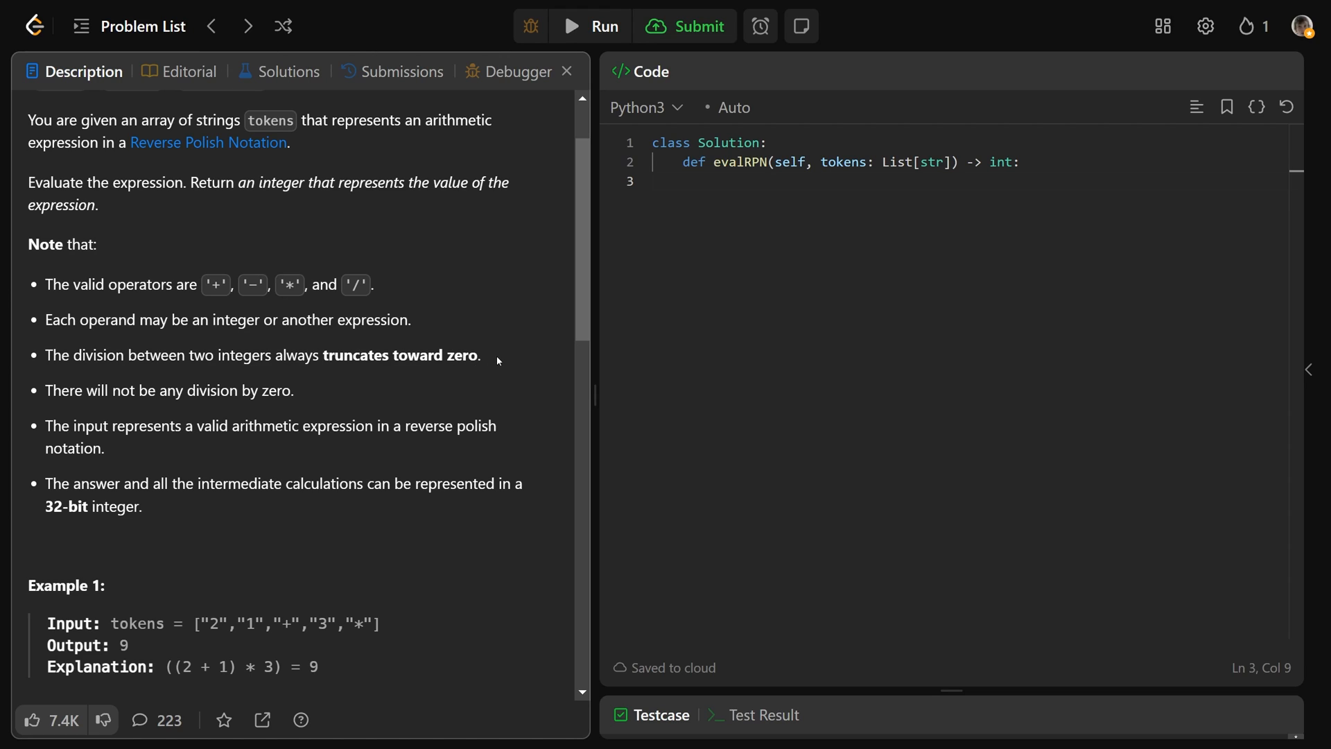
mouse_move(497, 361)
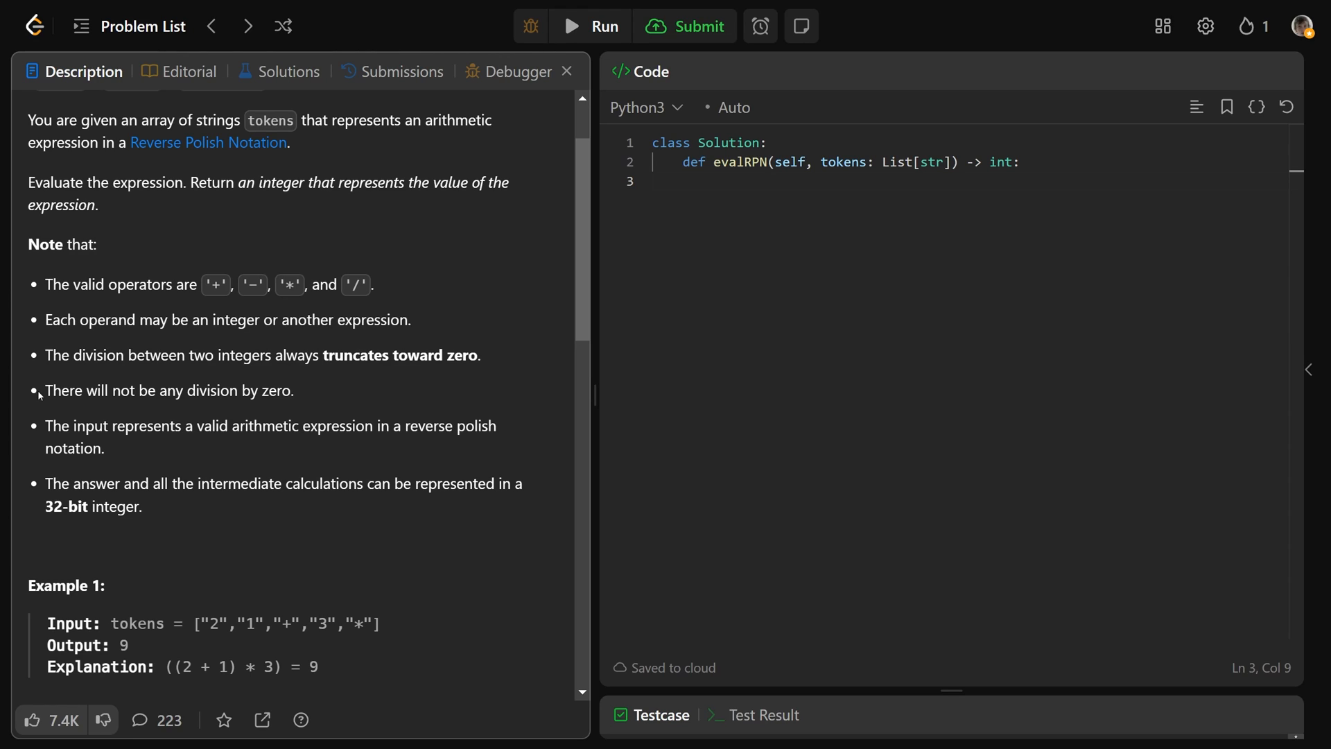
Highlight the notes that the input is always valid and division by zero never occurs
left_click_drag(45, 391, 292, 390)
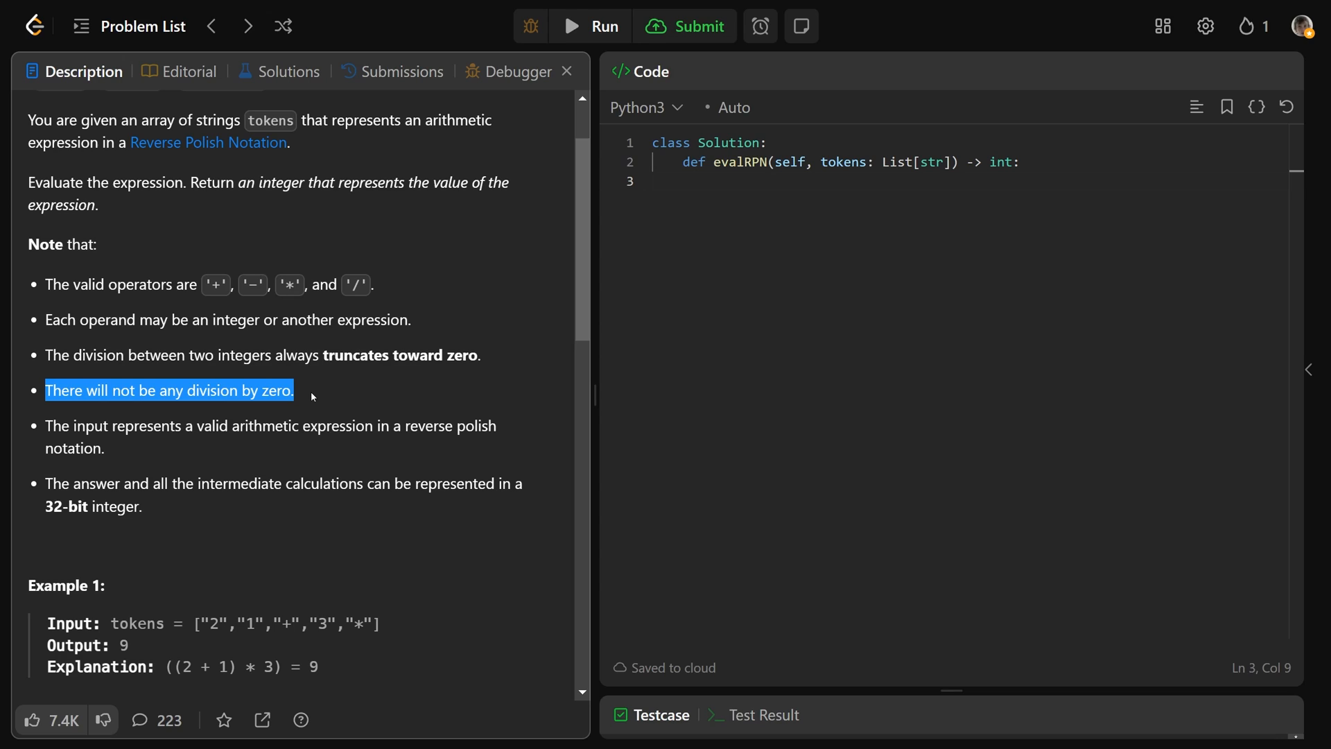
left_click(348, 383)
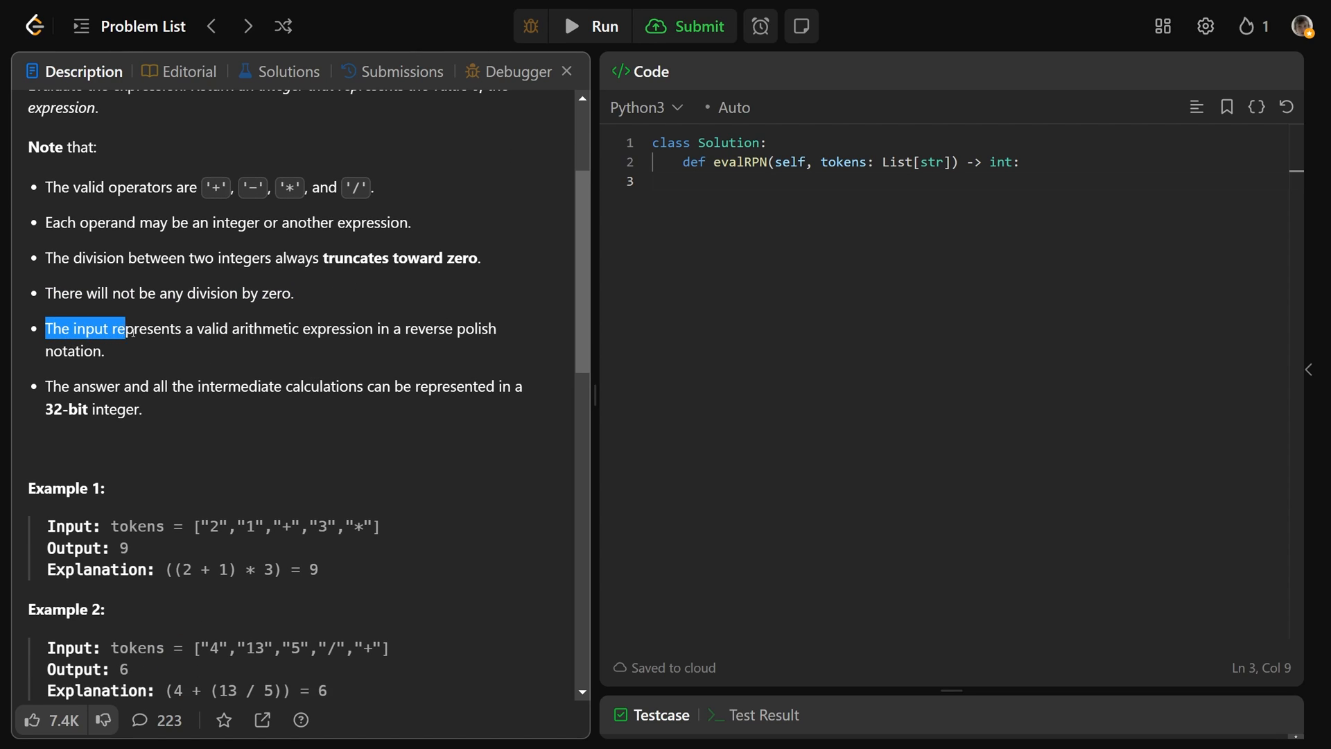
left_click_drag(124, 328, 440, 328)
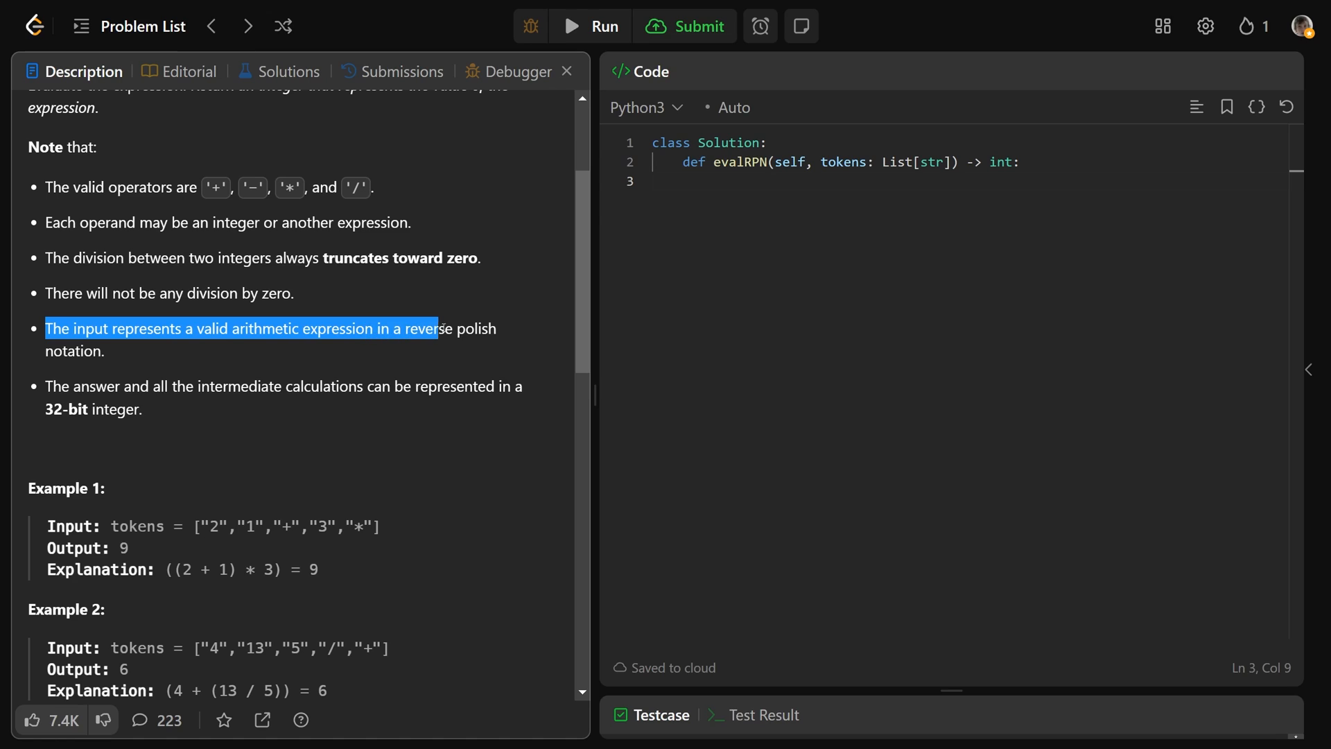
left_click(179, 358)
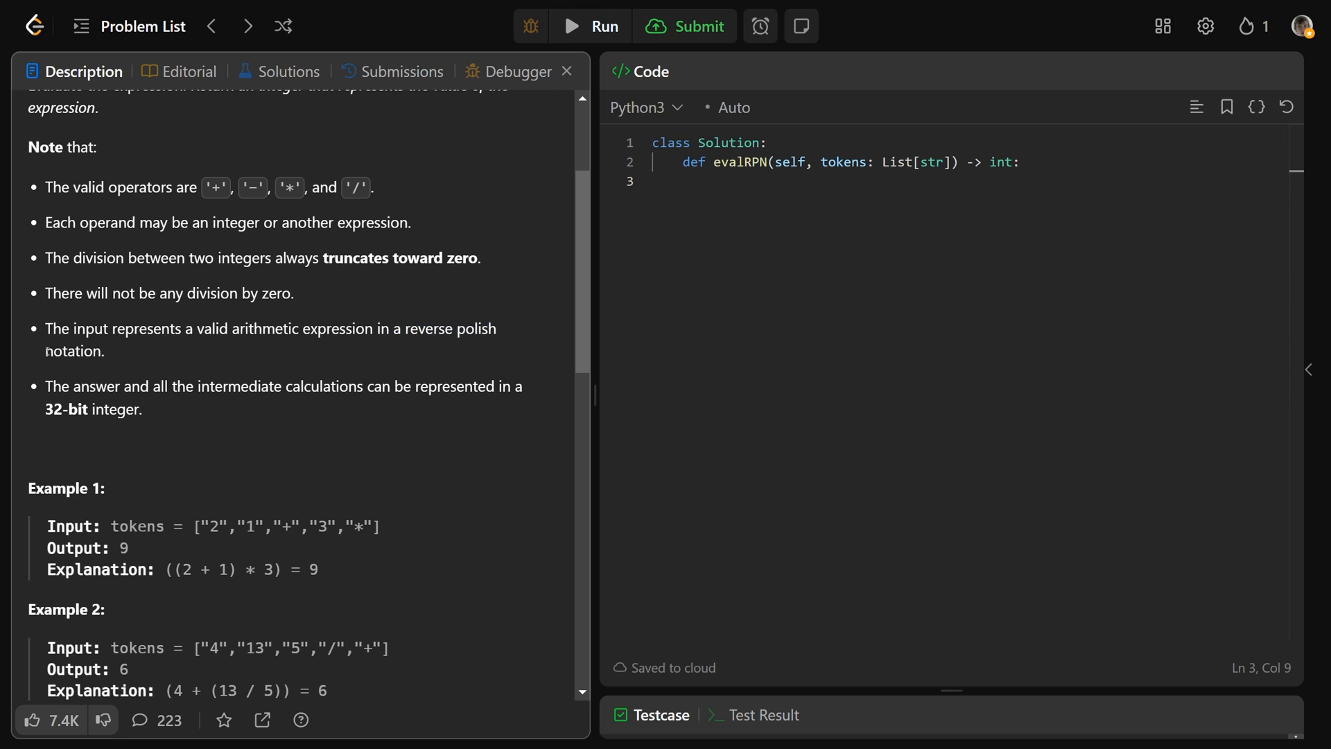
mouse_move(173, 354)
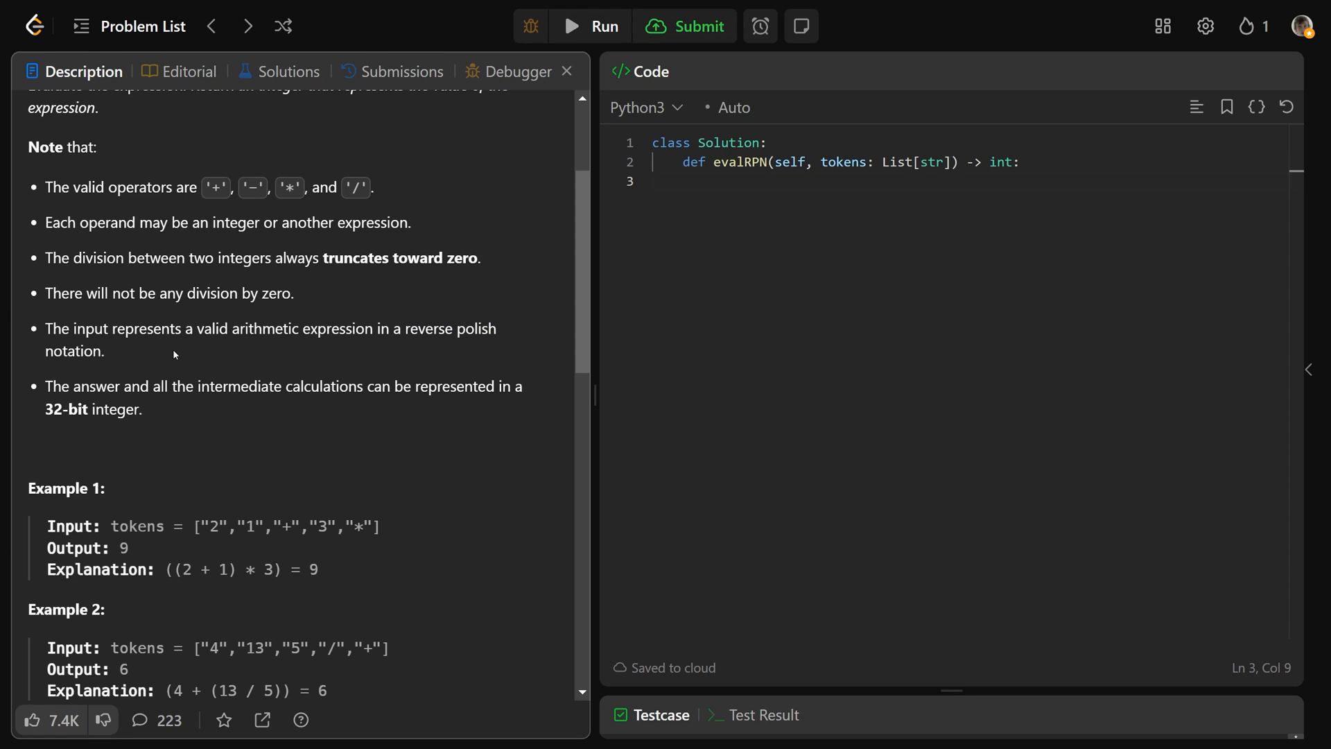
left_click_drag(45, 386, 323, 387)
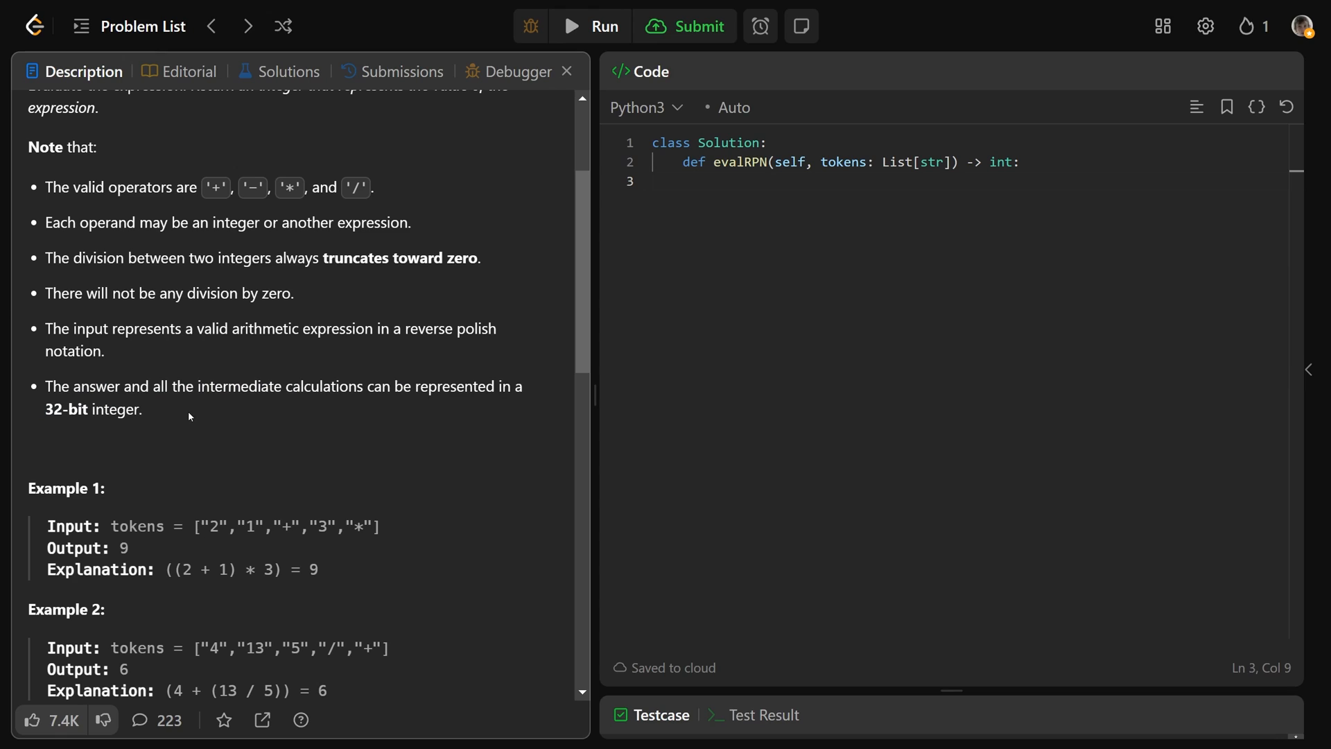
Walk through Example 1's tokens, marking the (2 + 1) step and the multiplication by 3
scroll("down", 3)
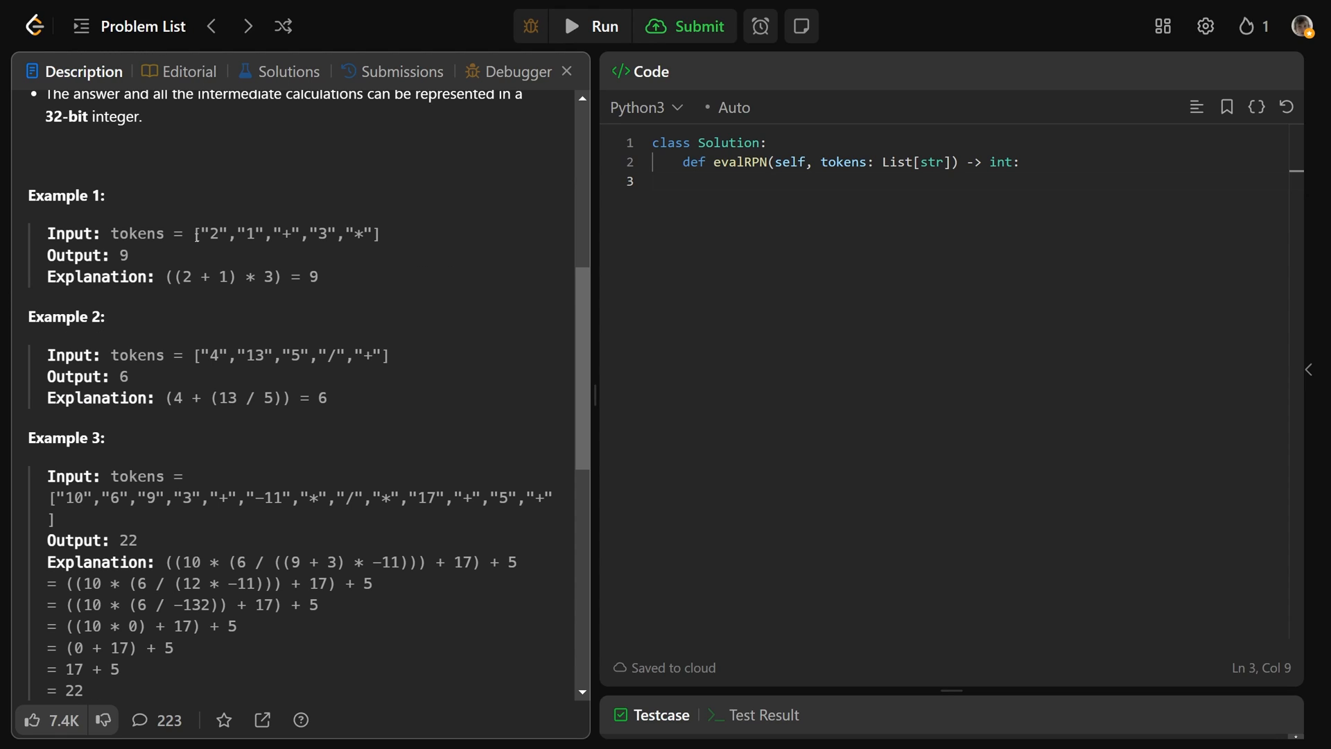
left_click_drag(193, 233, 255, 233)
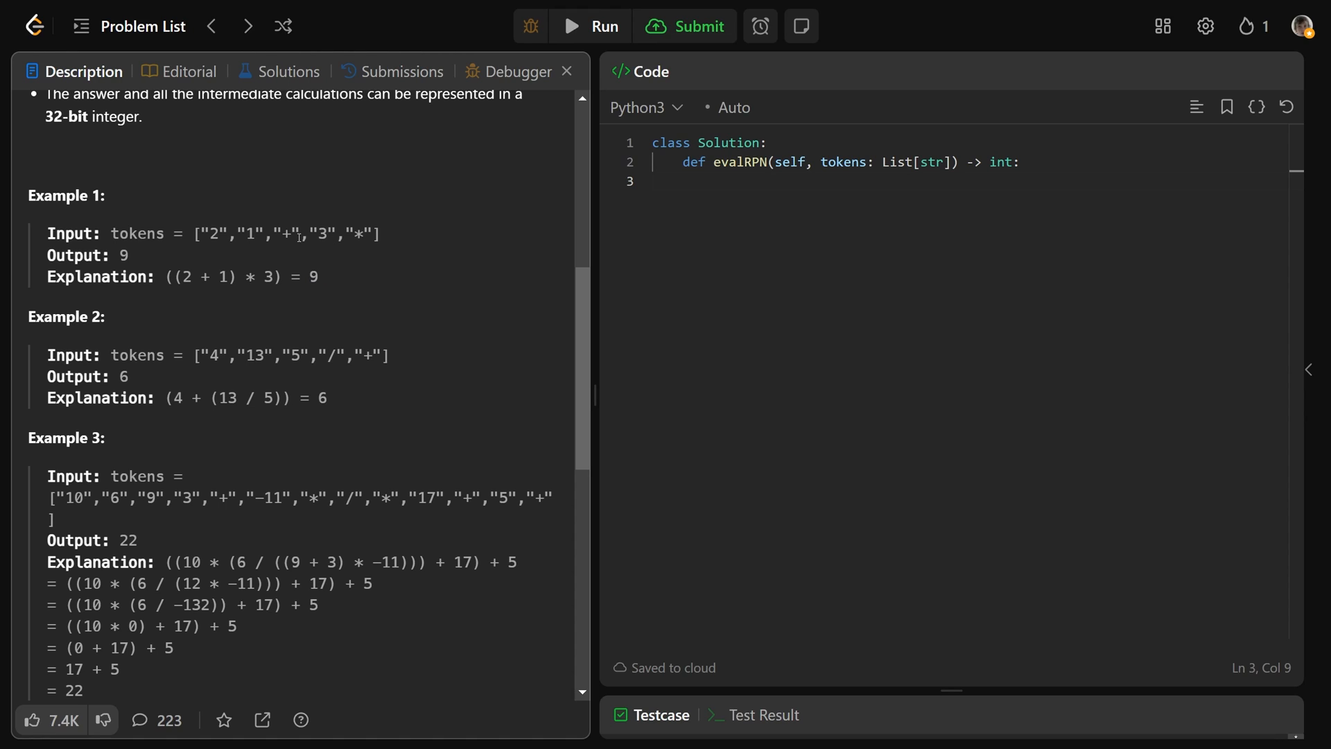
double_click(286, 233)
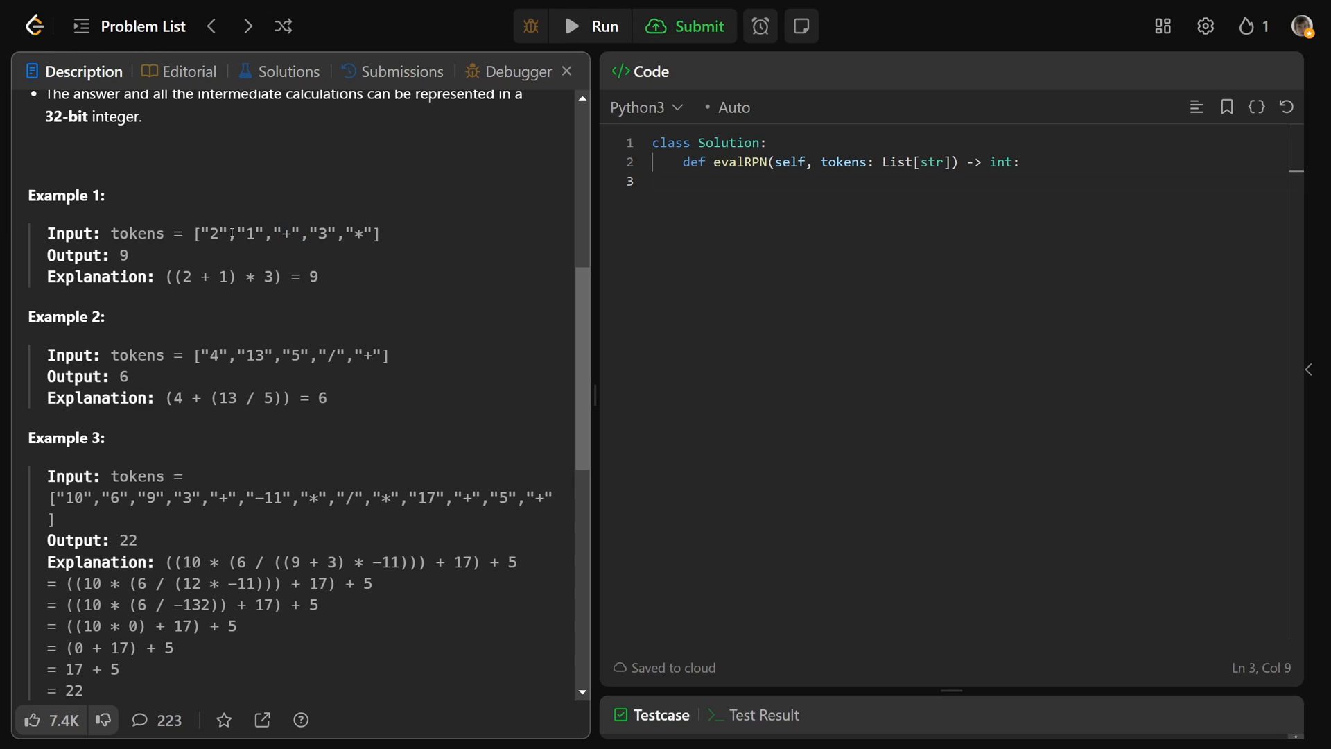
left_click_drag(168, 276, 211, 276)
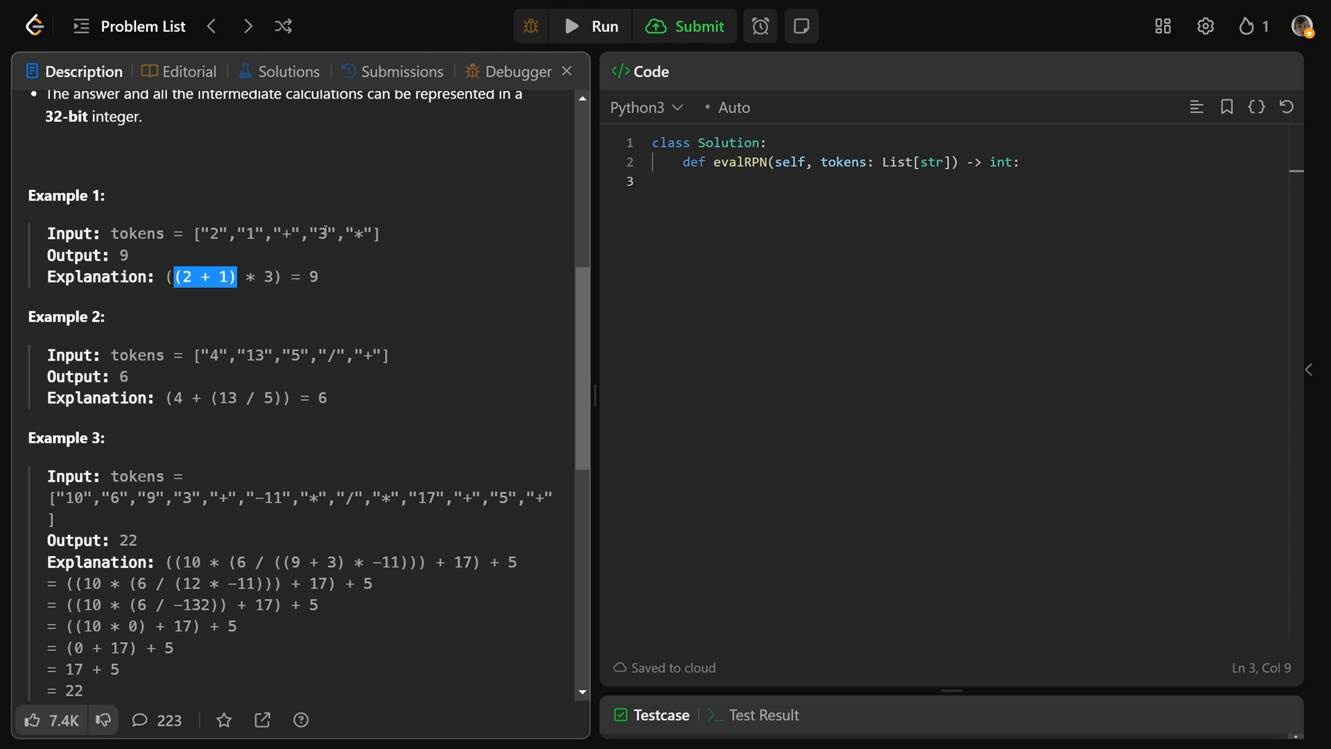
double_click(322, 233)
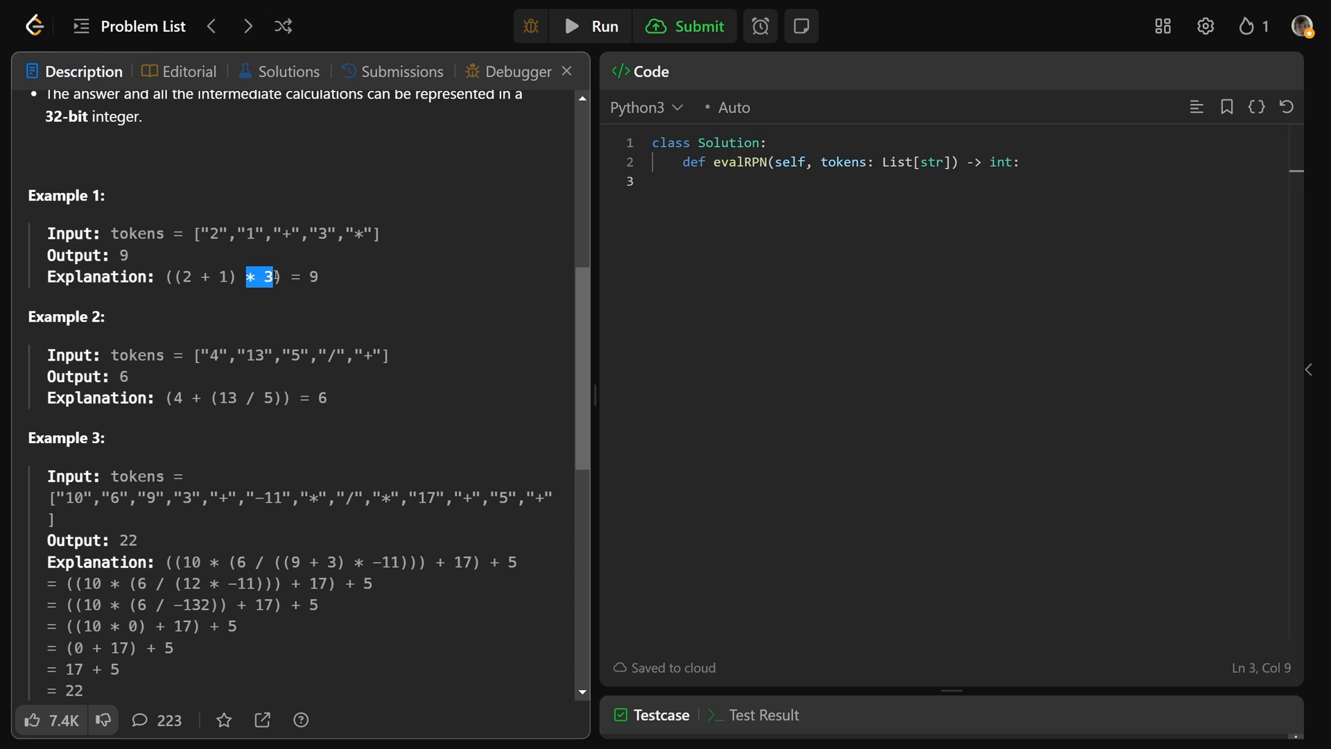
left_click_drag(272, 276, 183, 276)
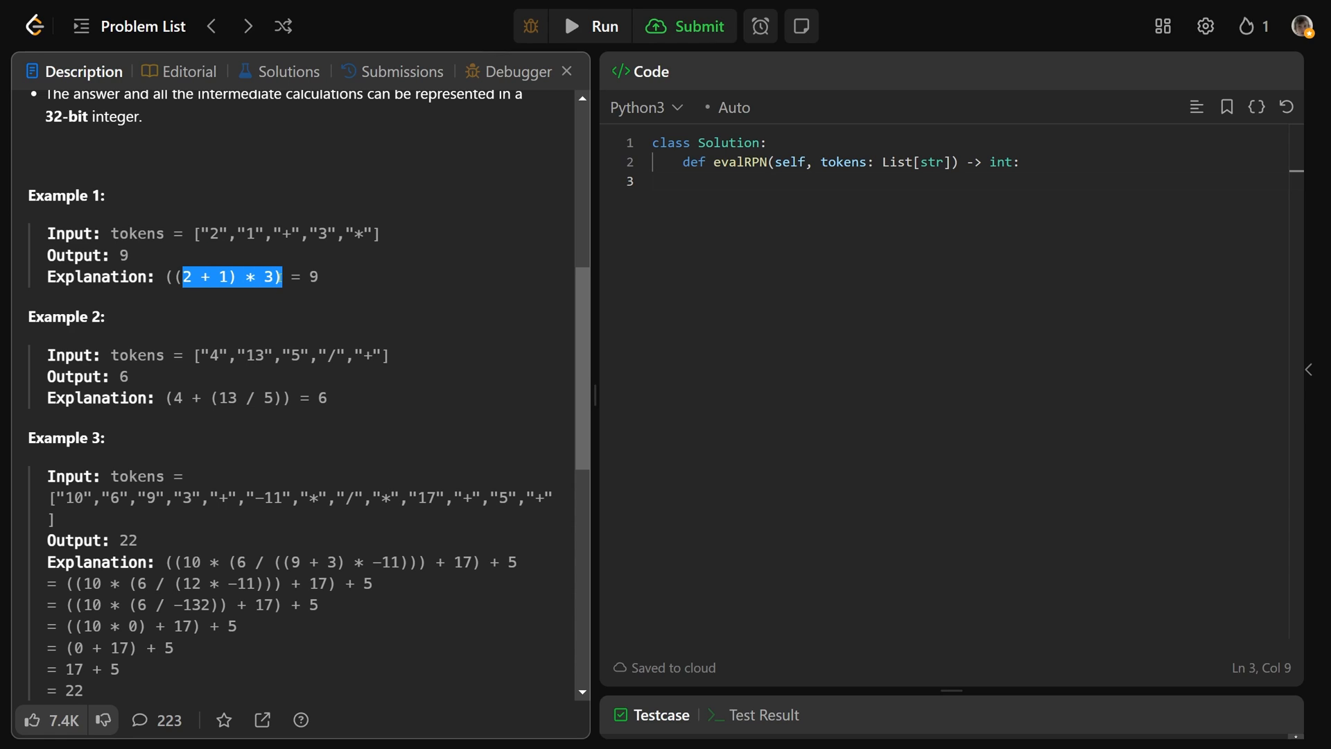
left_click(362, 277)
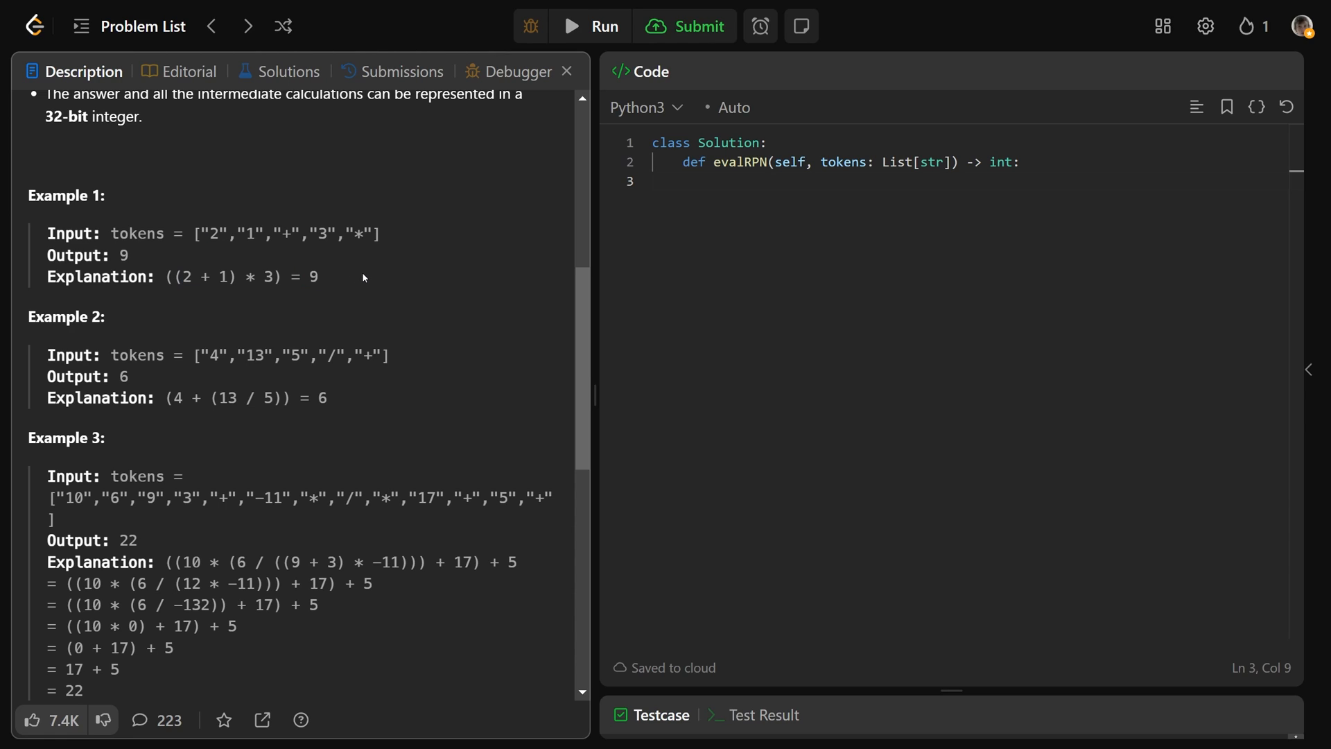
Highlight Example 2's division token and its 13, 5 and / tokens
scroll("down", 3)
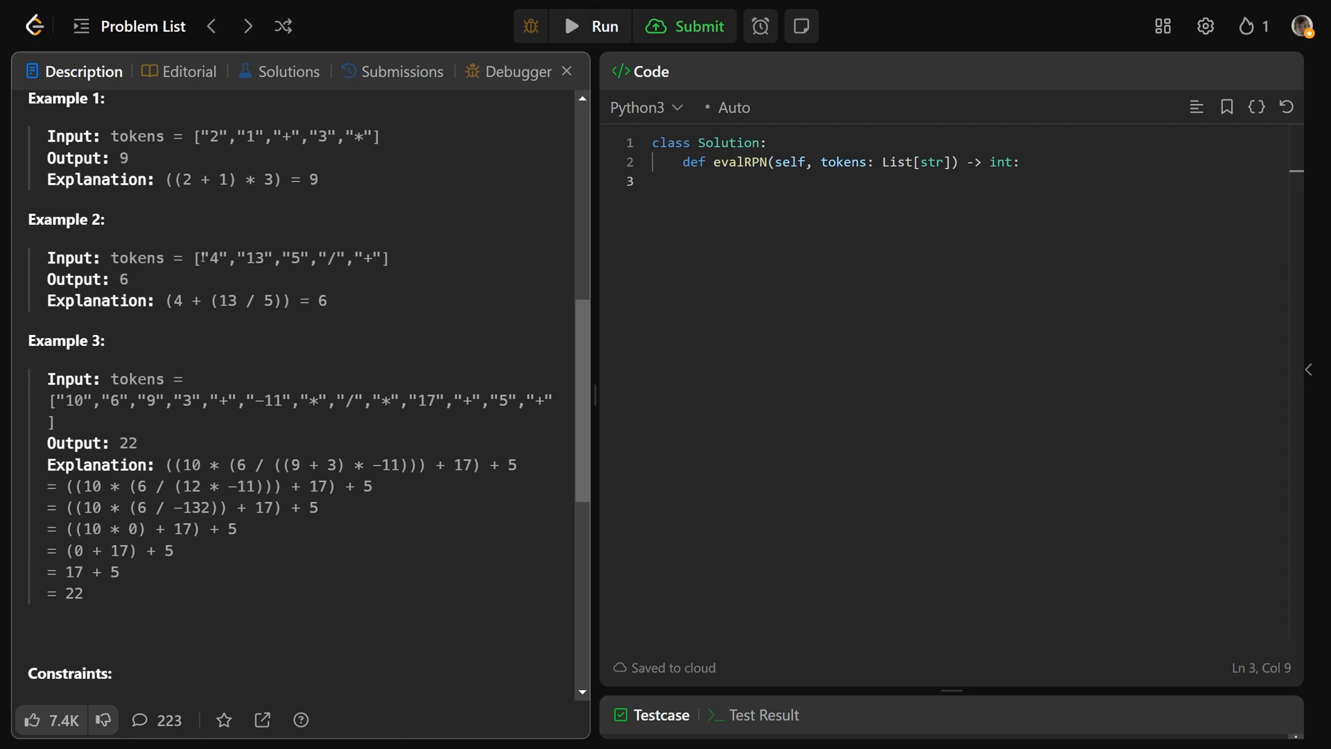
left_click_drag(202, 258, 309, 257)
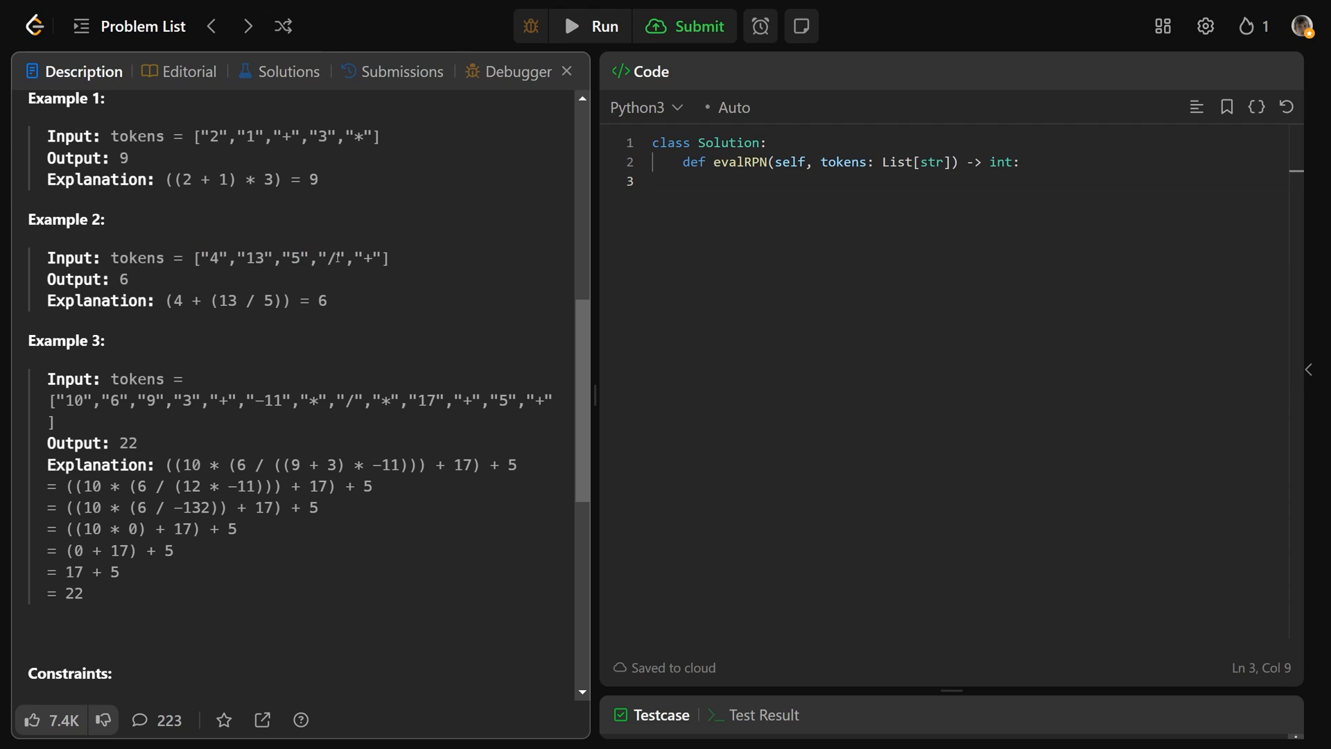
double_click(333, 258)
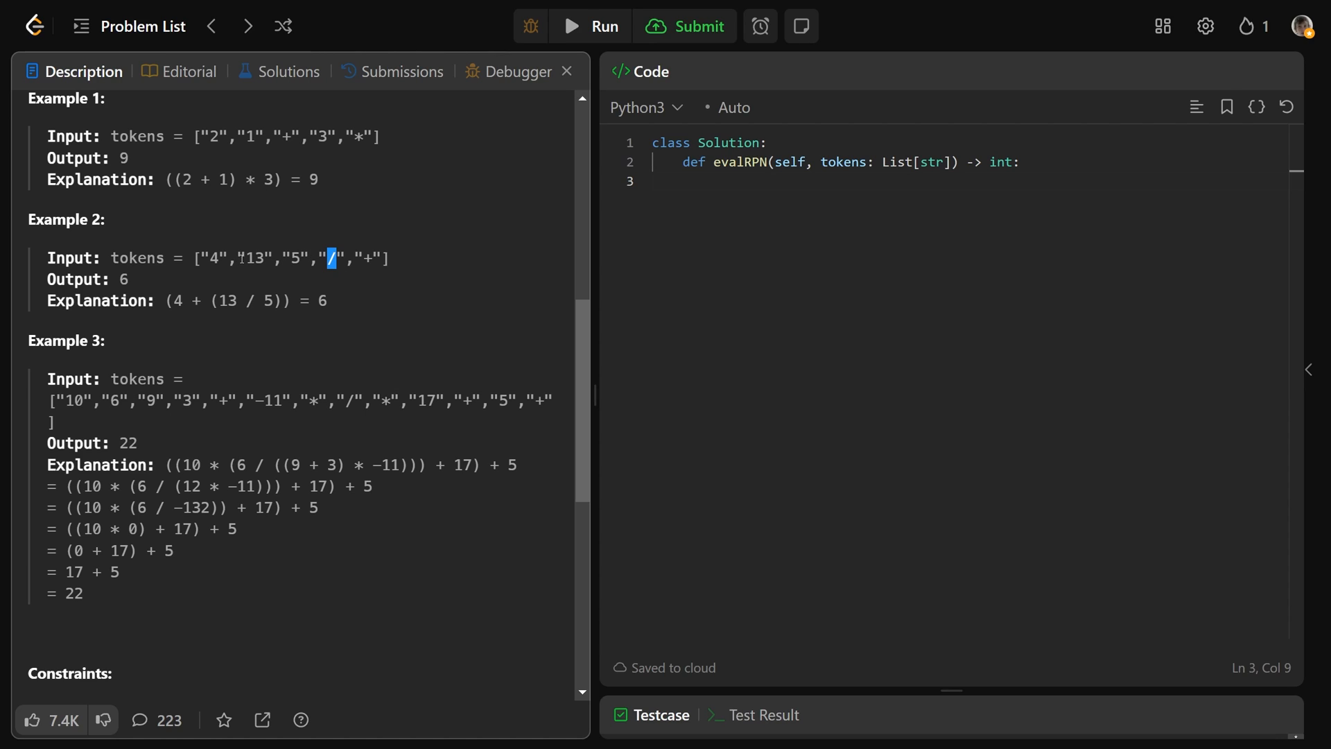
double_click(226, 301)
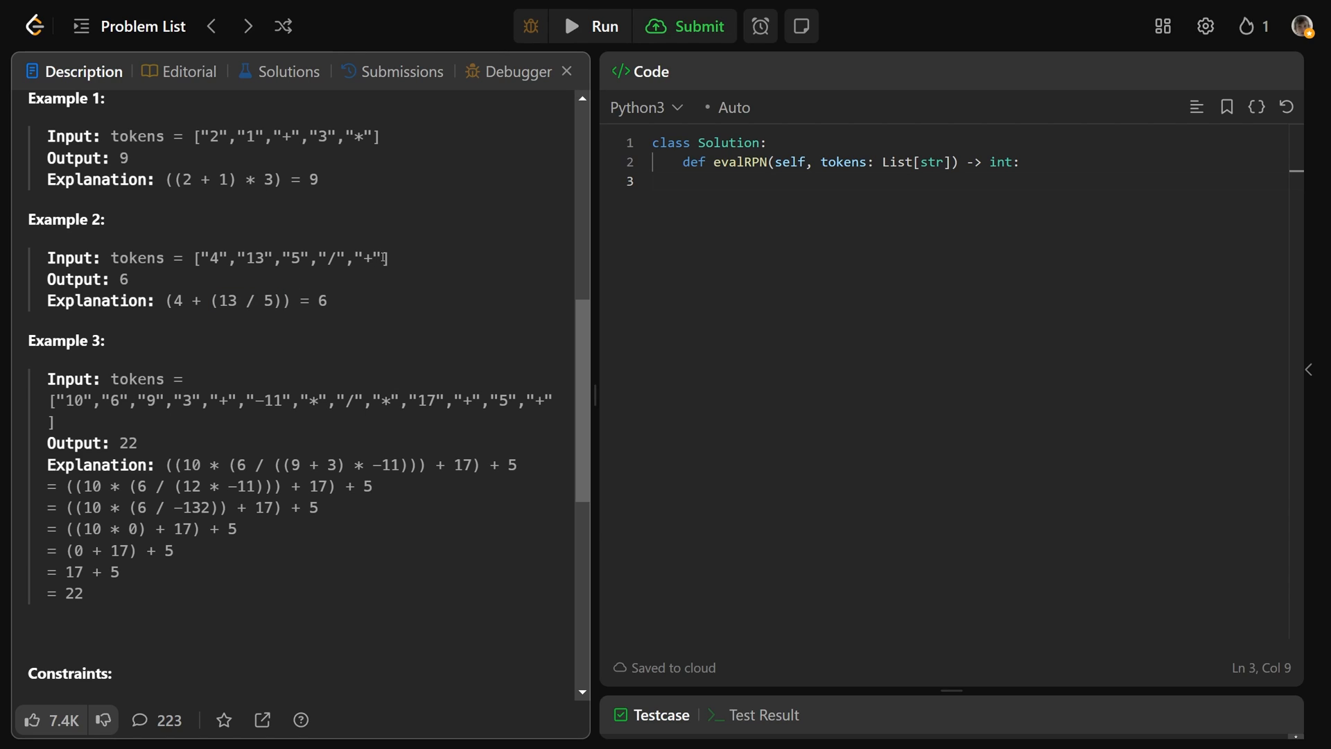
left_click_drag(255, 257, 347, 258)
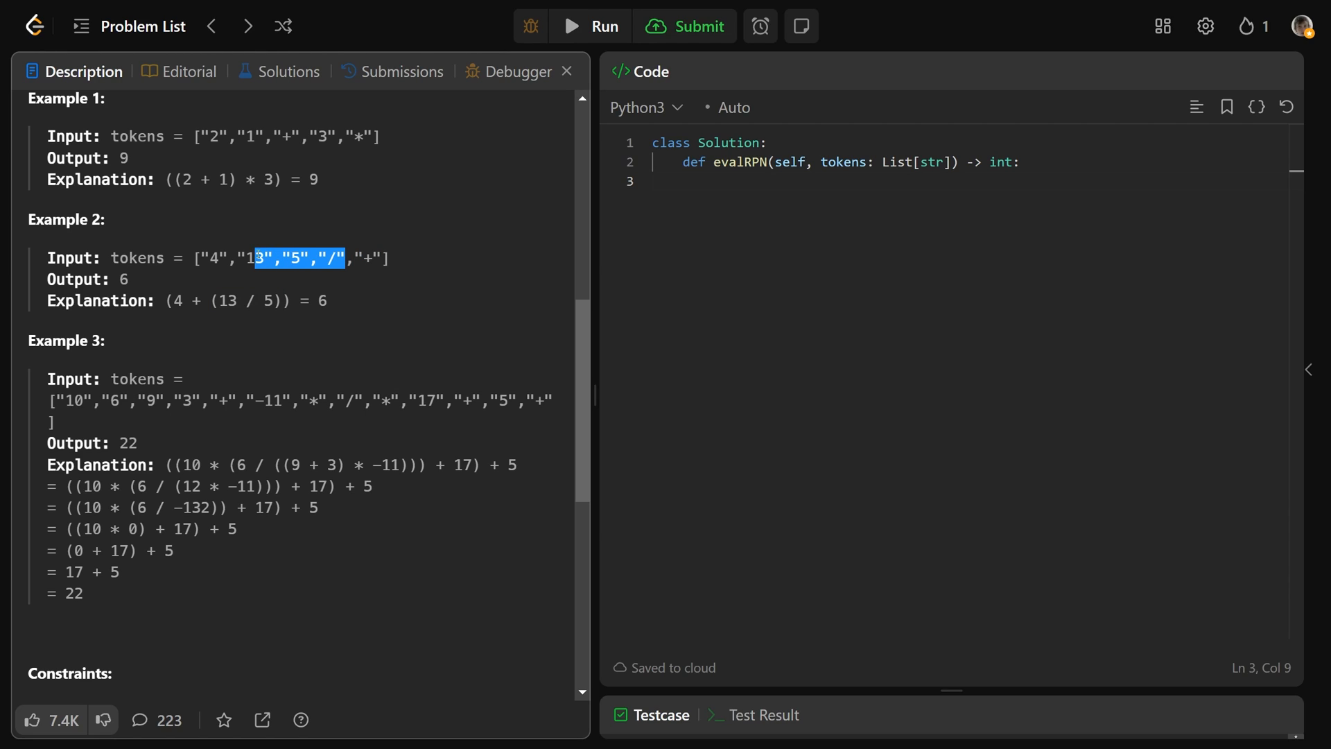
left_click(208, 258)
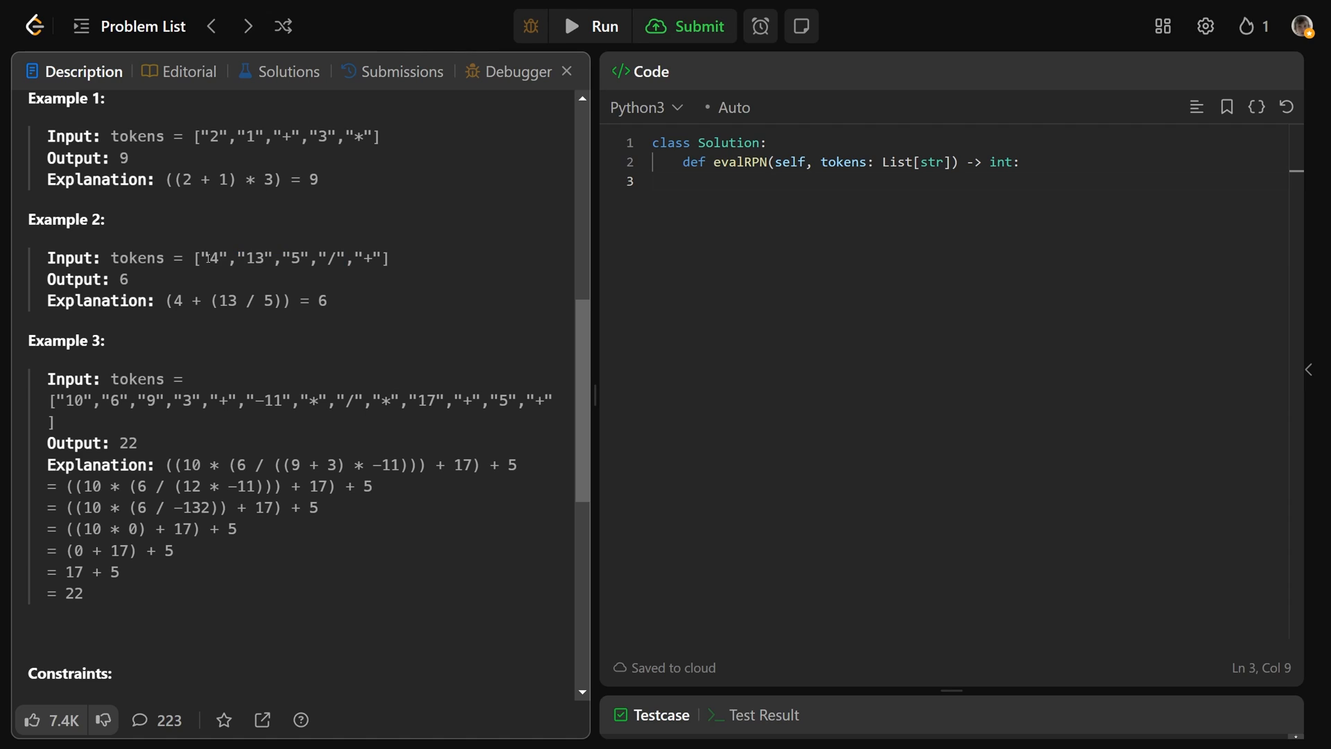
Highlight the 4 and + tokens, the (13 / 5) working, then the integer-range constraint
double_click(213, 257)
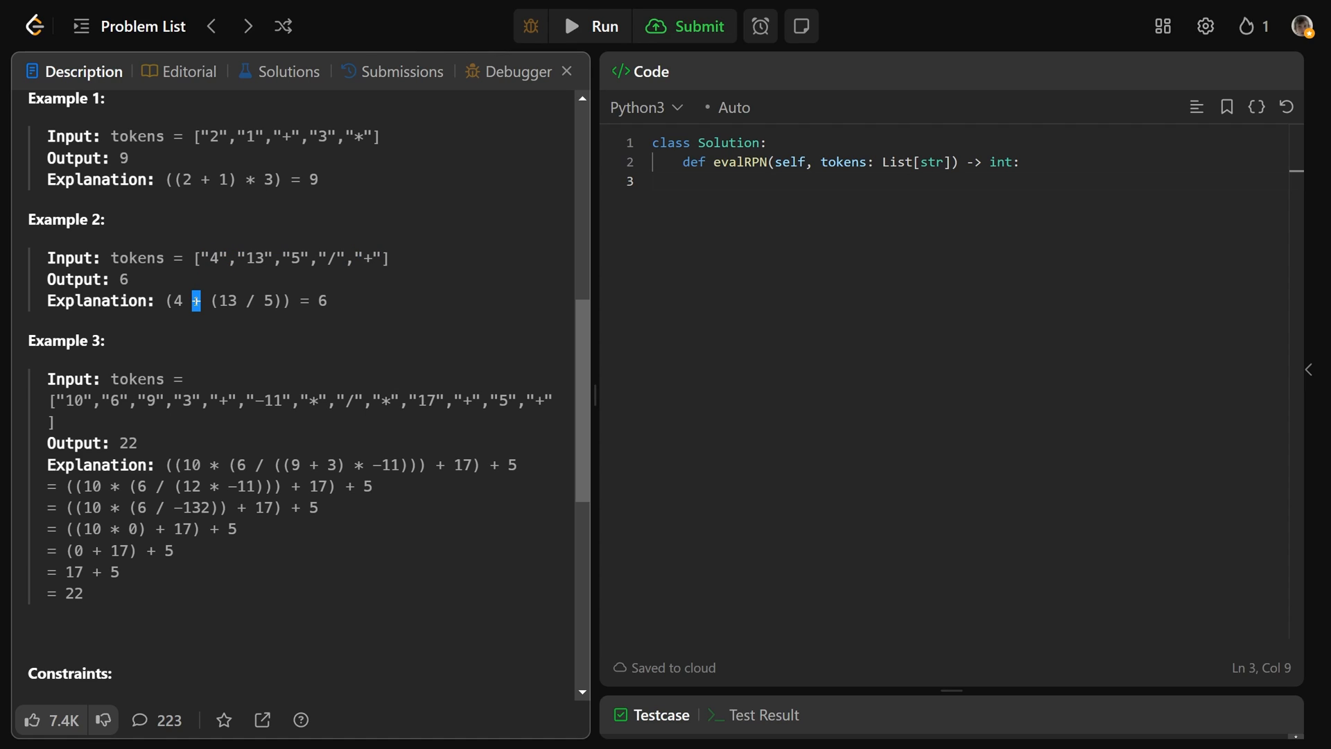
double_click(211, 258)
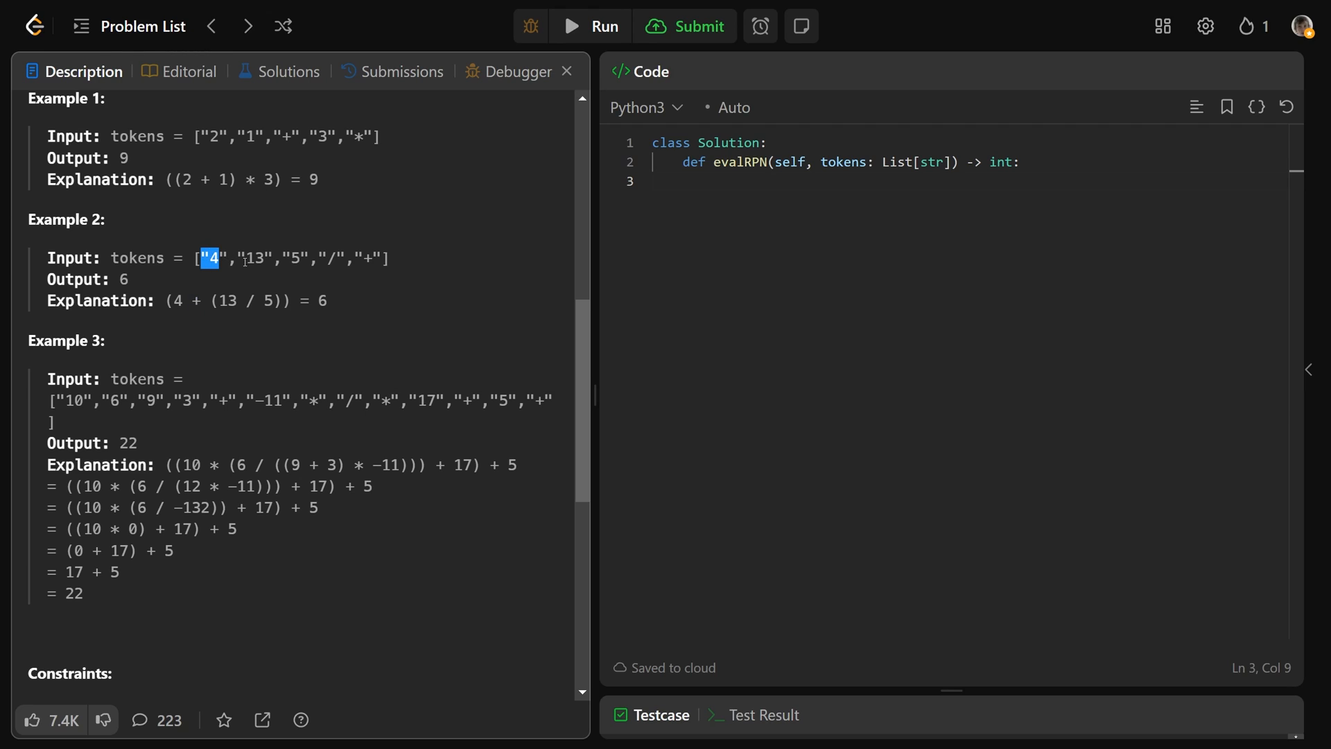
left_click_drag(212, 258, 347, 258)
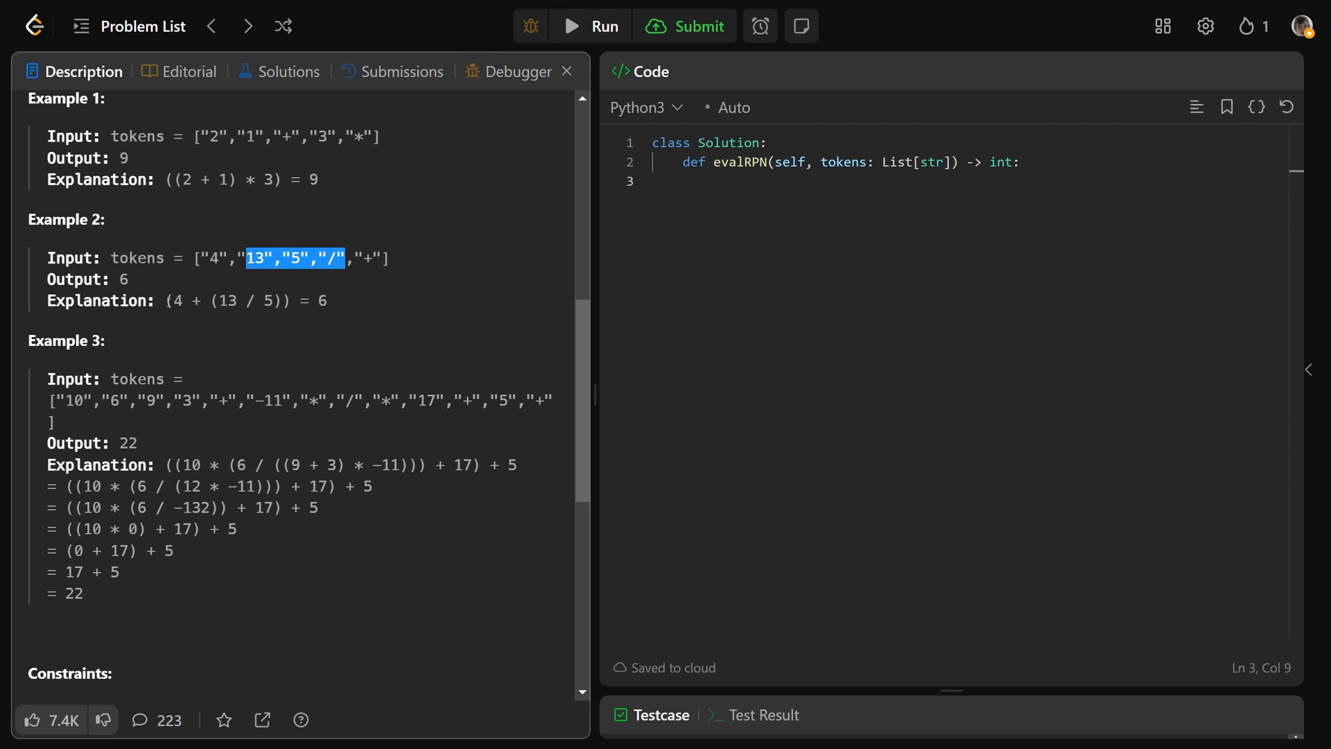
left_click(176, 301)
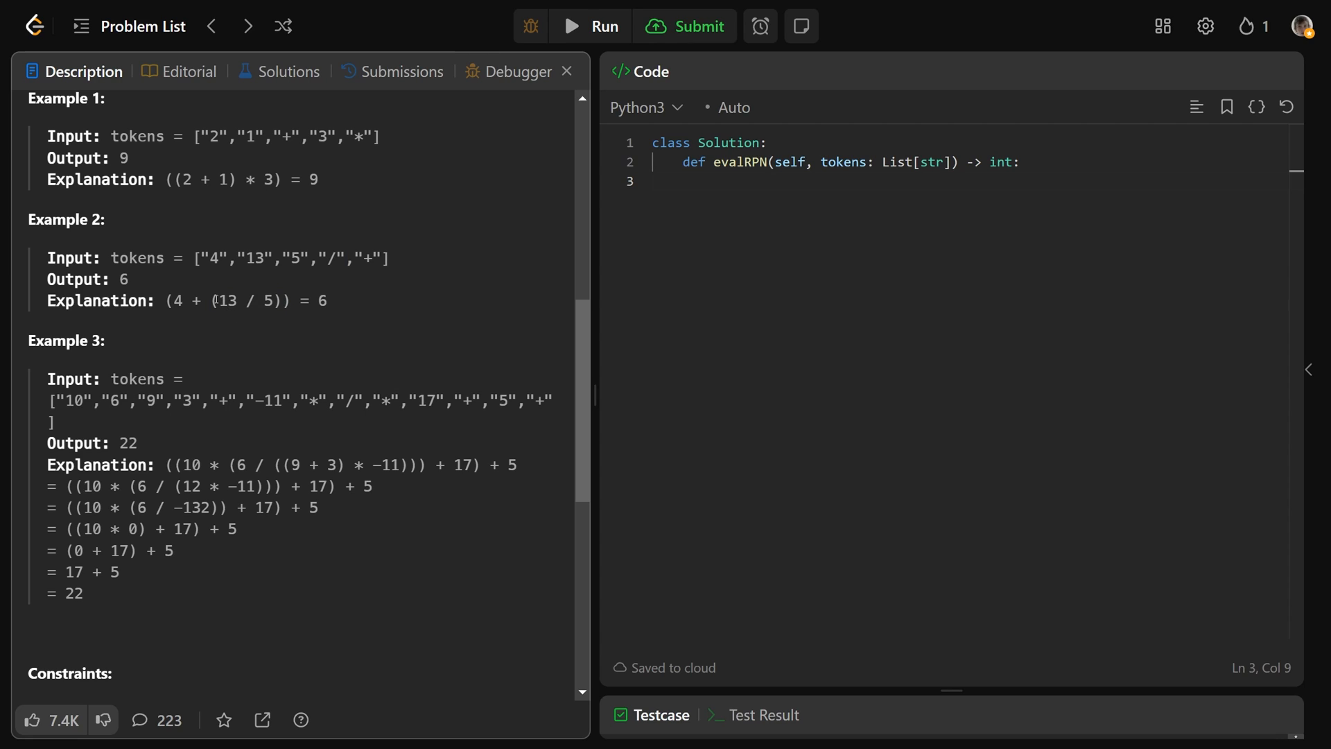
left_click_drag(218, 299, 273, 300)
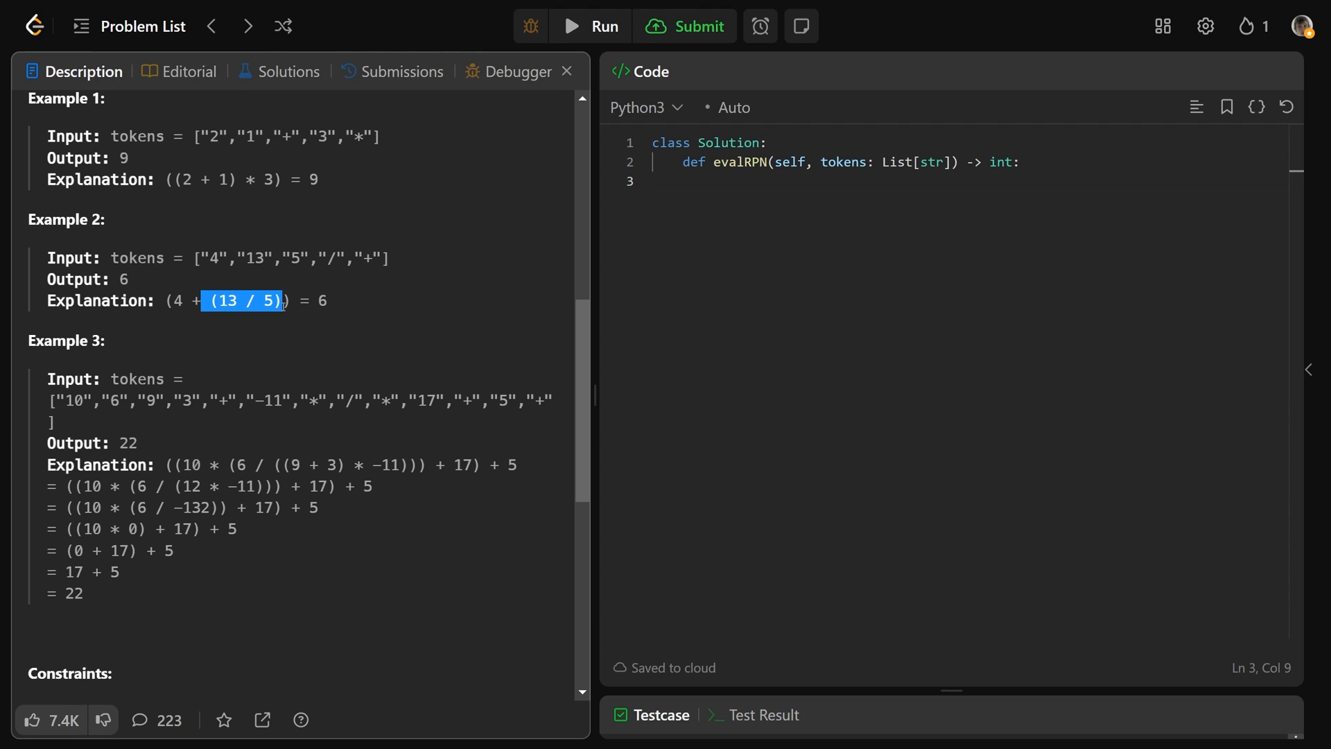
left_click(361, 305)
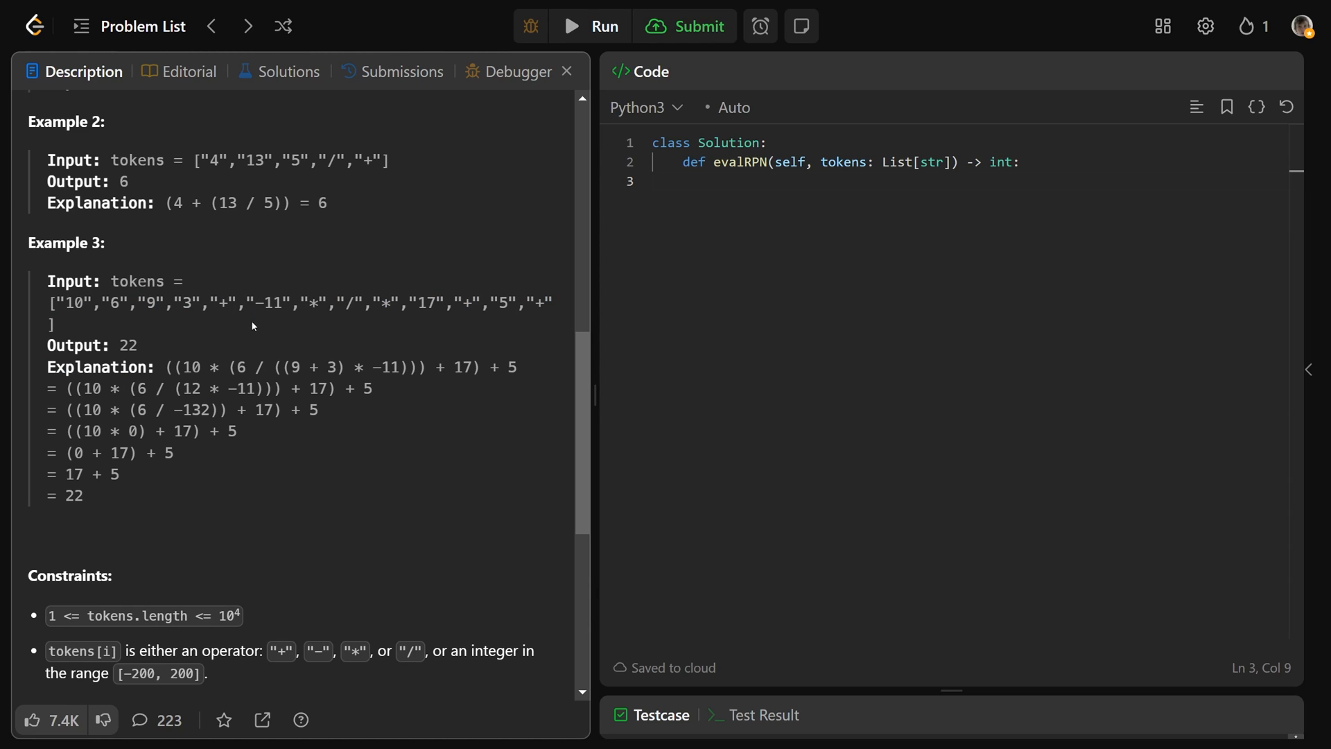
mouse_move(274, 334)
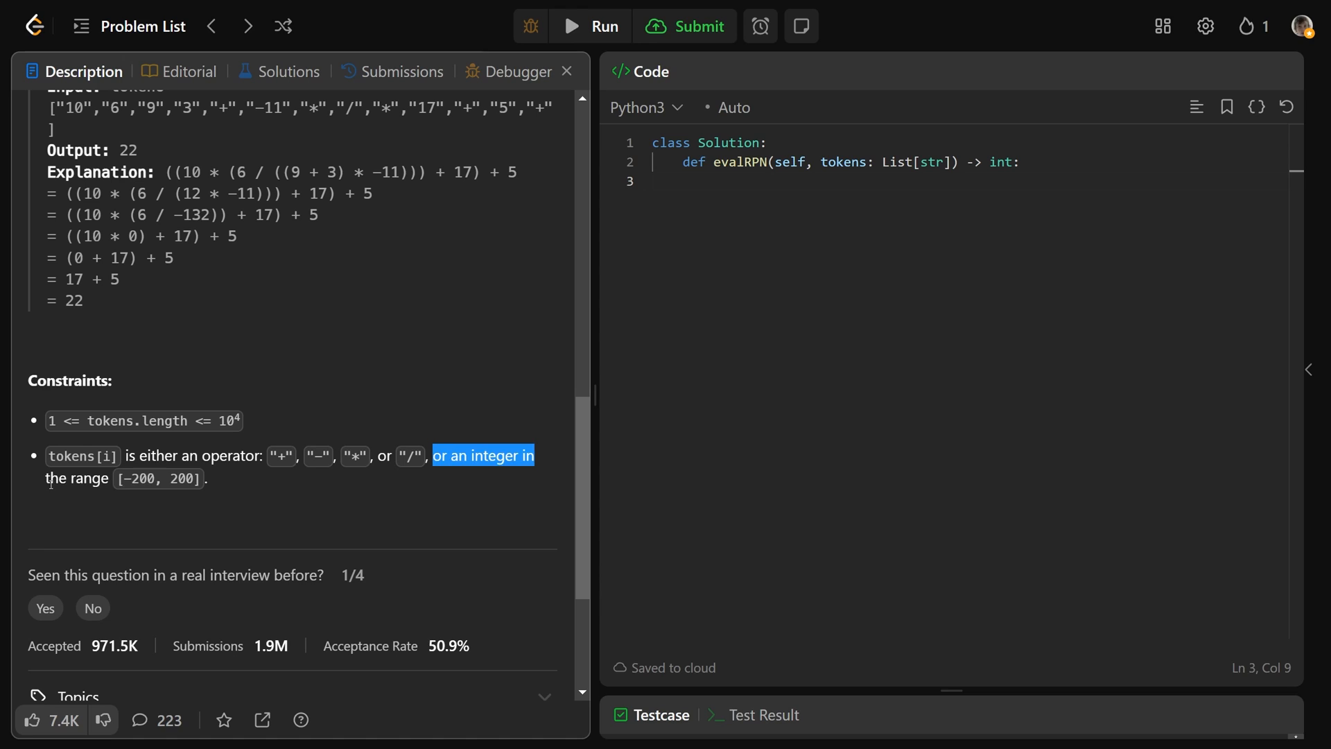
left_click(250, 487)
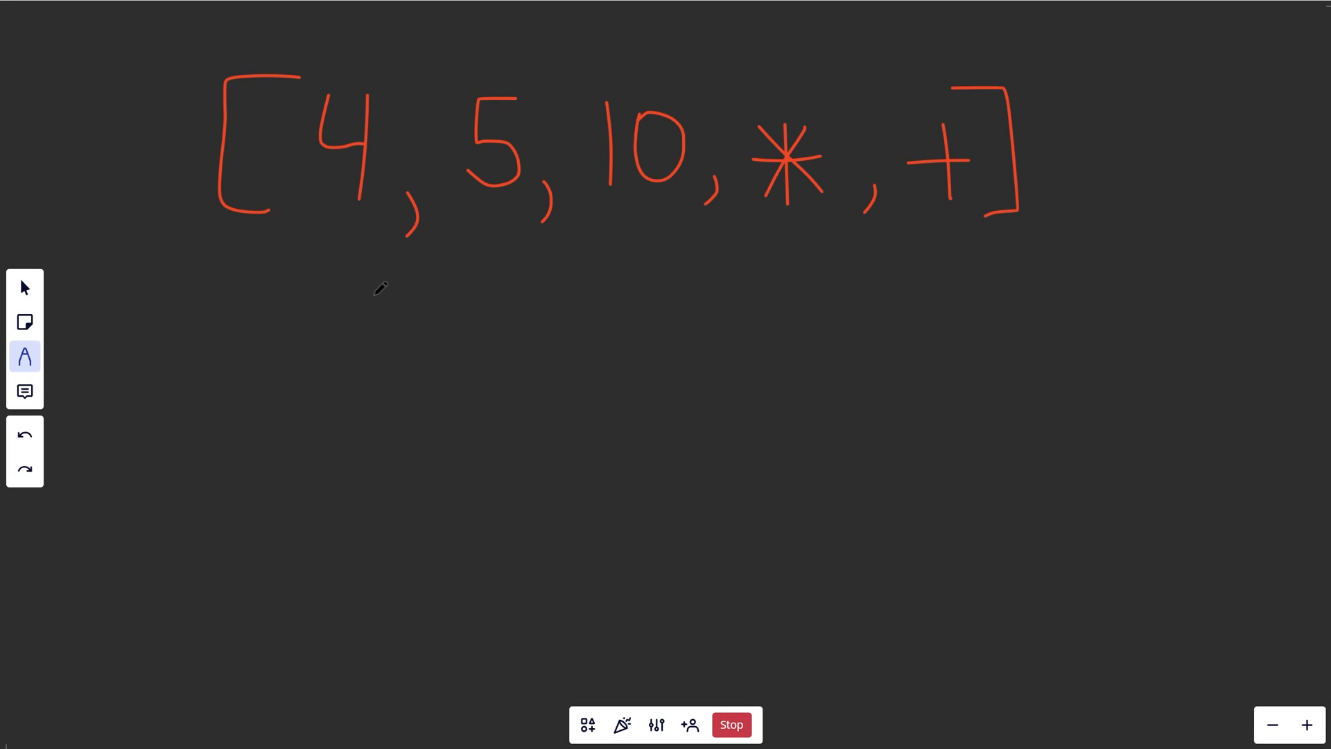
Write 'Stack = [' under the array, circle the * token and push 4, 5, 10 into the stack
left_click_drag(194, 456, 184, 508)
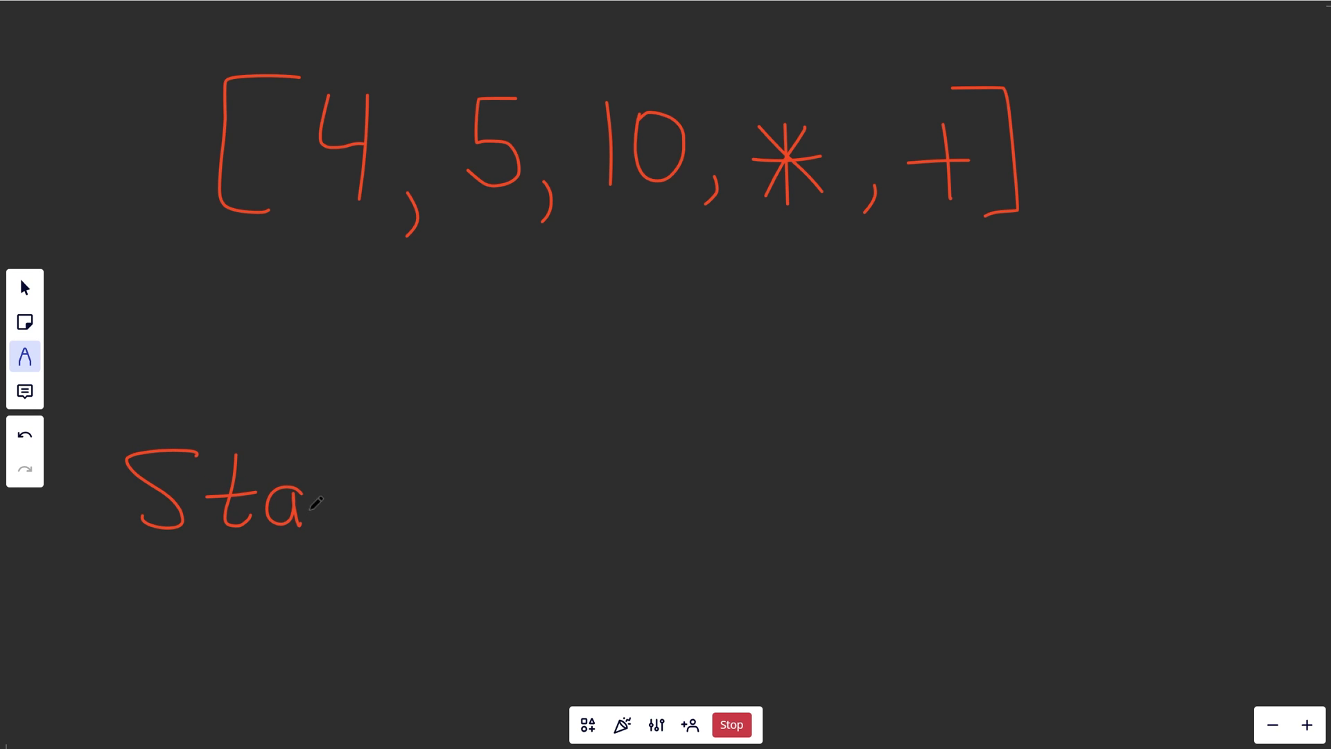
left_click_drag(319, 500, 440, 488)
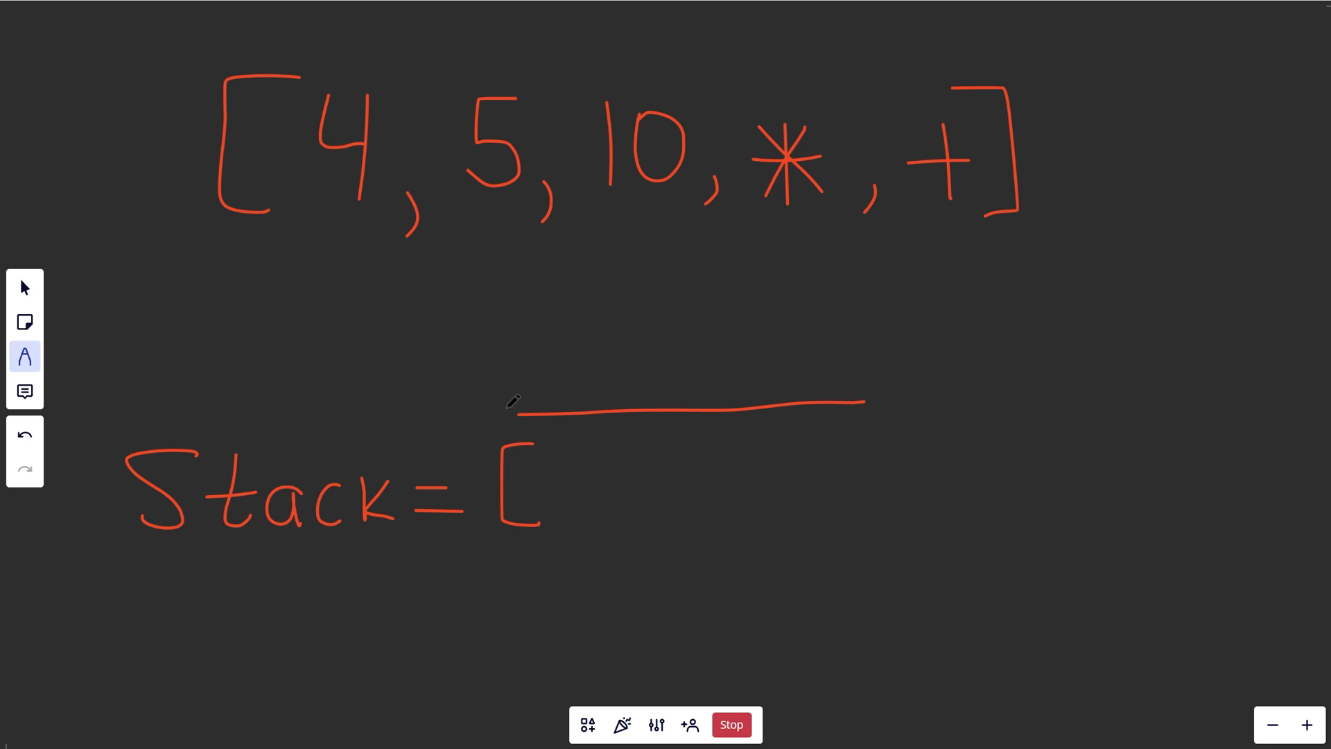
left_click_drag(585, 411, 513, 416)
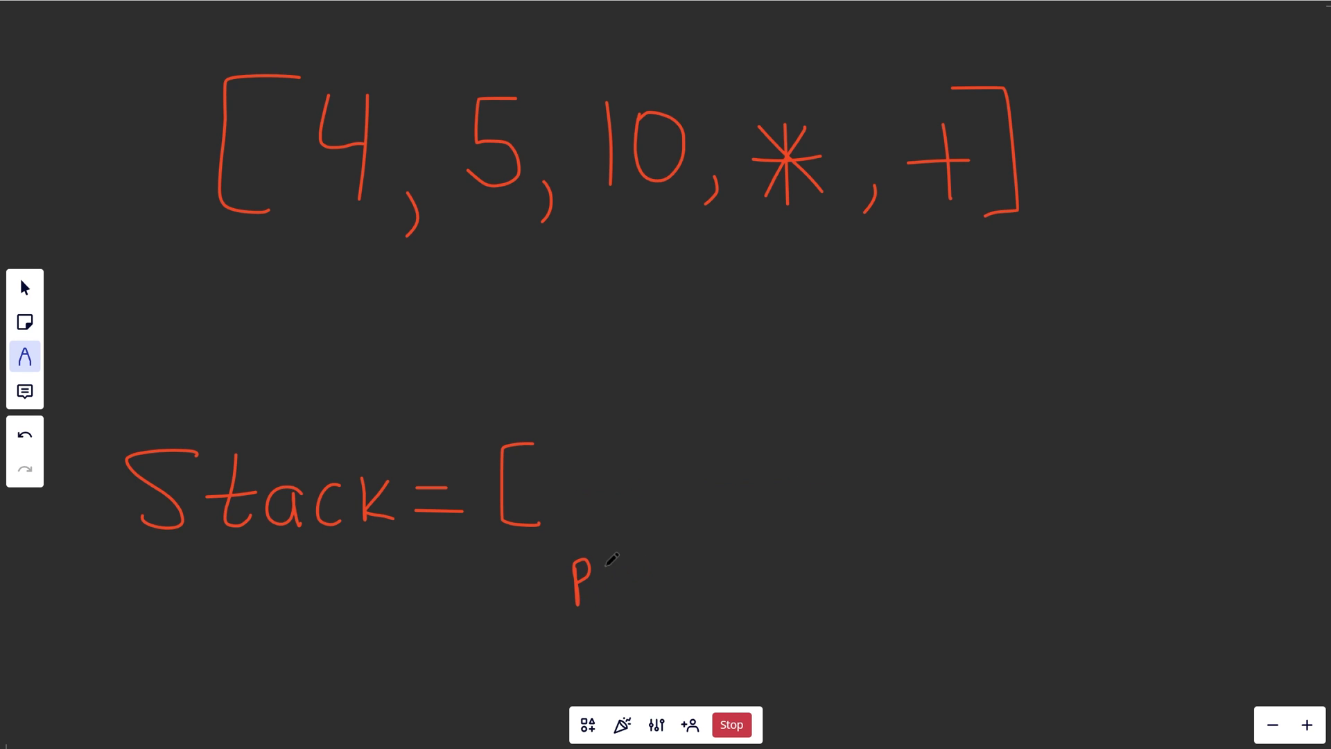
left_click_drag(595, 576, 644, 576)
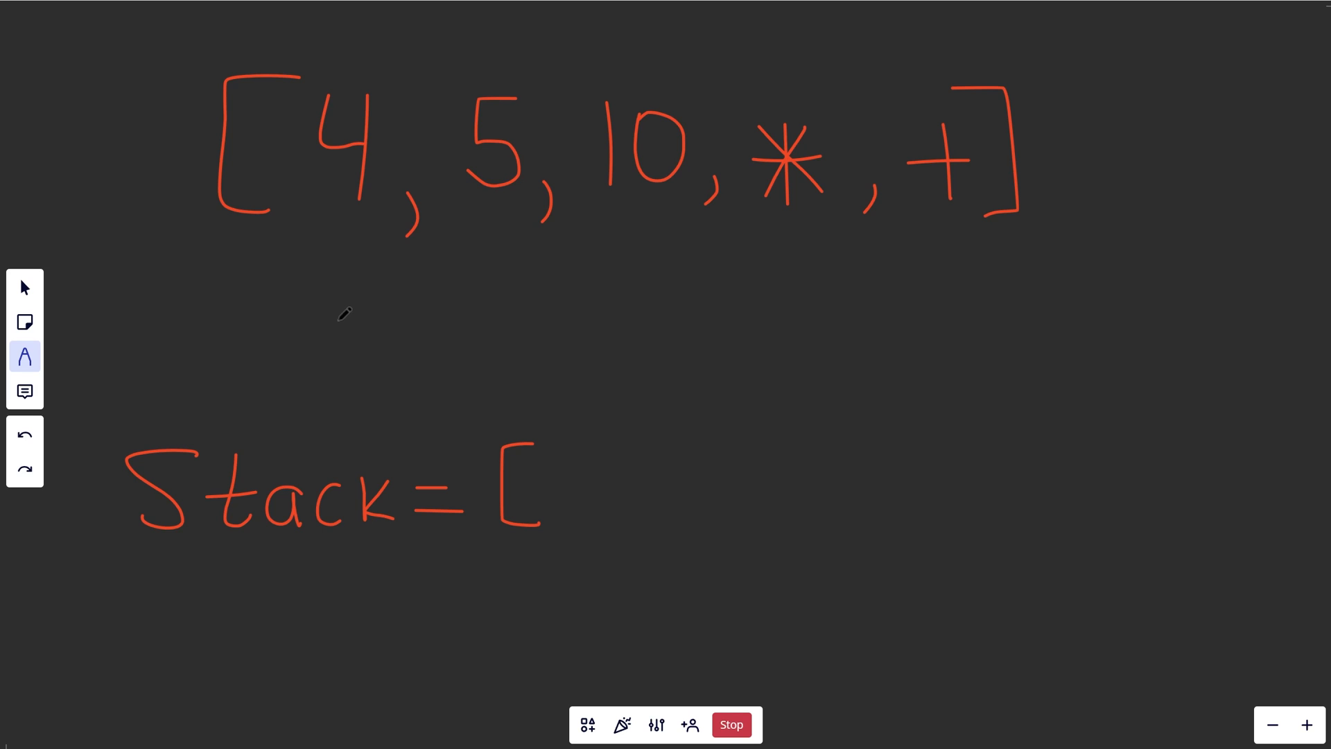
left_click_drag(343, 316, 343, 220)
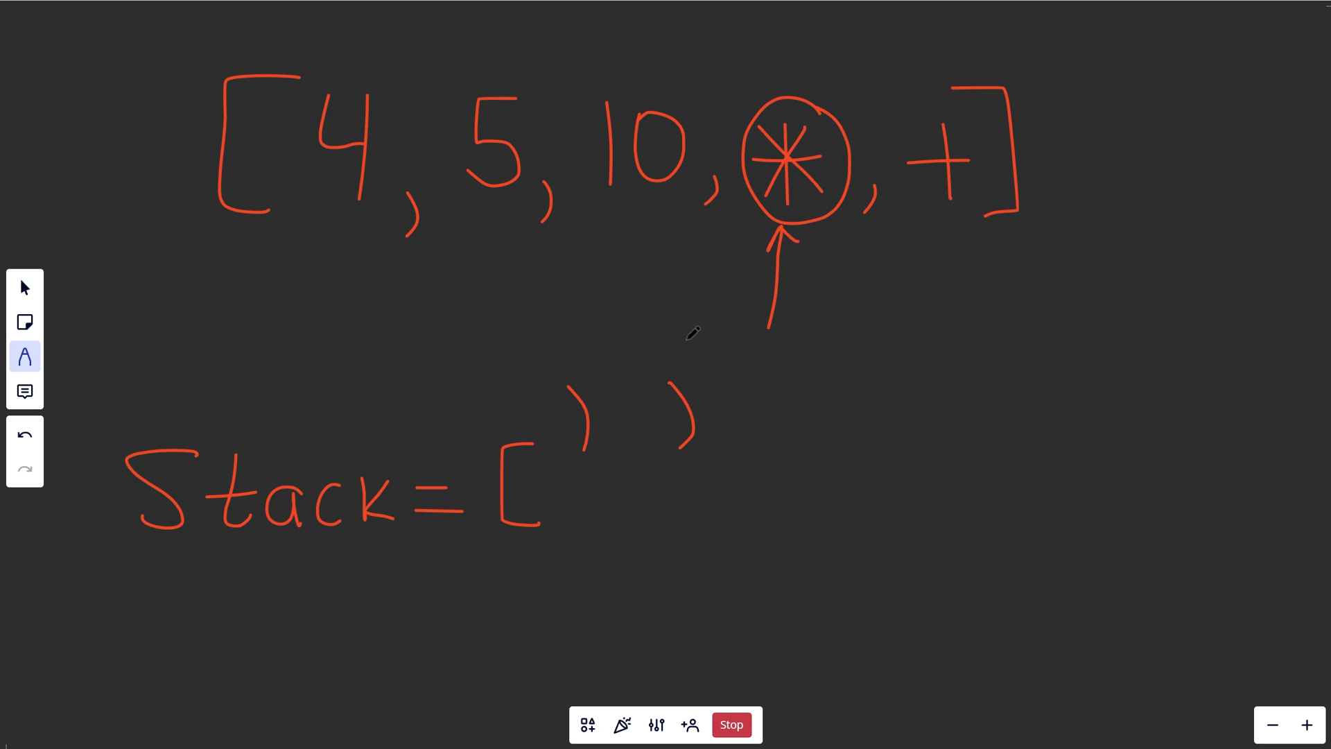
mouse_move(685, 351)
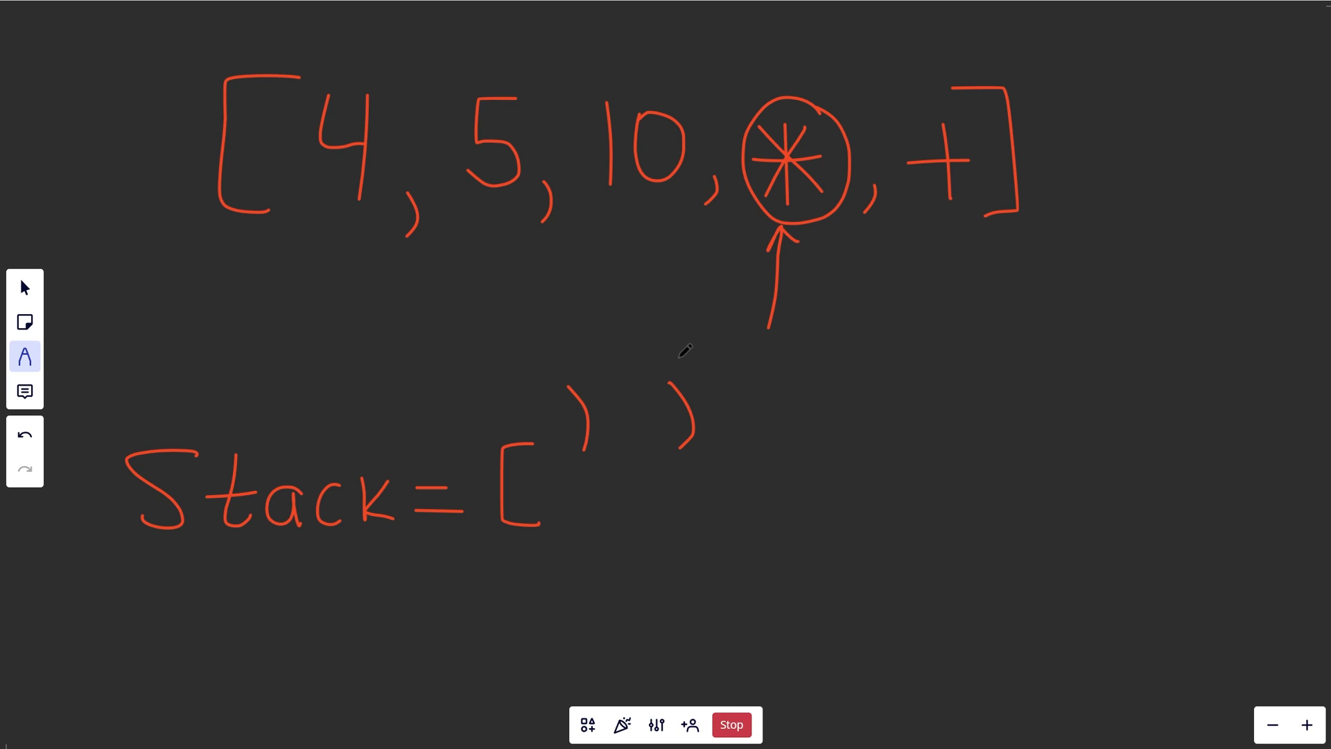
mouse_move(694, 357)
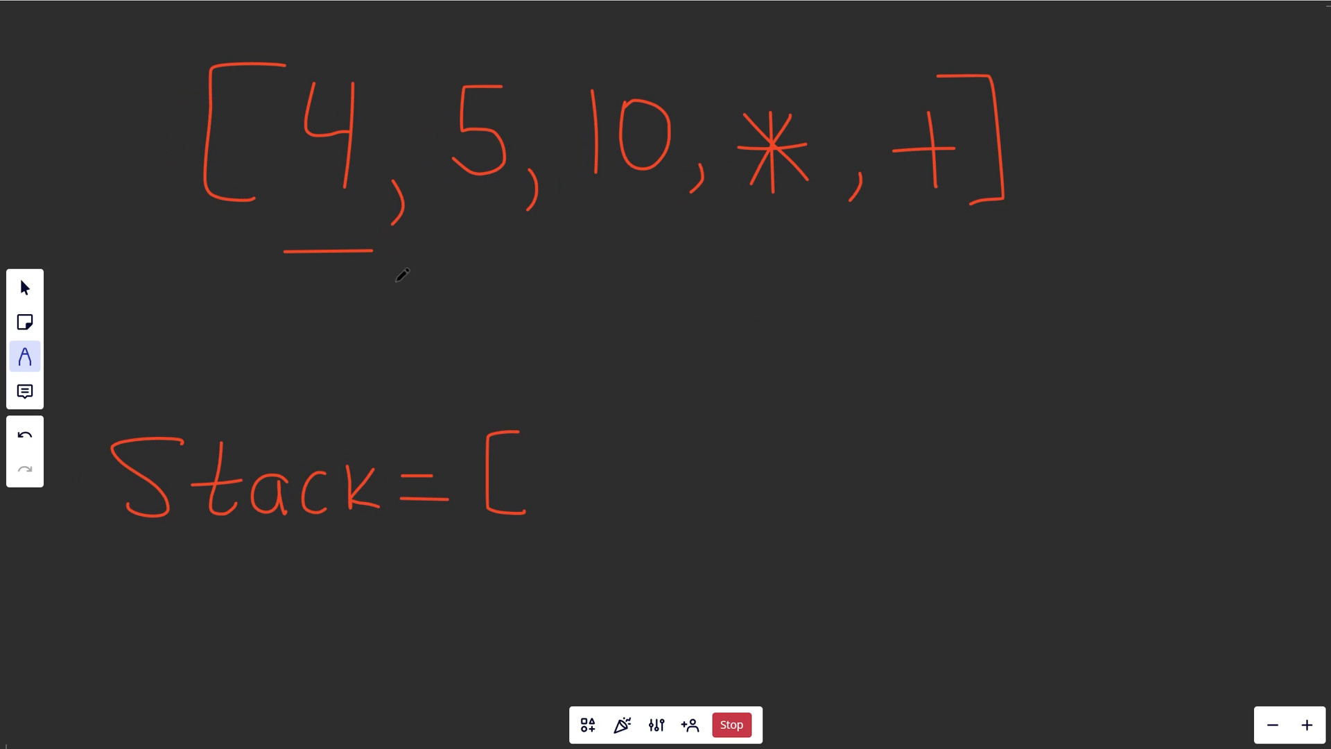
left_click_drag(552, 441, 585, 501)
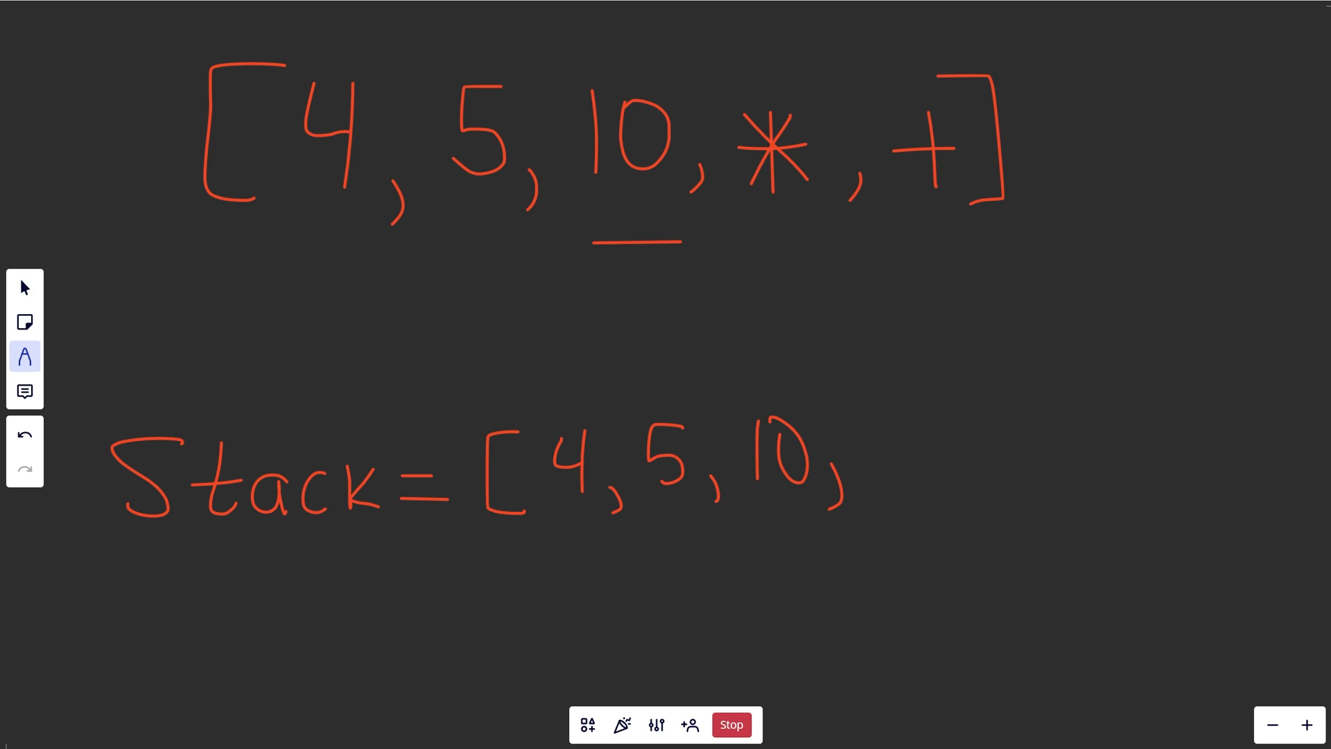
Select and lift the 10 and the 5 out of the stack as the two popped operands
left_click(25, 287)
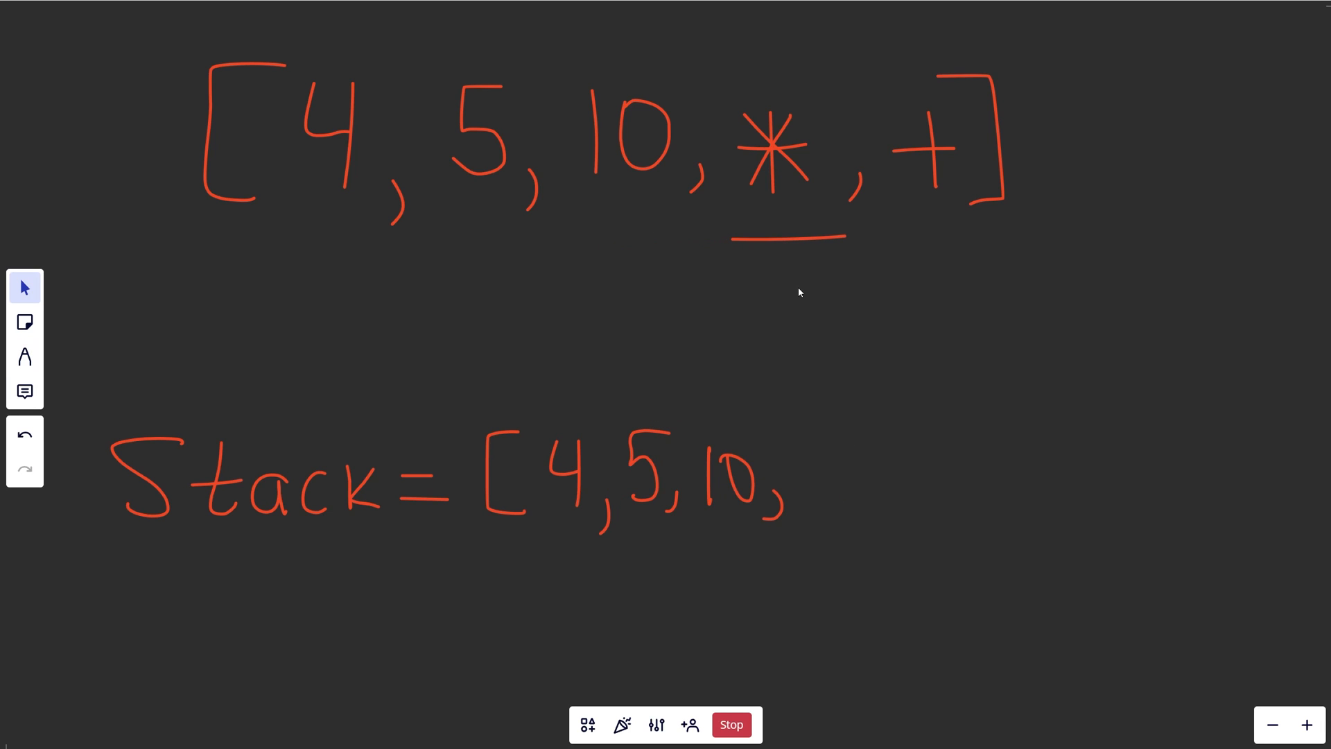
mouse_move(783, 424)
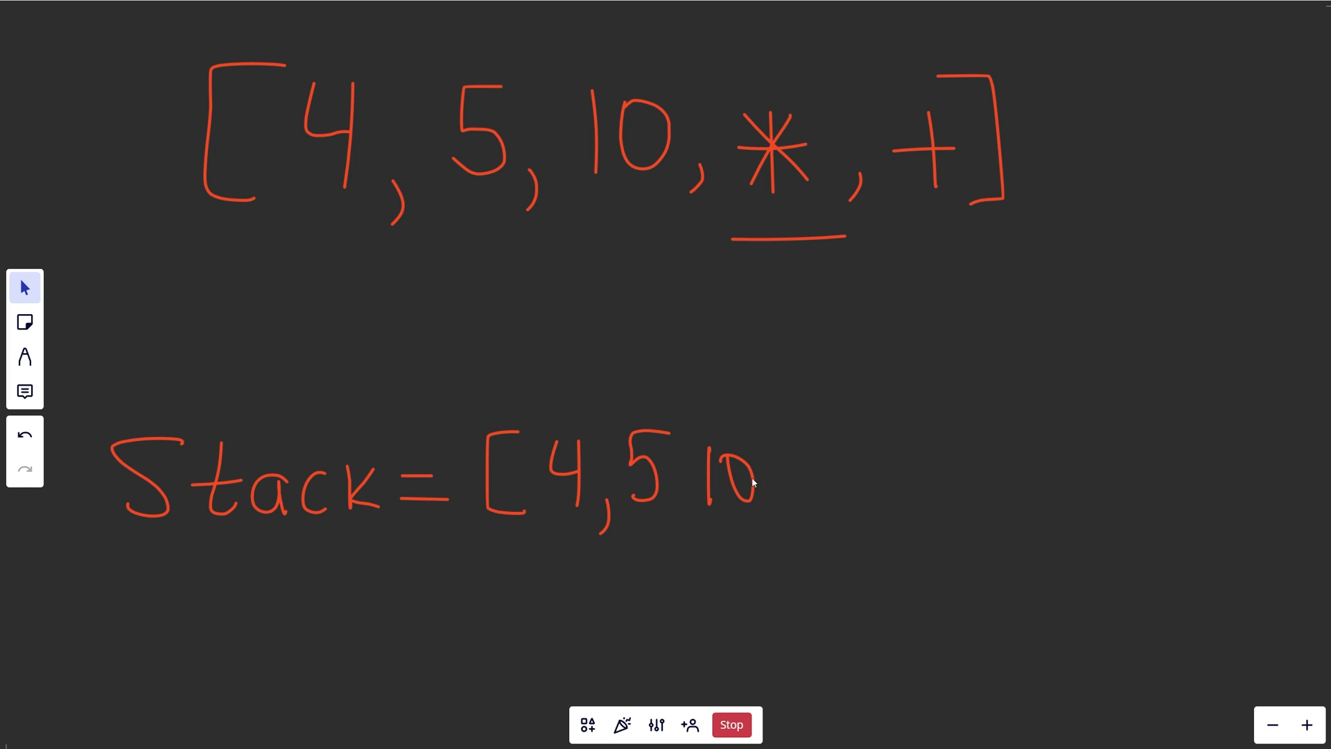
mouse_move(778, 433)
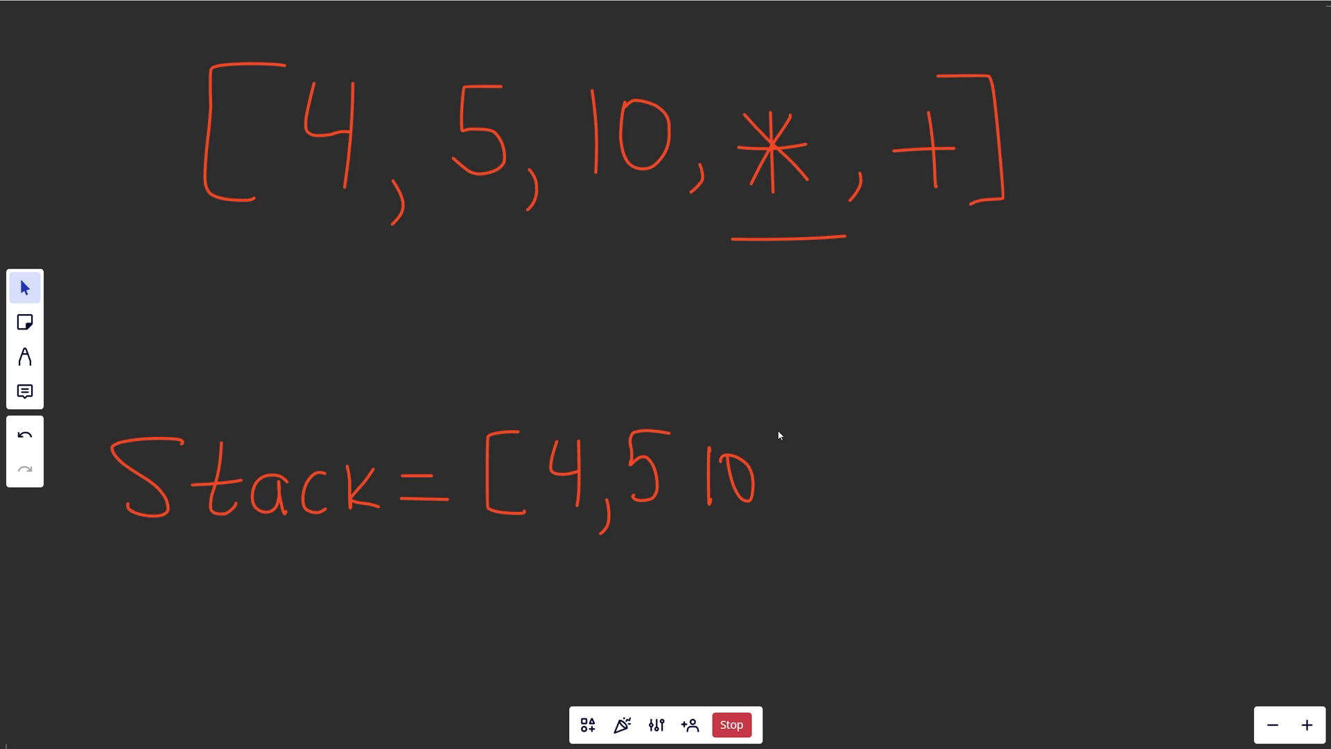
left_click_drag(725, 480, 724, 356)
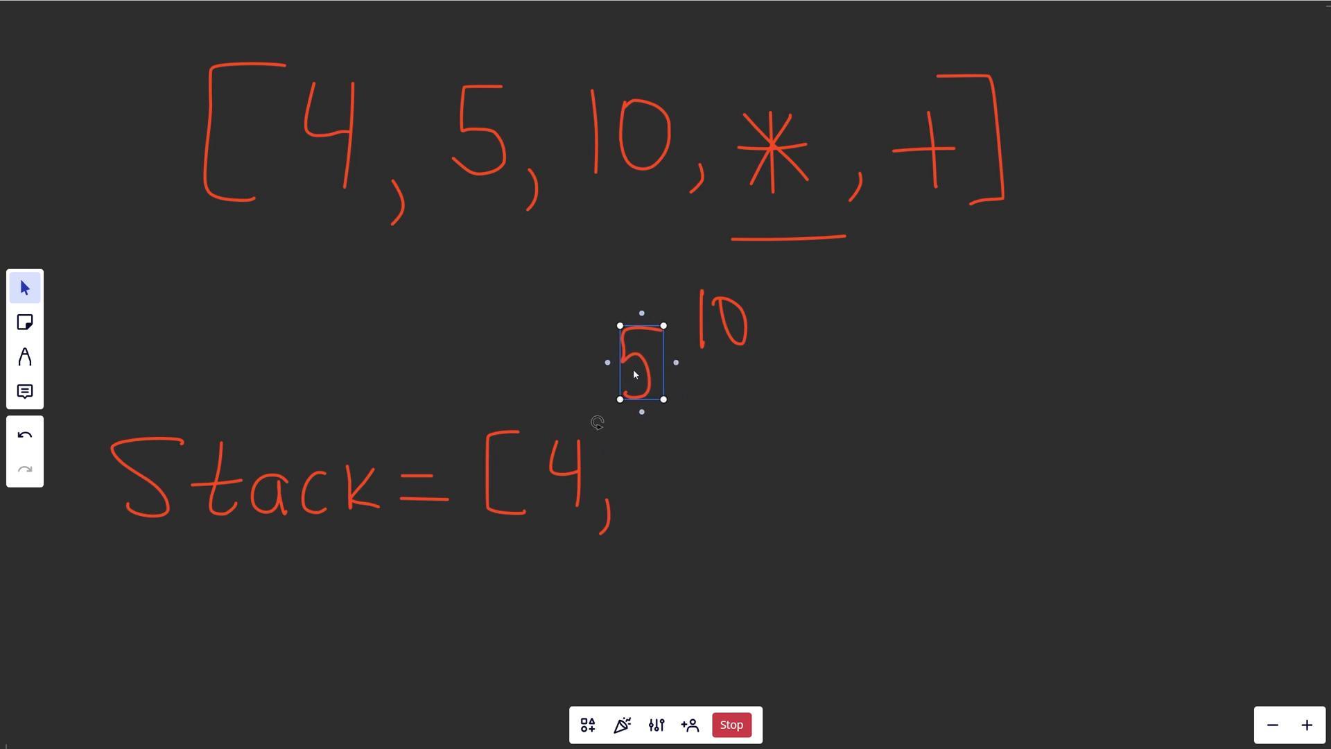
left_click_drag(640, 369, 581, 327)
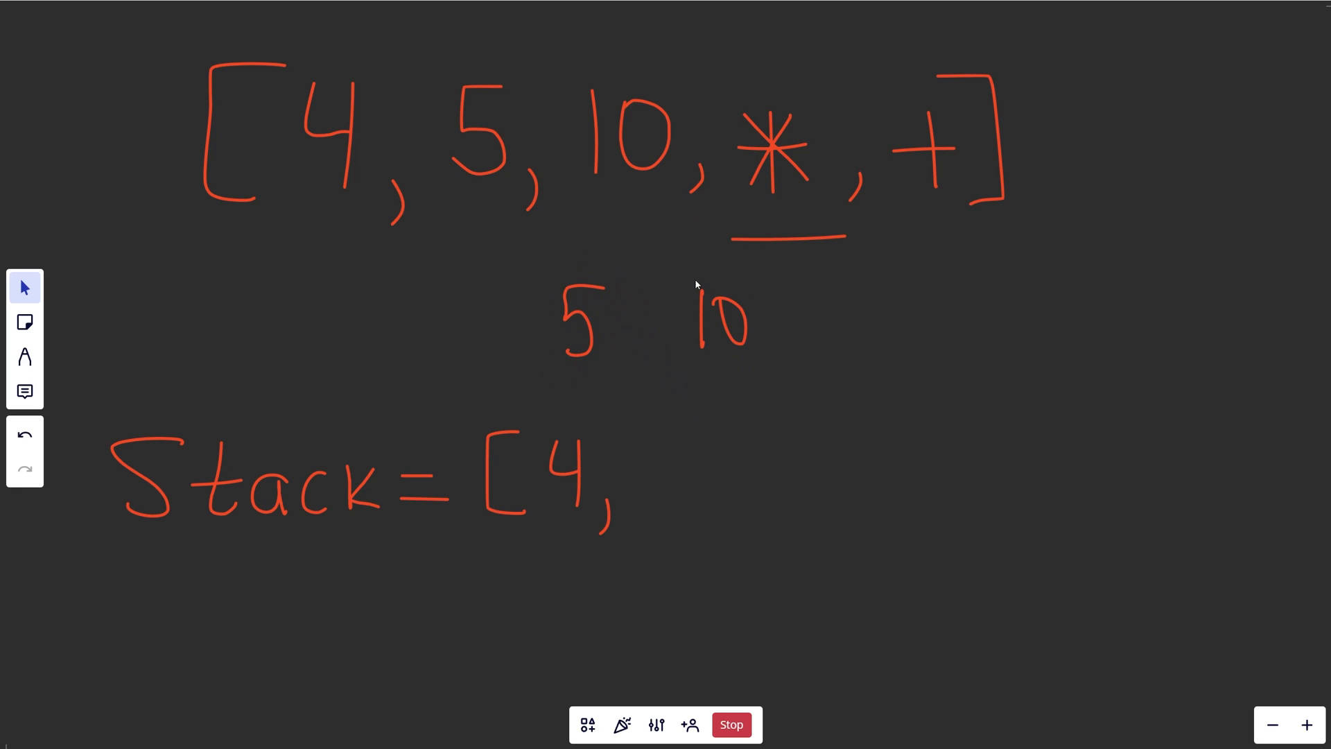
left_click(25, 356)
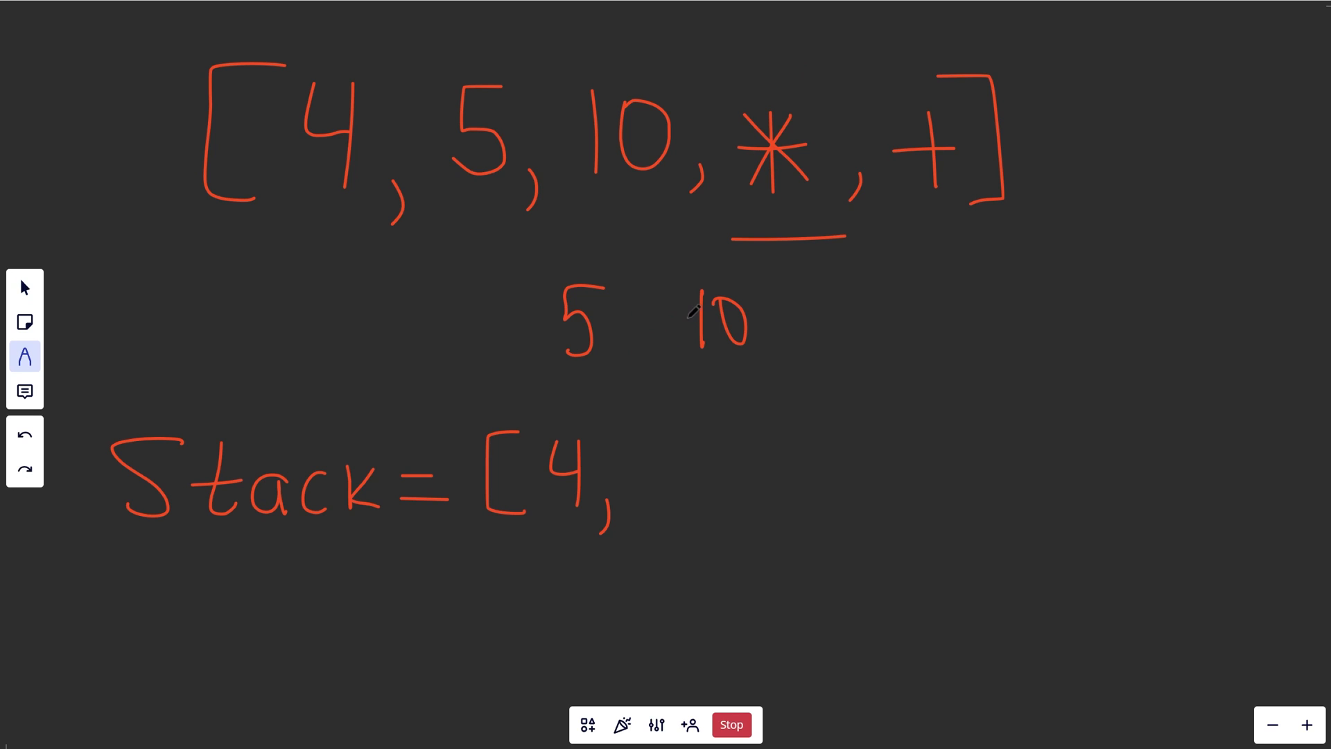
Write the working 5 * 10 = 50 and place 50 into the stack after 4
left_click_drag(768, 89, 819, 29)
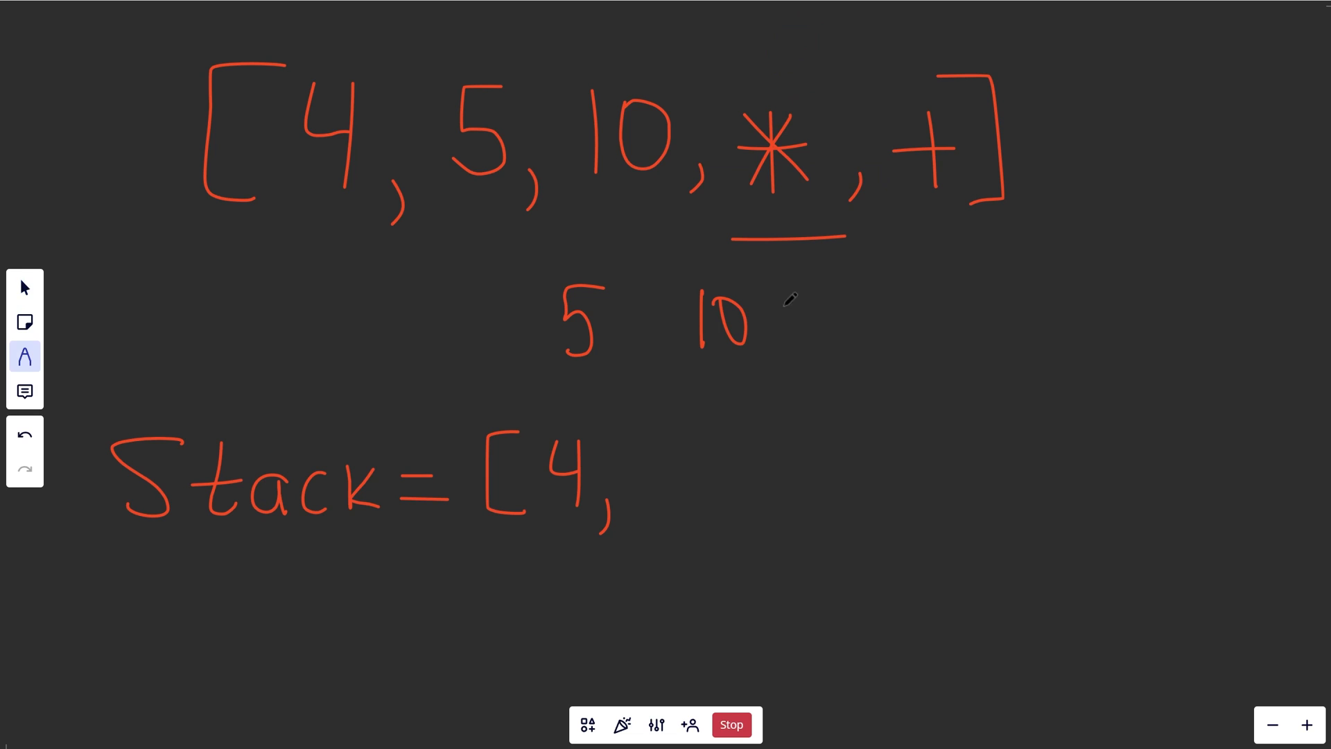
left_click_drag(645, 301, 641, 344)
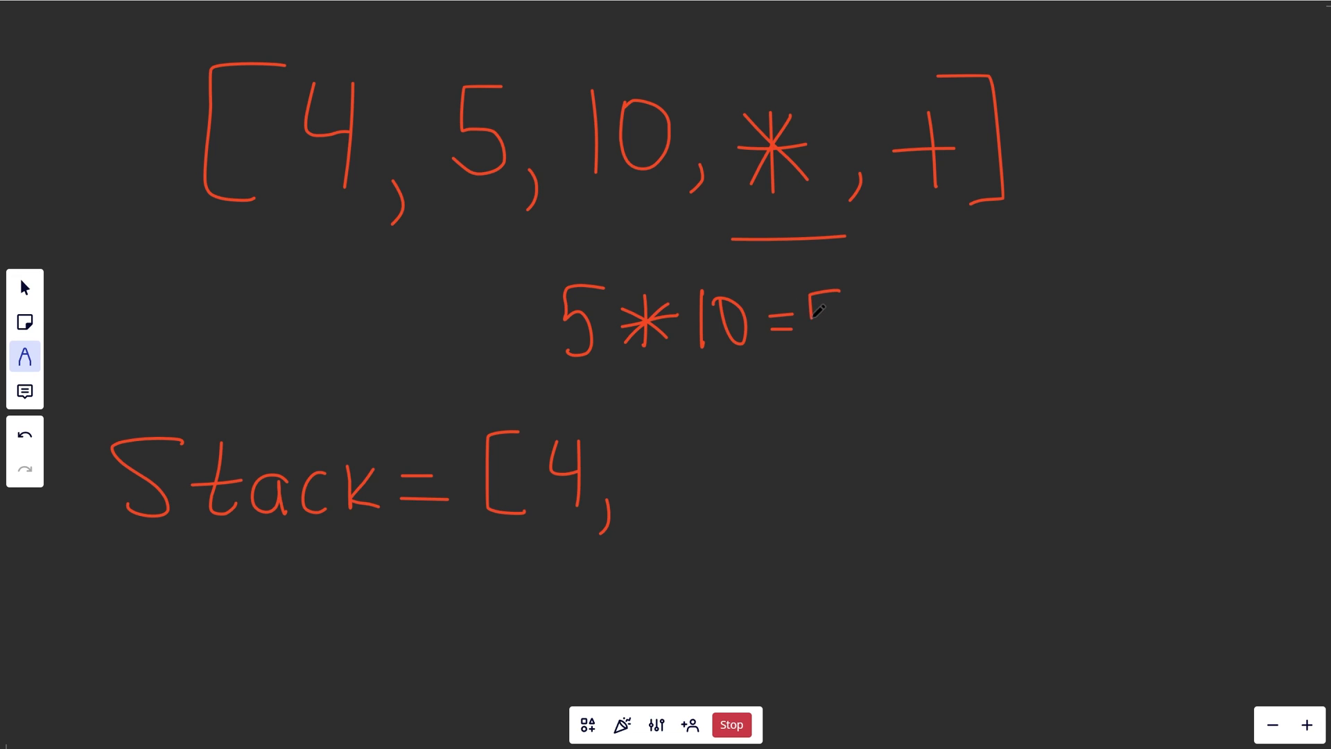
left_click_drag(815, 304, 891, 323)
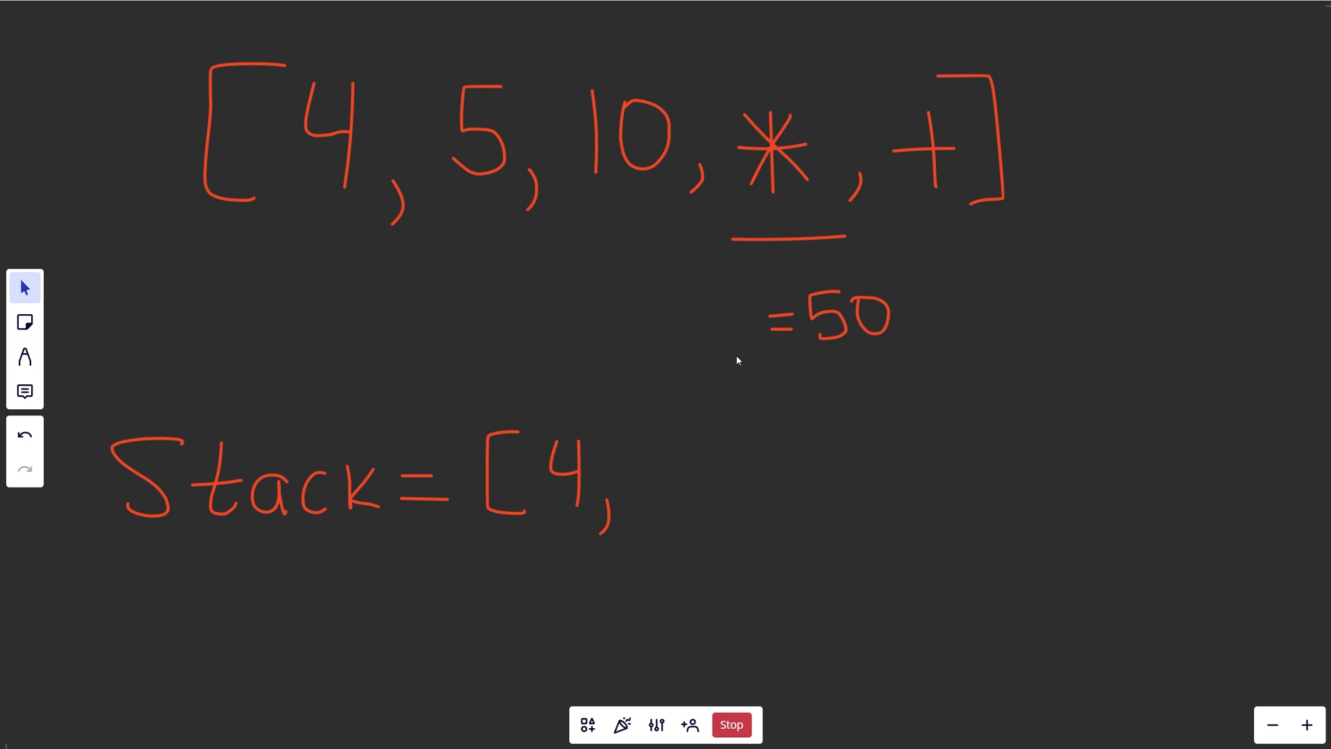
mouse_move(905, 297)
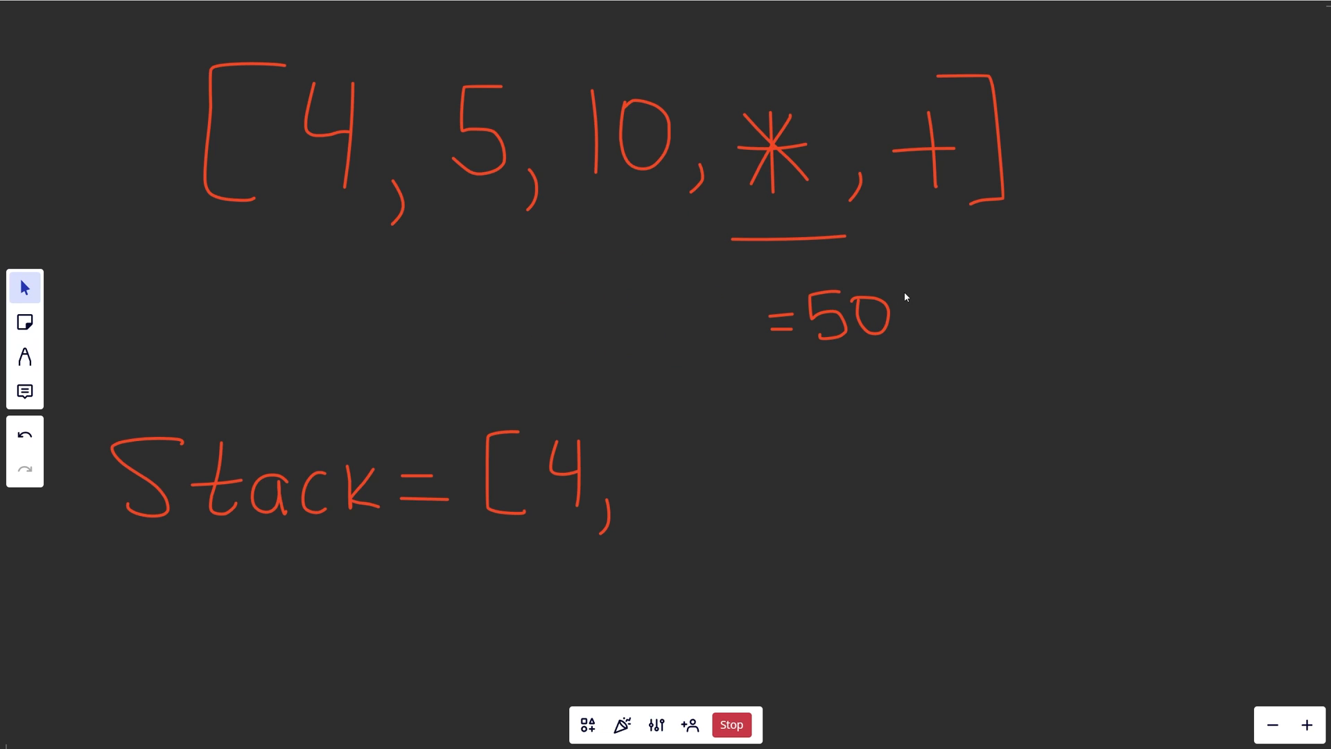
left_click_drag(836, 314, 755, 420)
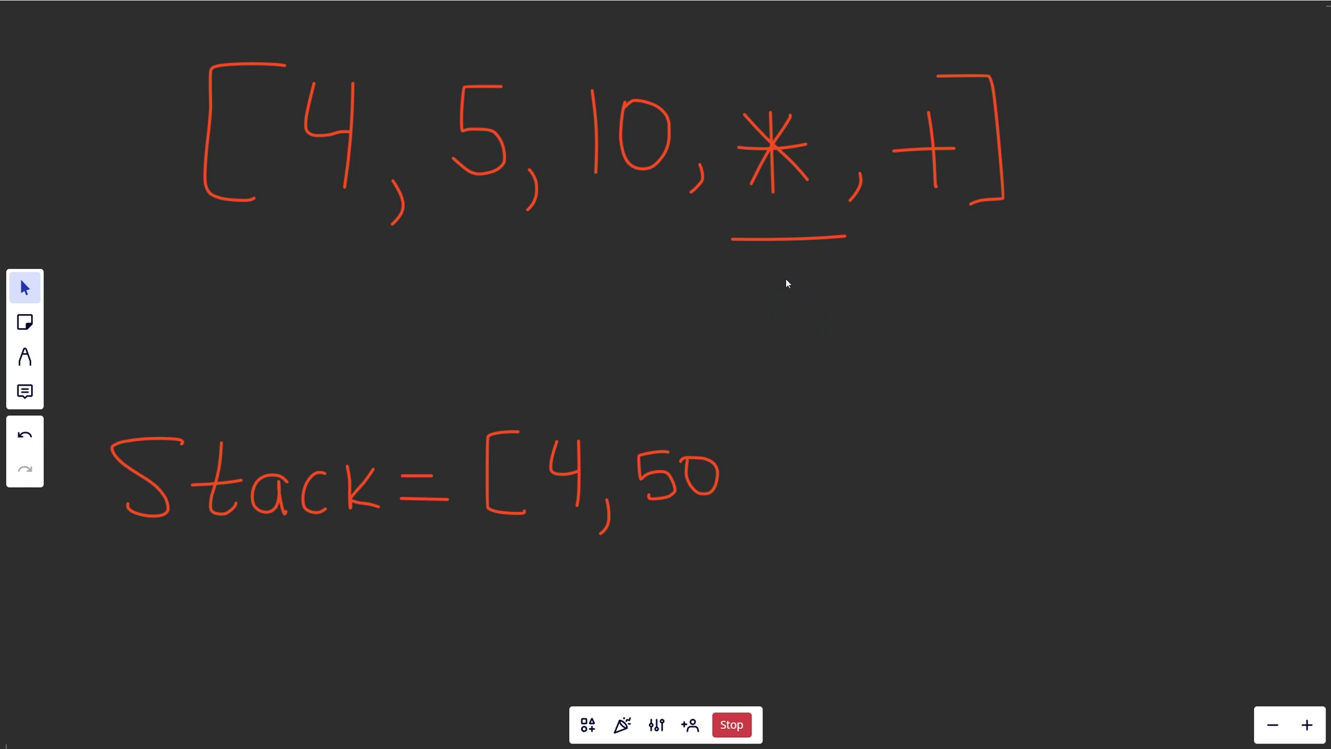
mouse_move(785, 244)
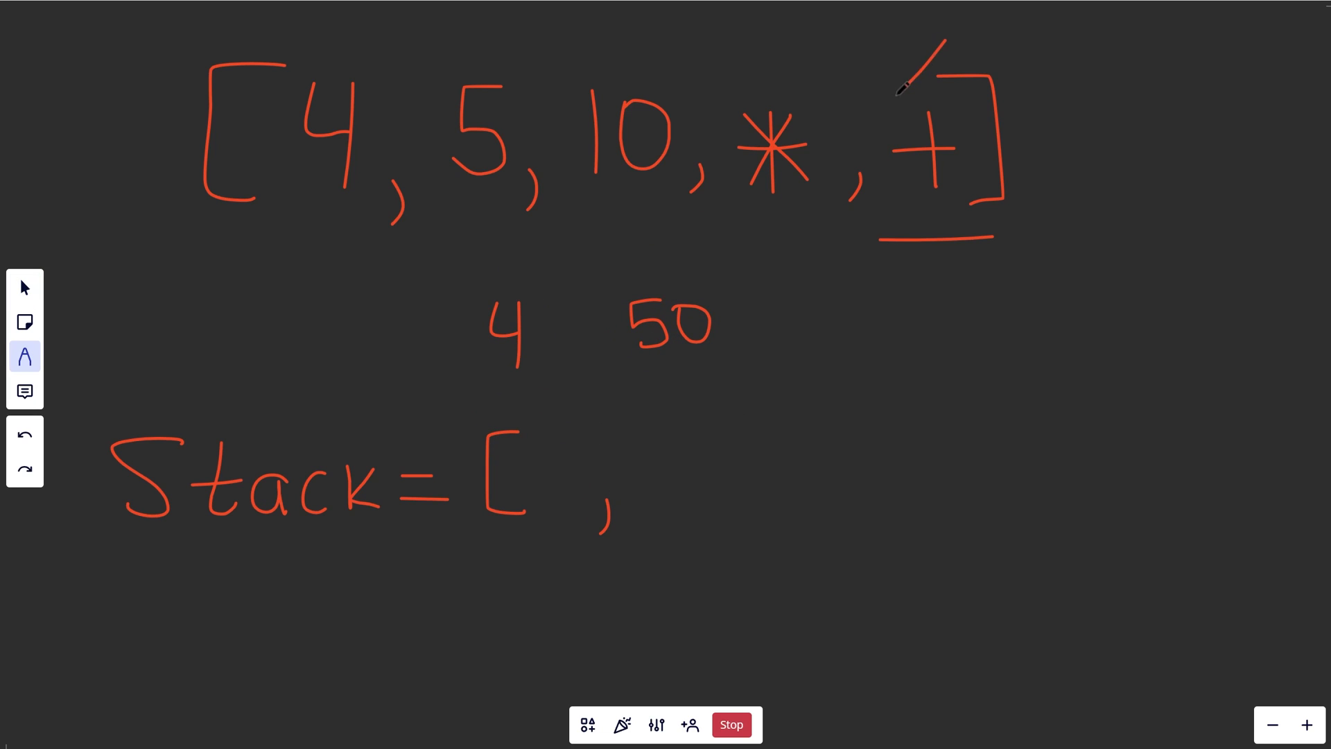
Mark the + token as current and write 4 + 50 for the remaining operands
left_click_drag(960, 39, 883, 111)
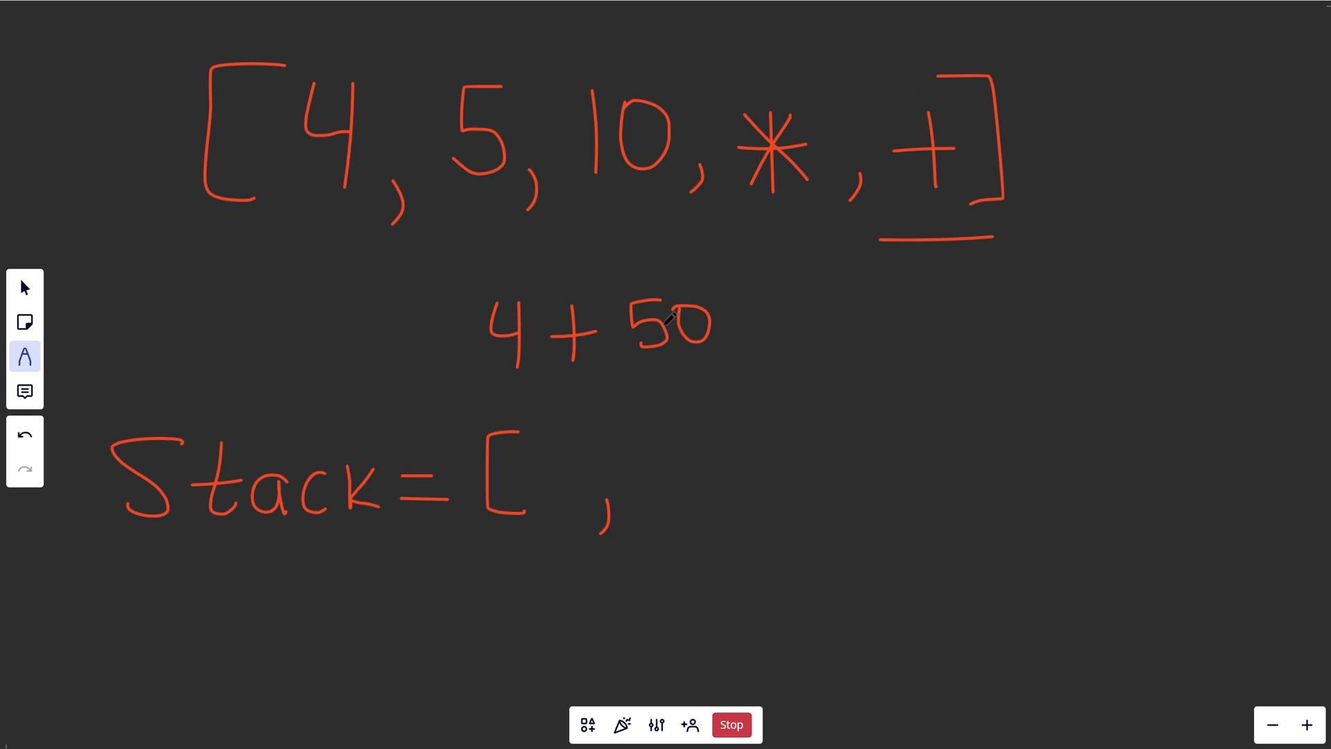
left_click_drag(747, 340, 840, 292)
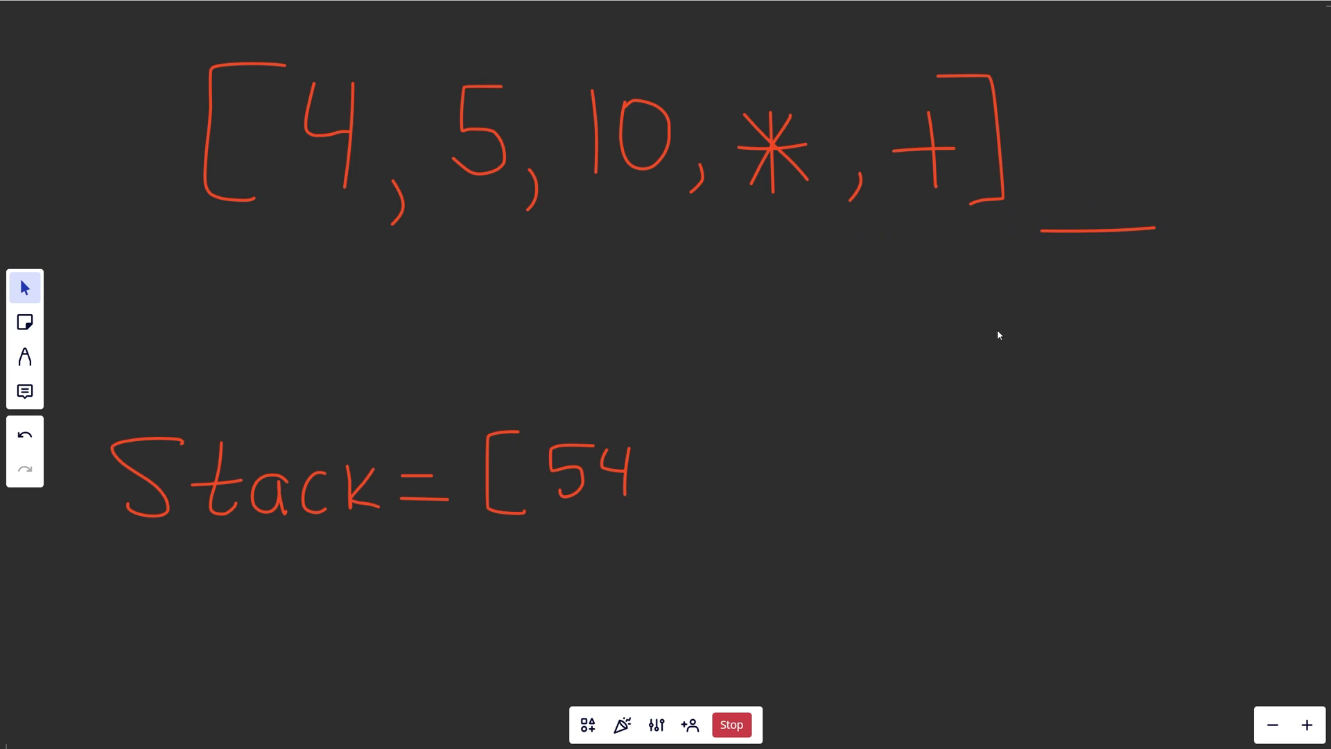
Close the stack as [54], underline 54 and draw an arrow to it as the final answer
left_click_drag(632, 424, 667, 517)
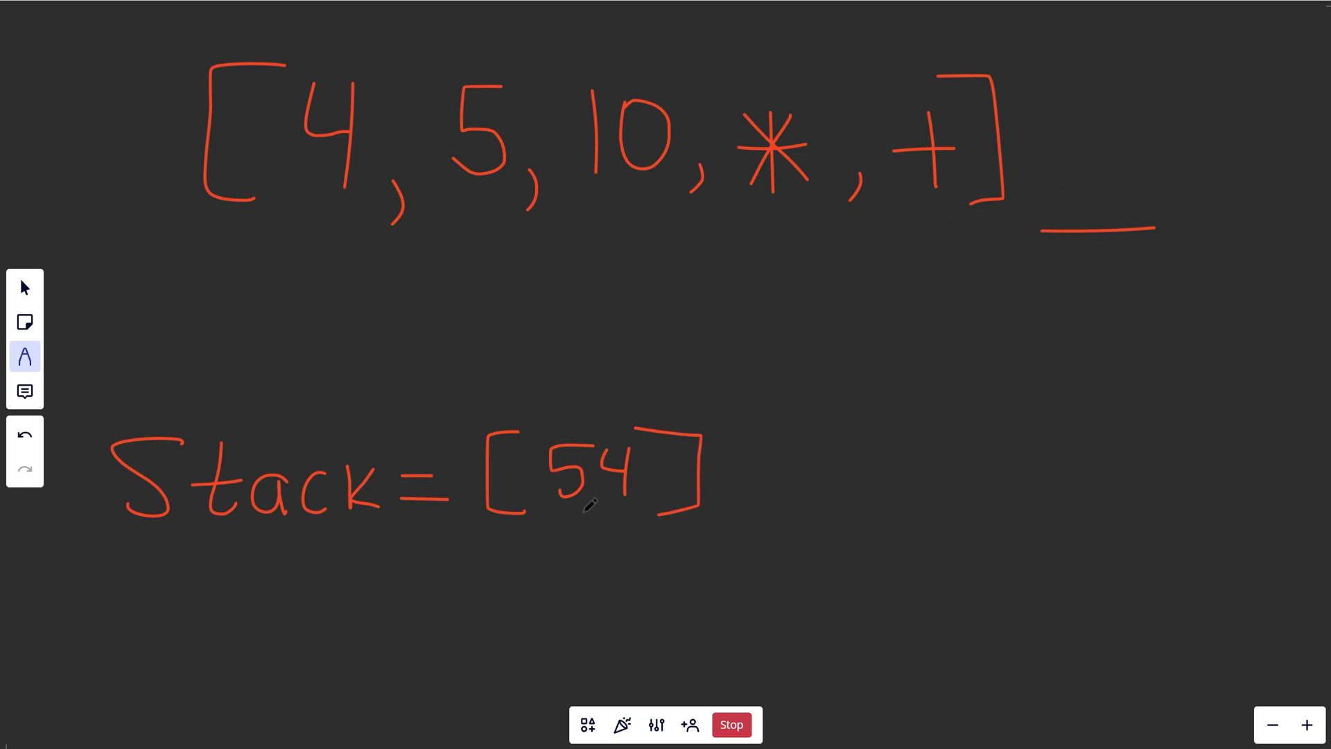
left_click_drag(535, 530, 645, 528)
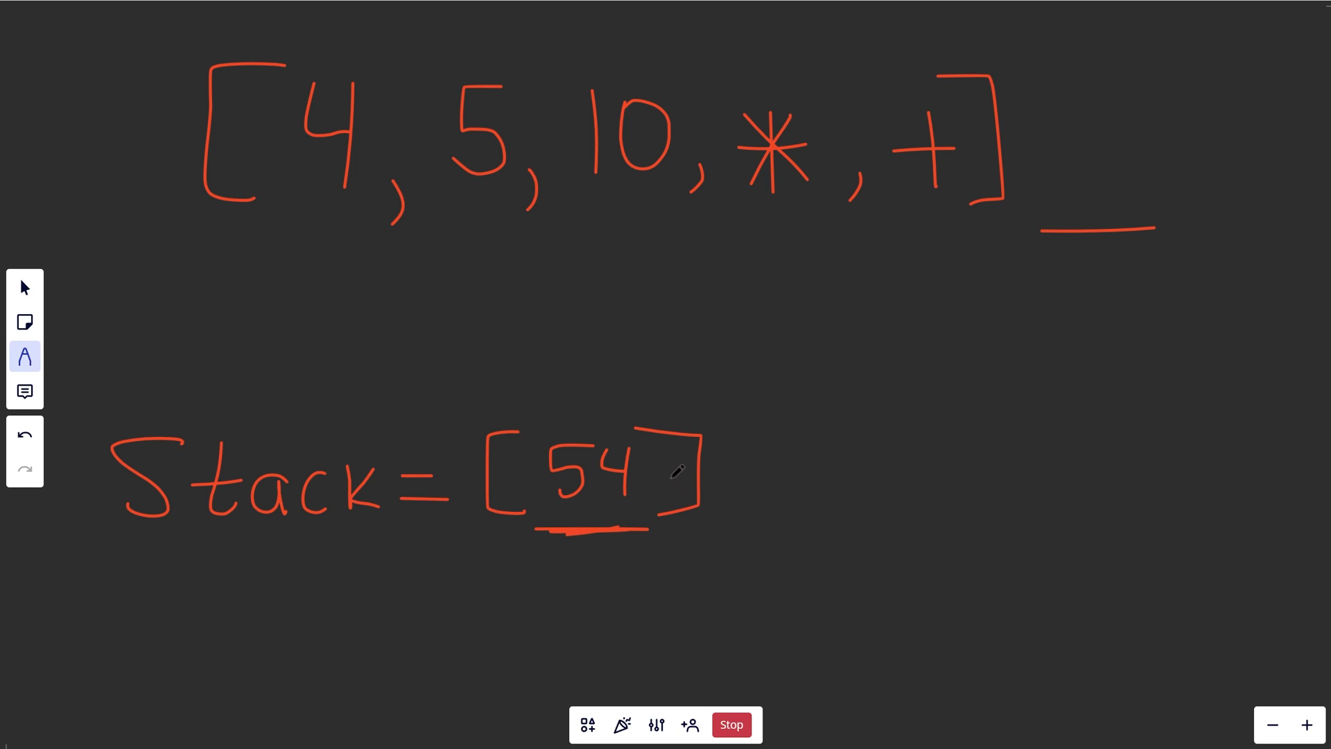
left_click_drag(233, 239, 735, 240)
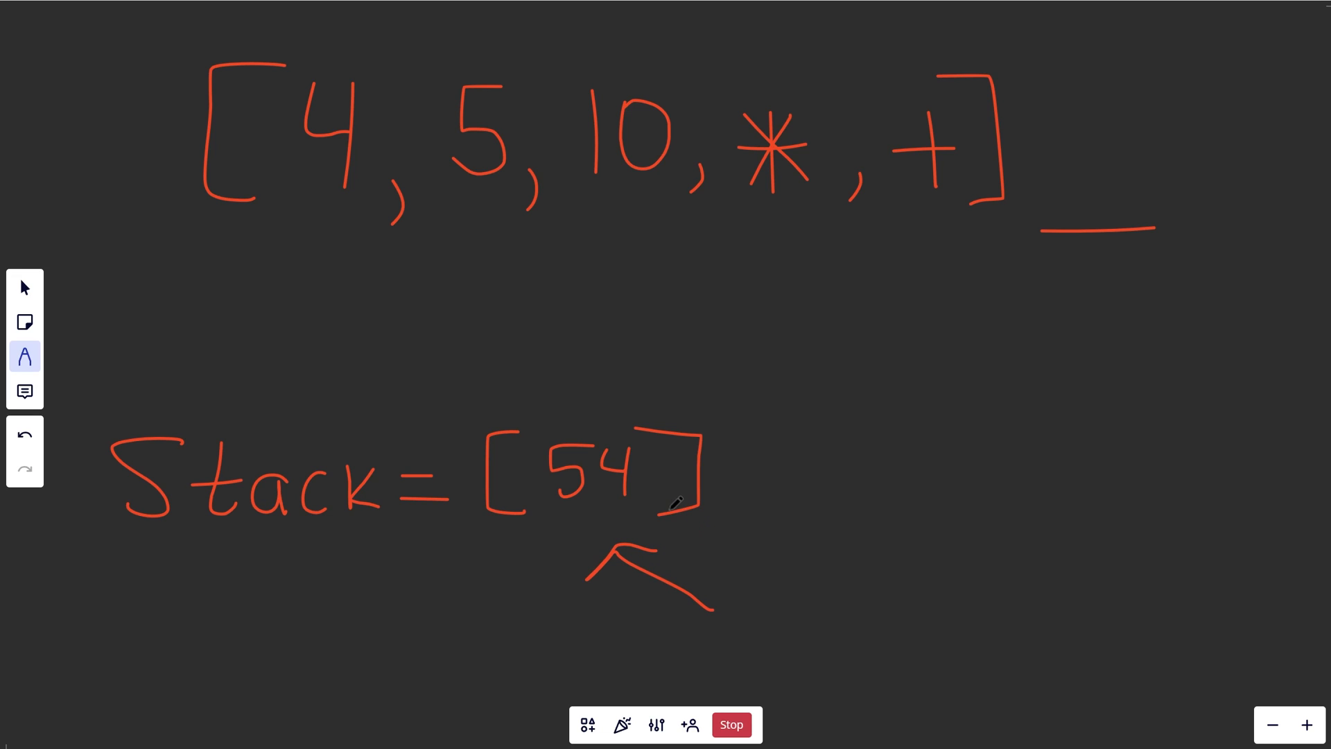
left_click_drag(222, 247, 963, 232)
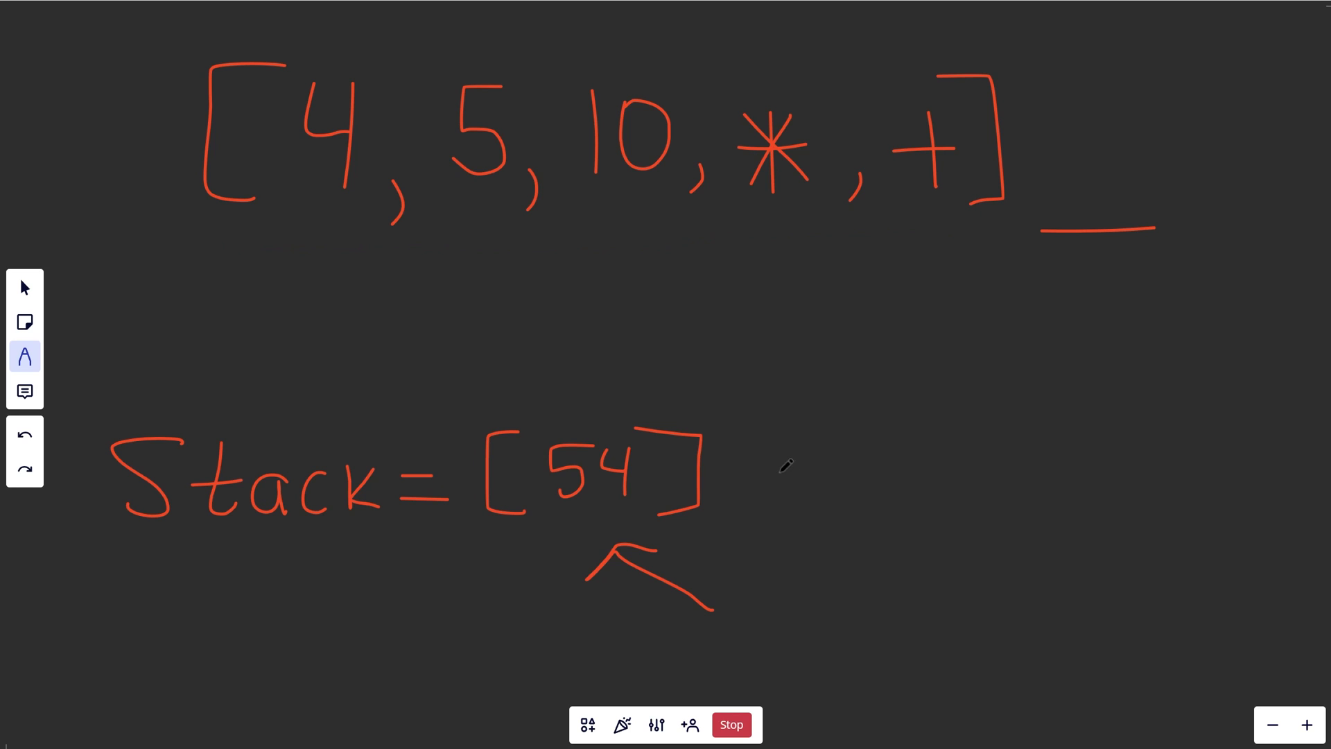
left_click_drag(743, 477, 875, 471)
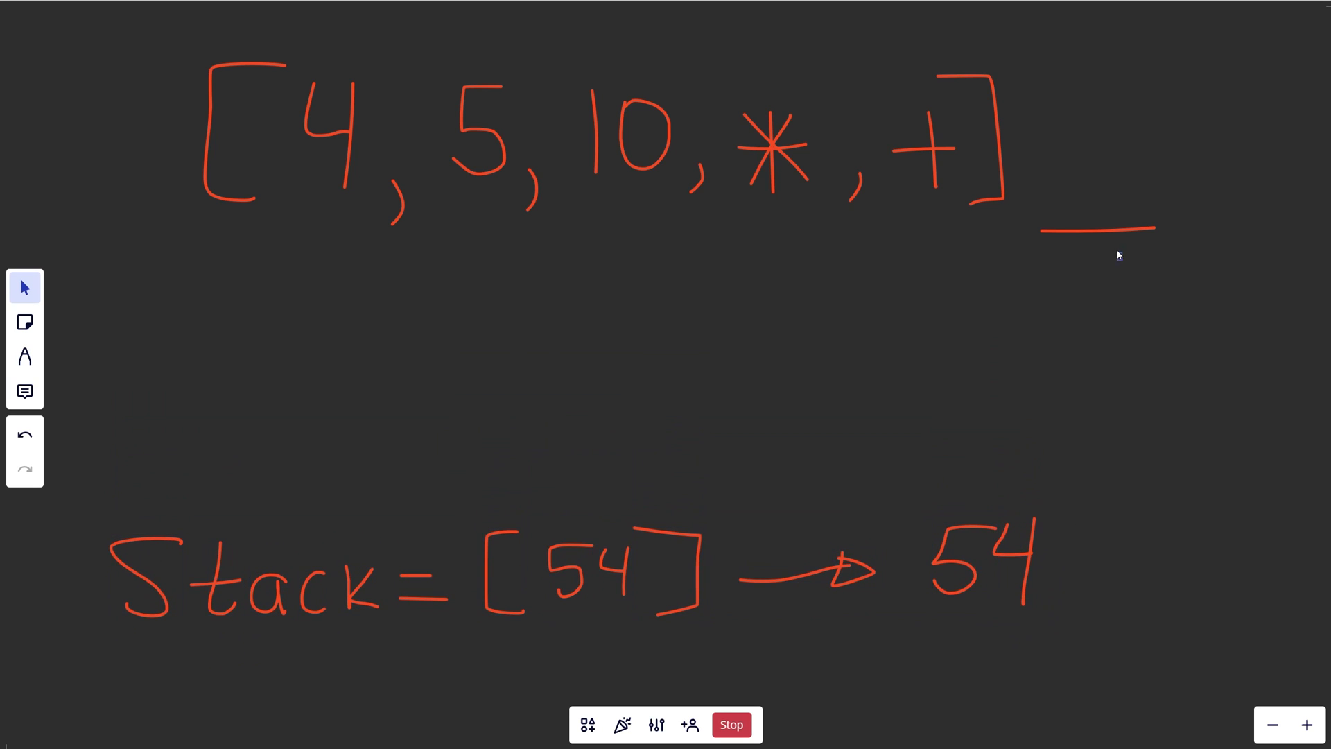
Write 4 + (5 x 10) below the token list with the pen
left_click(25, 357)
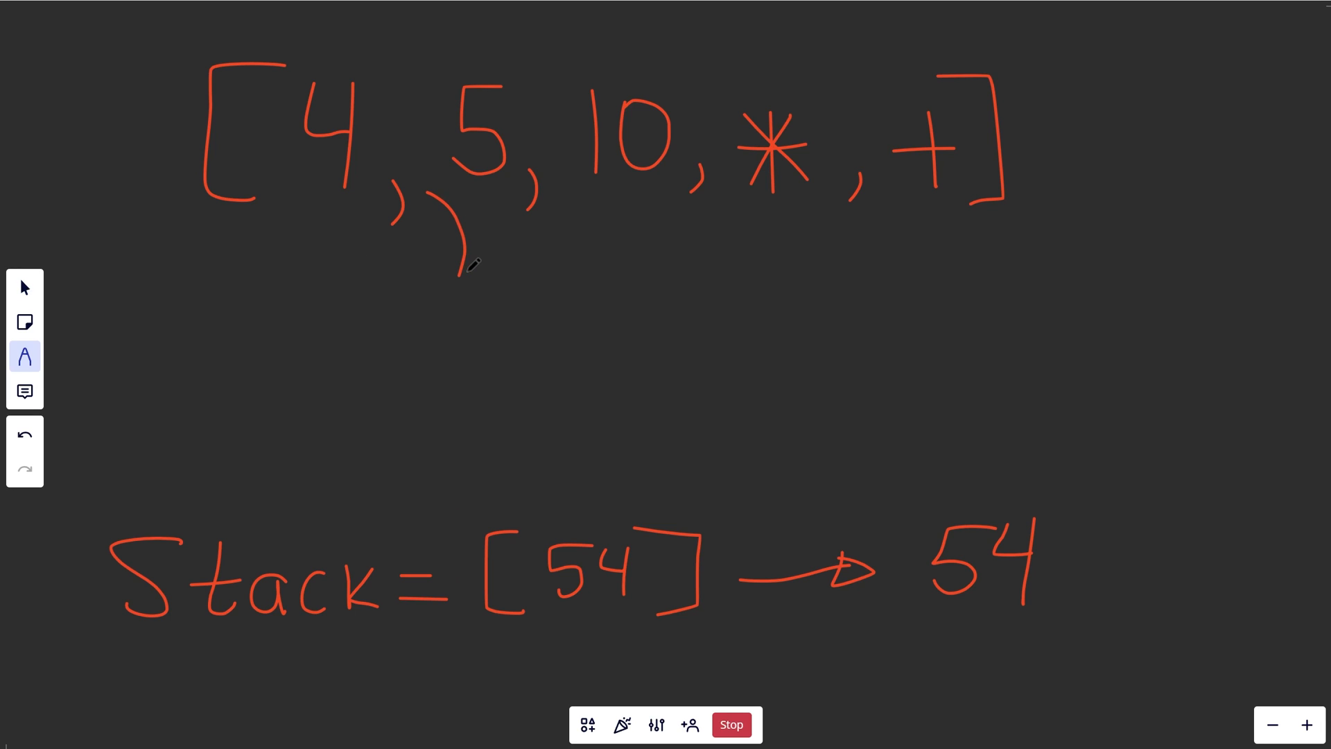
left_click_drag(264, 237, 997, 236)
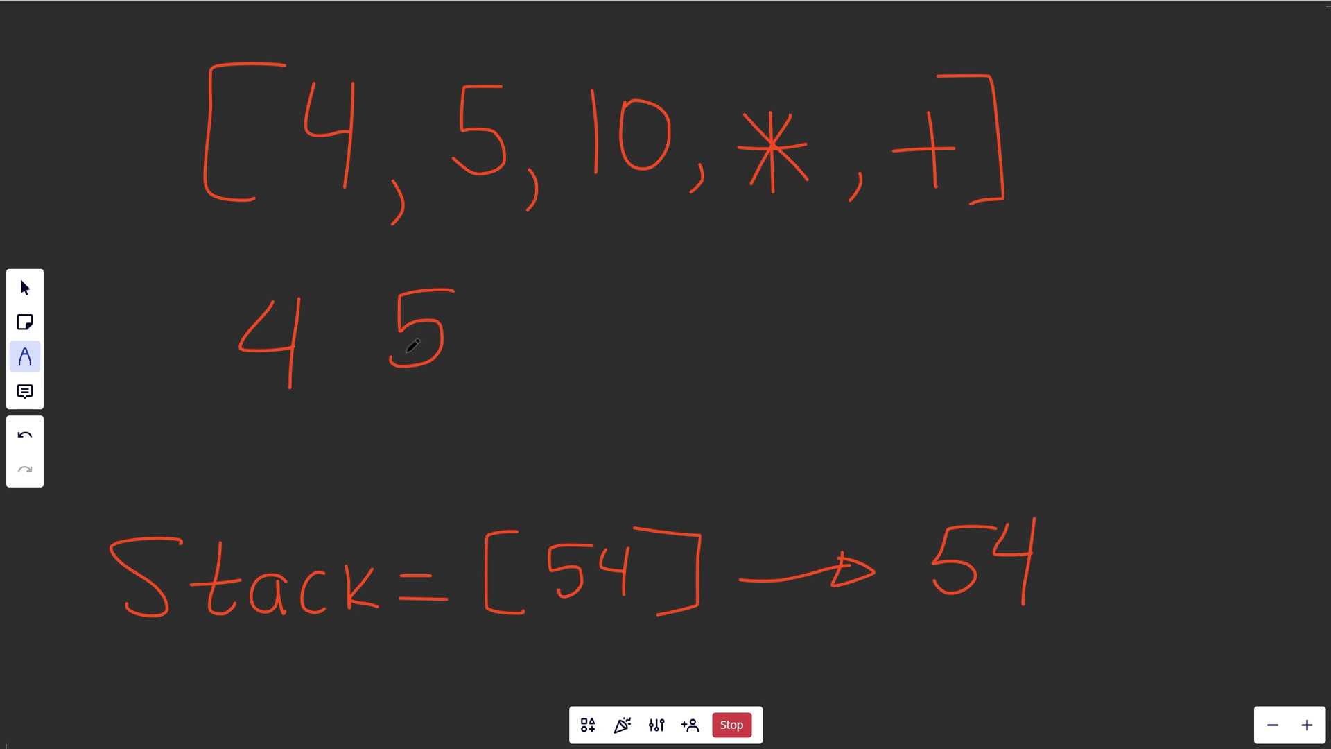
left_click_drag(543, 297, 620, 356)
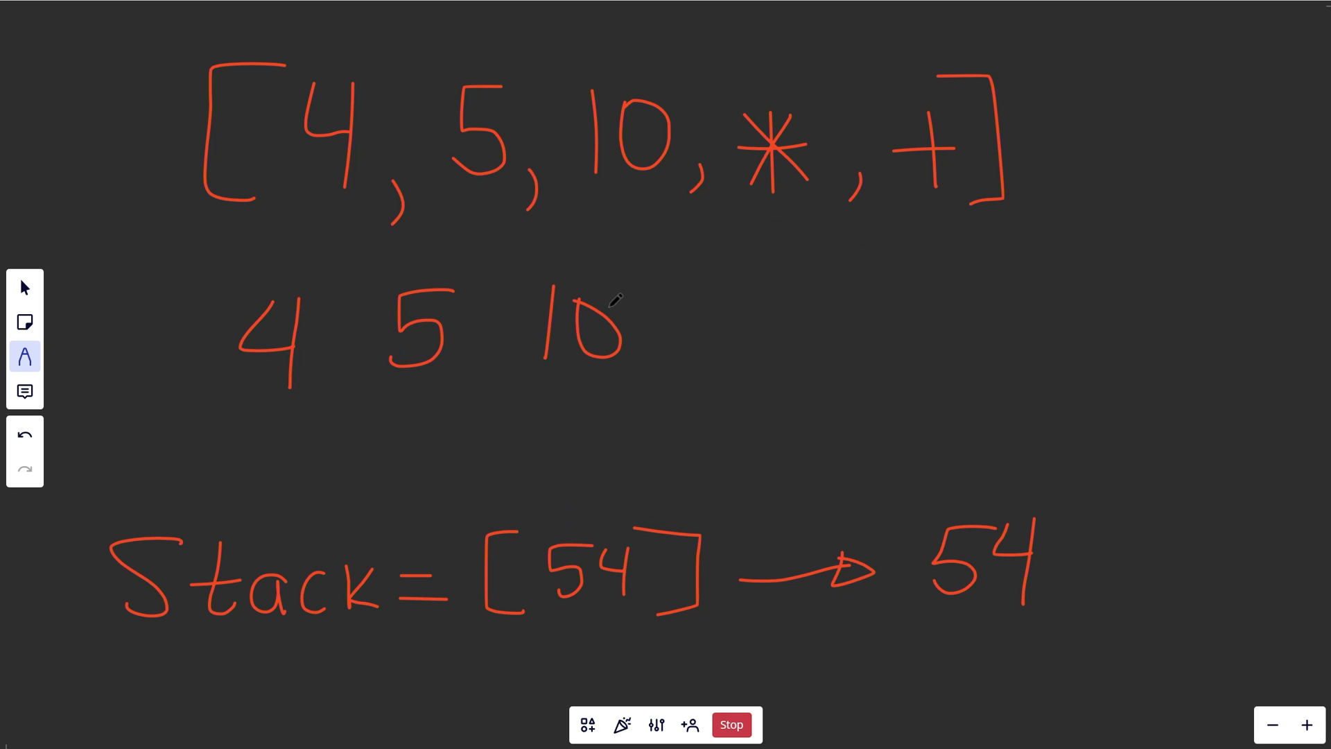
left_click_drag(581, 52, 768, 93)
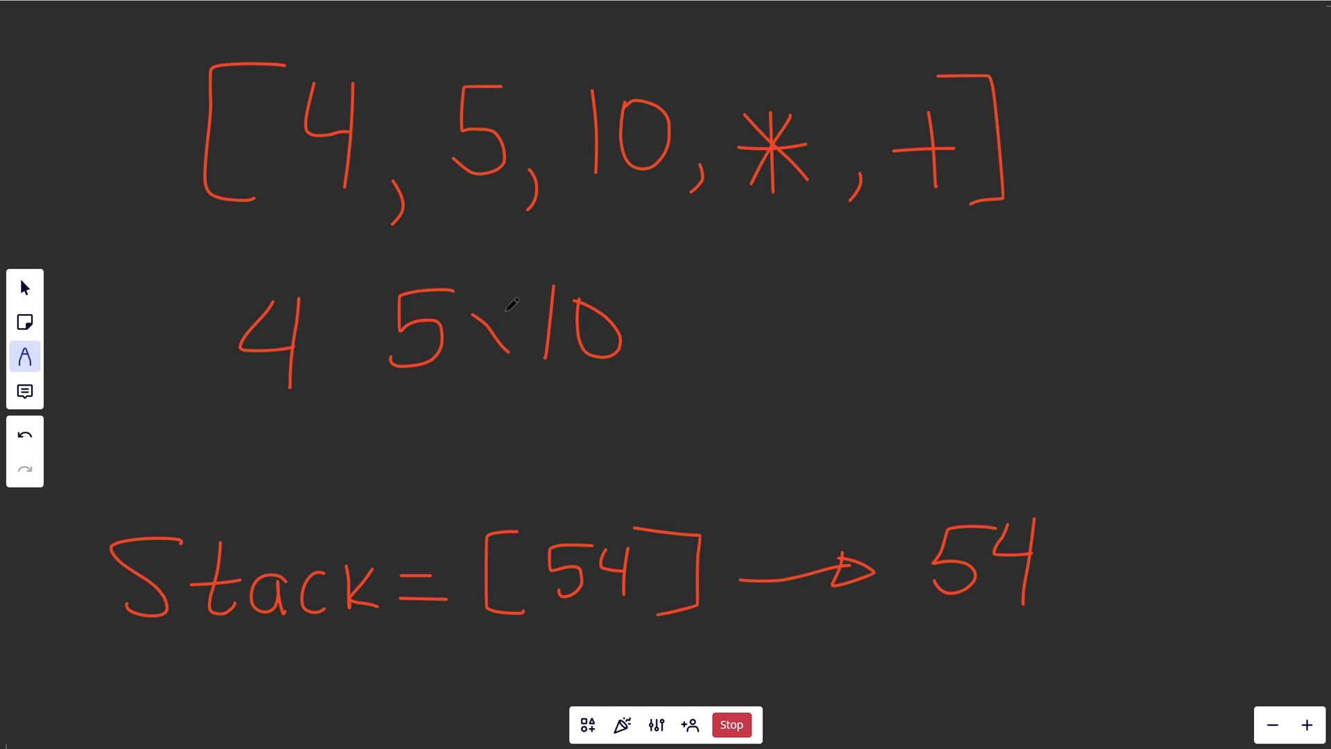
left_click_drag(836, 66, 916, 72)
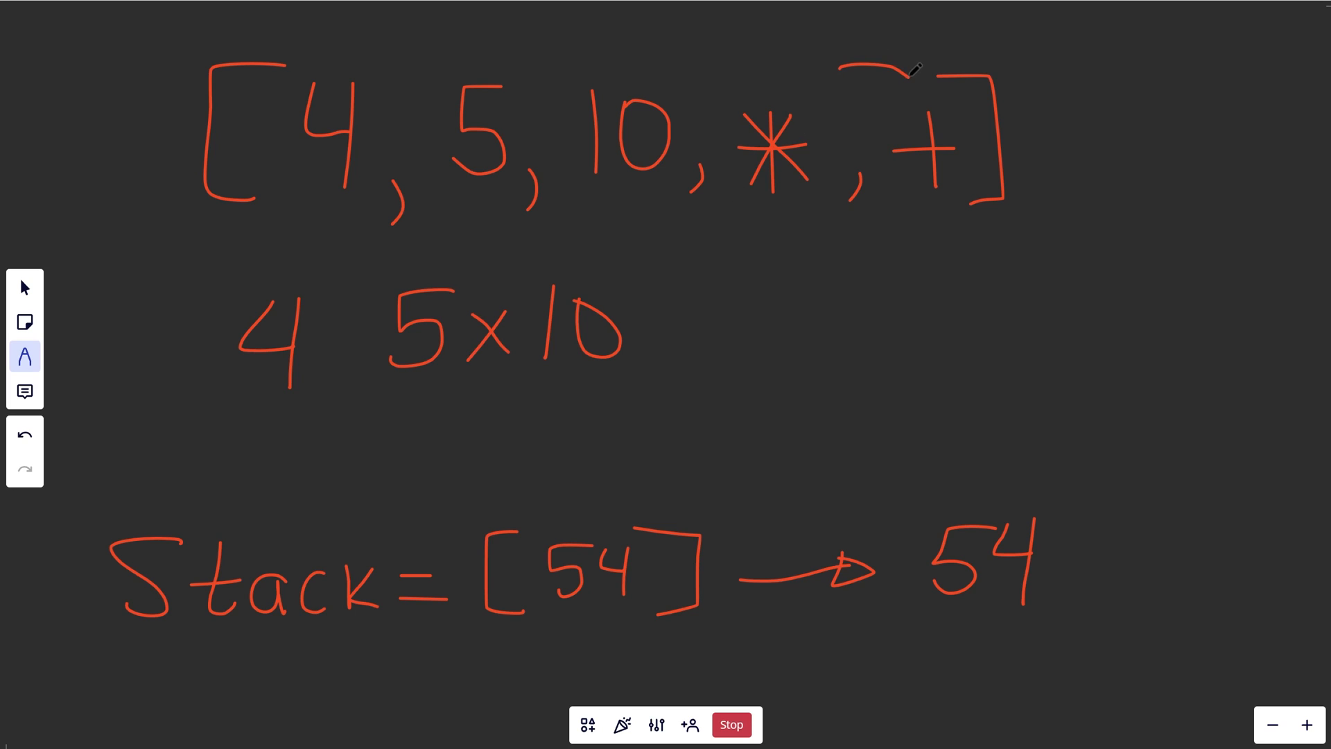
left_click_drag(916, 72, 688, 58)
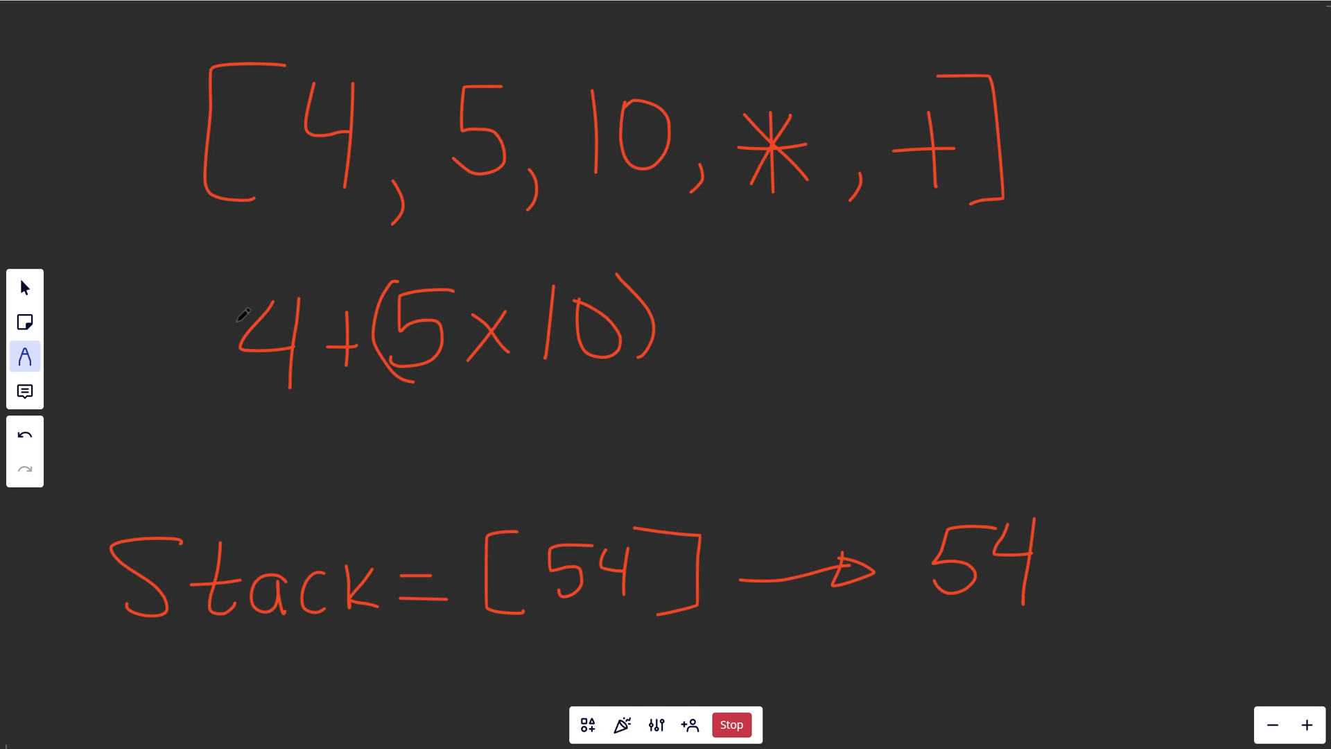
Extend the working to = 4 + 50 = 54
left_click_drag(721, 348, 798, 327)
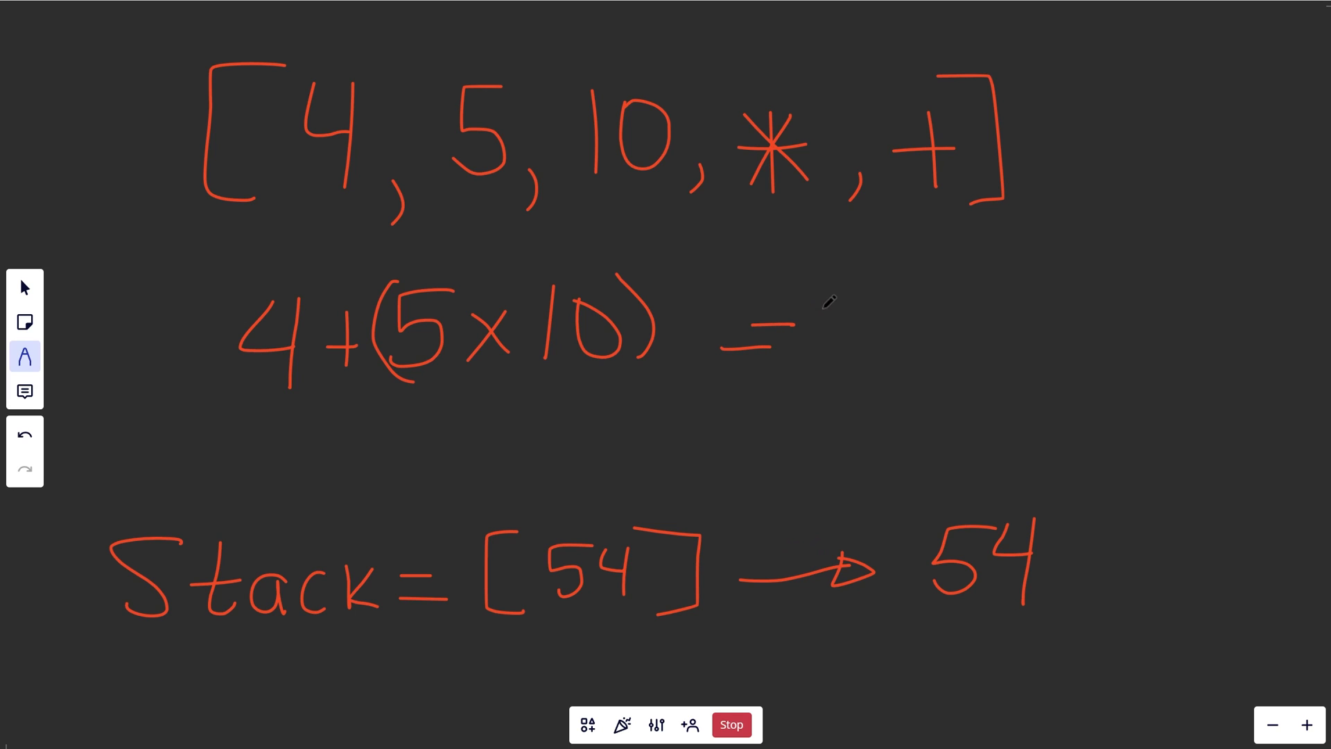
left_click_drag(815, 323, 951, 314)
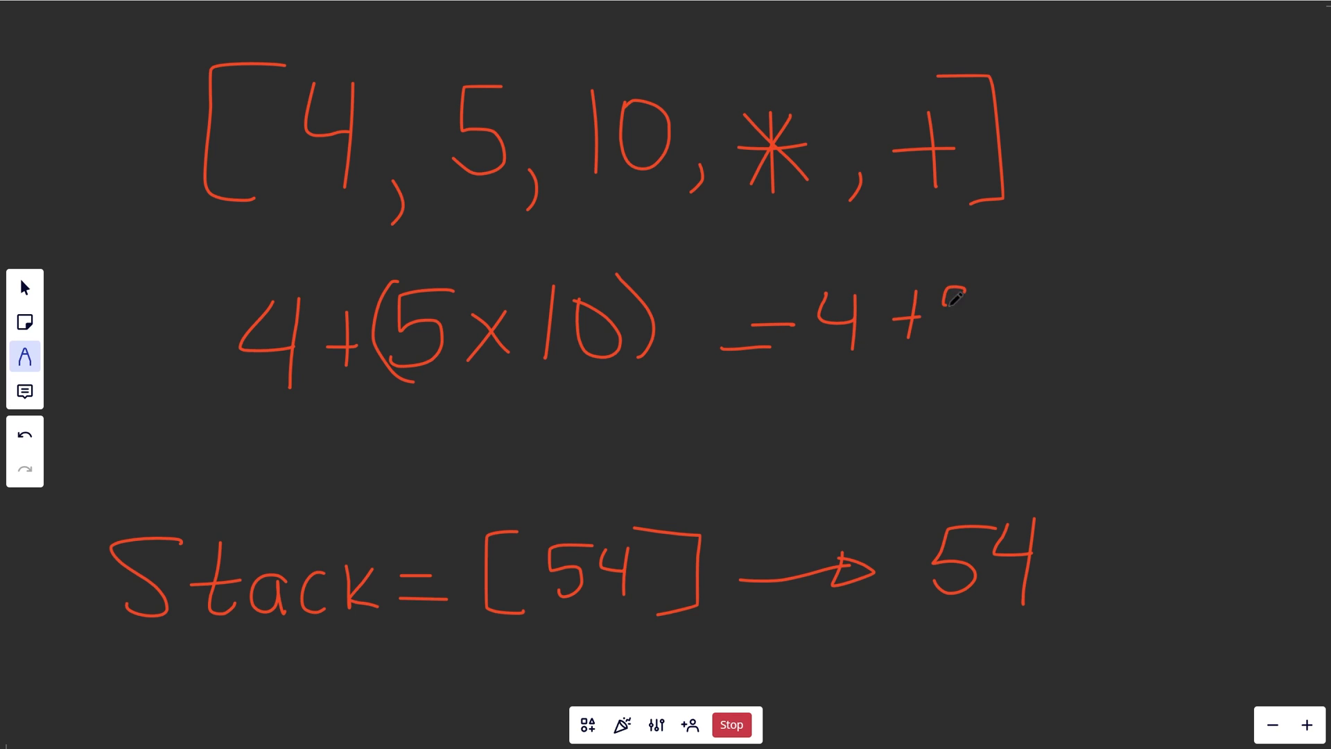
left_click_drag(951, 314, 1136, 323)
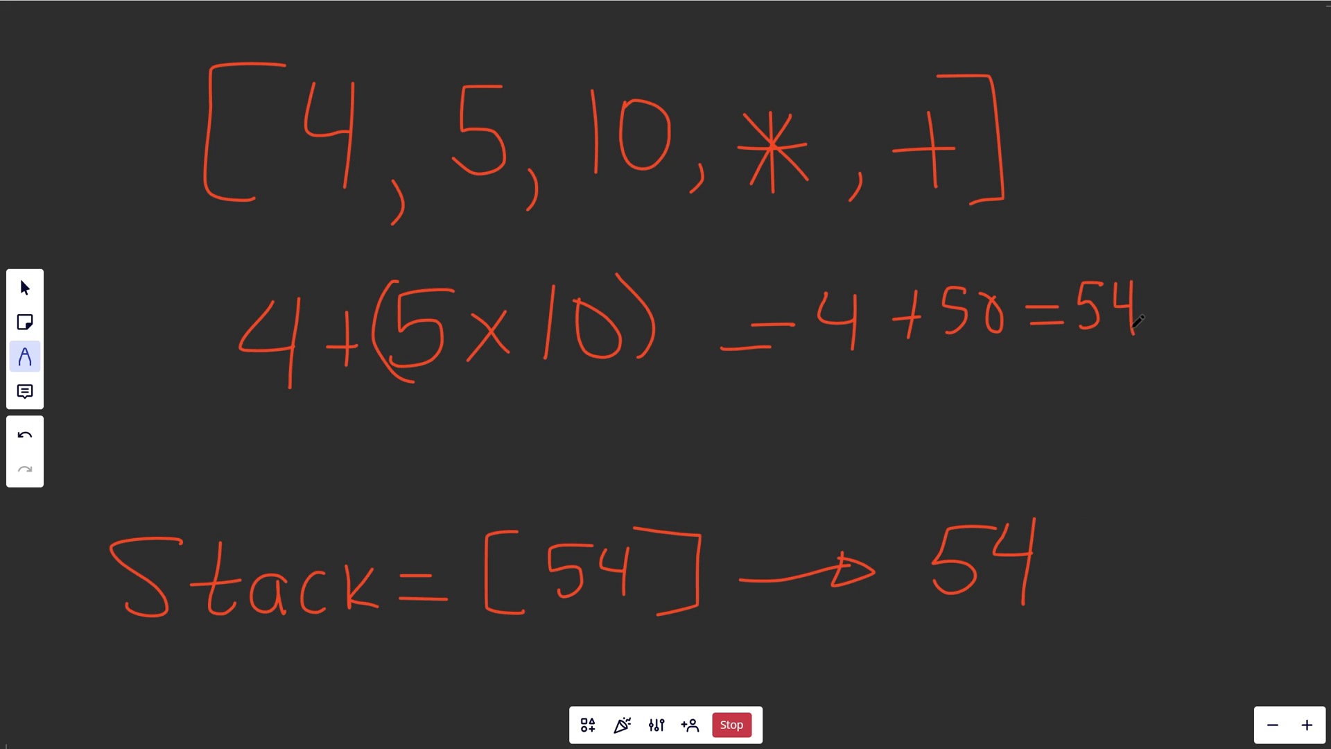
Link 5 and 10 to the multiplication sign, label it LIFO and tick those tokens
left_click_drag(221, 412, 680, 412)
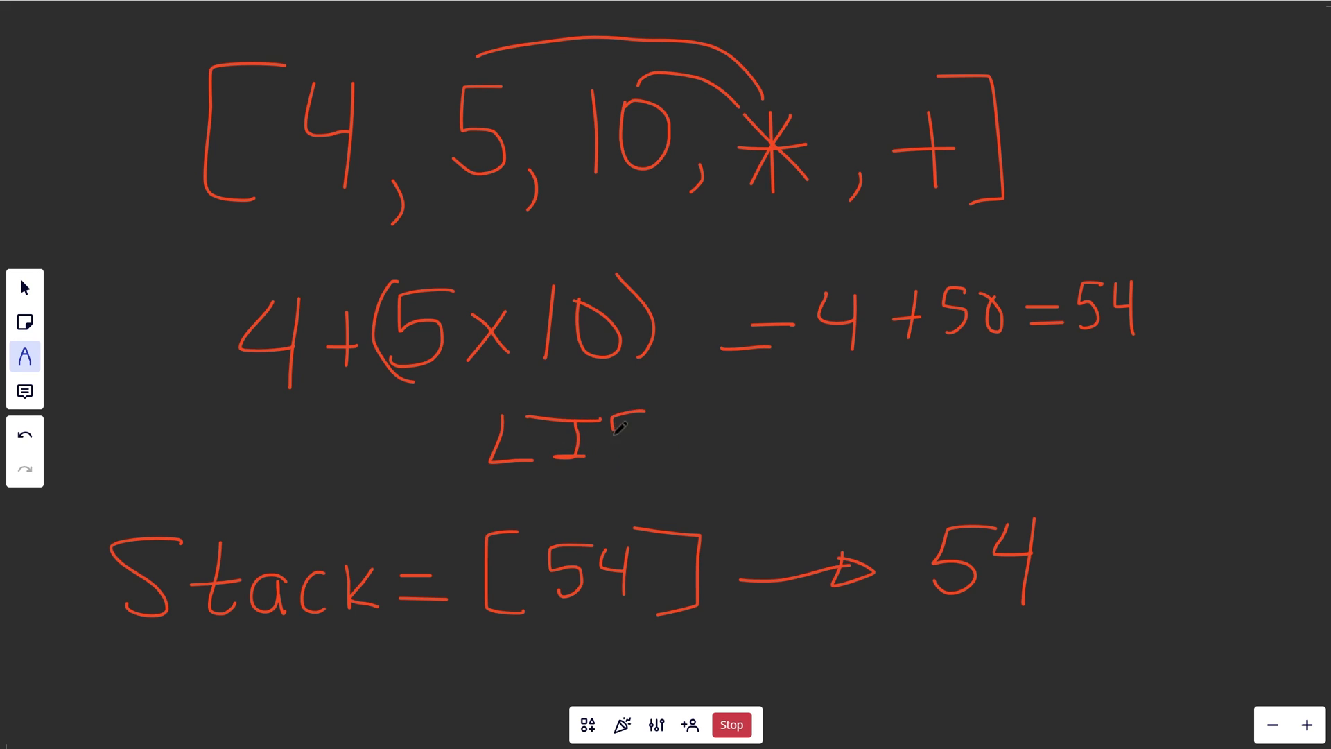
left_click_drag(603, 424, 680, 441)
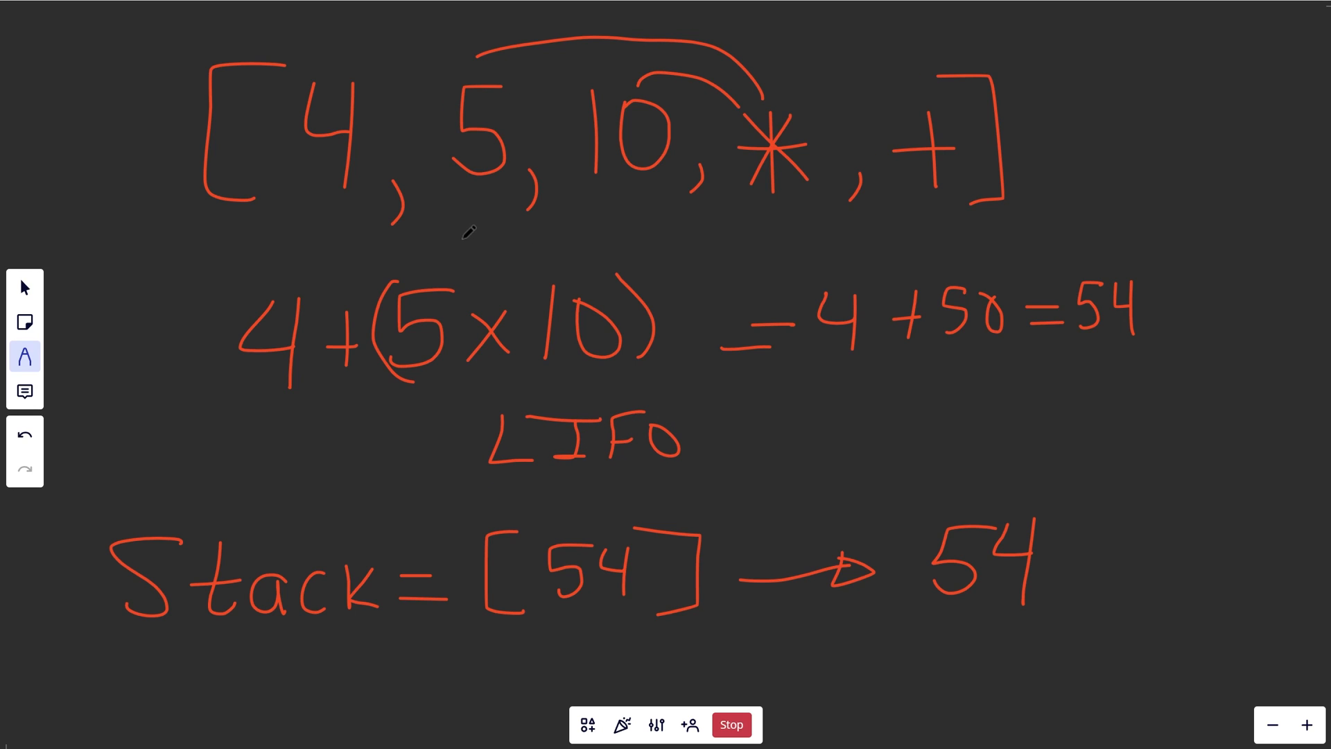
left_click_drag(463, 241, 607, 224)
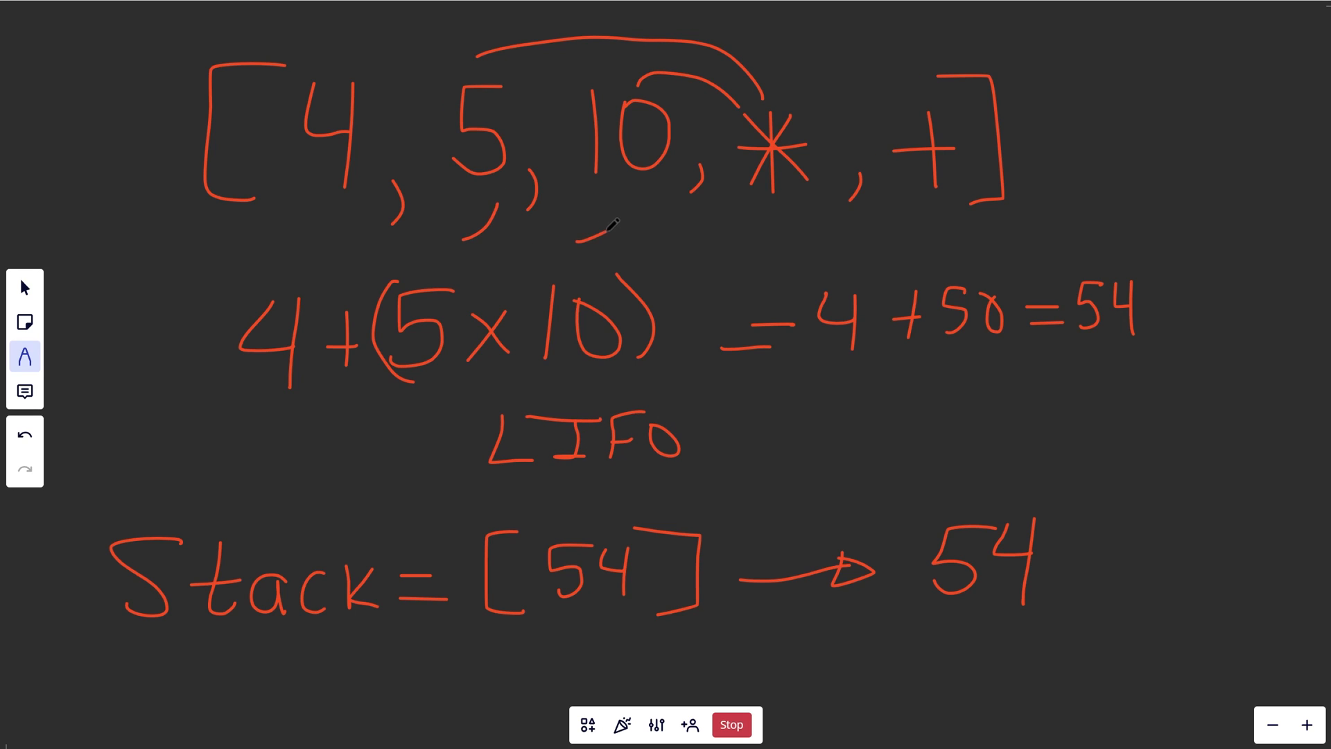
left_click_drag(577, 241, 632, 170)
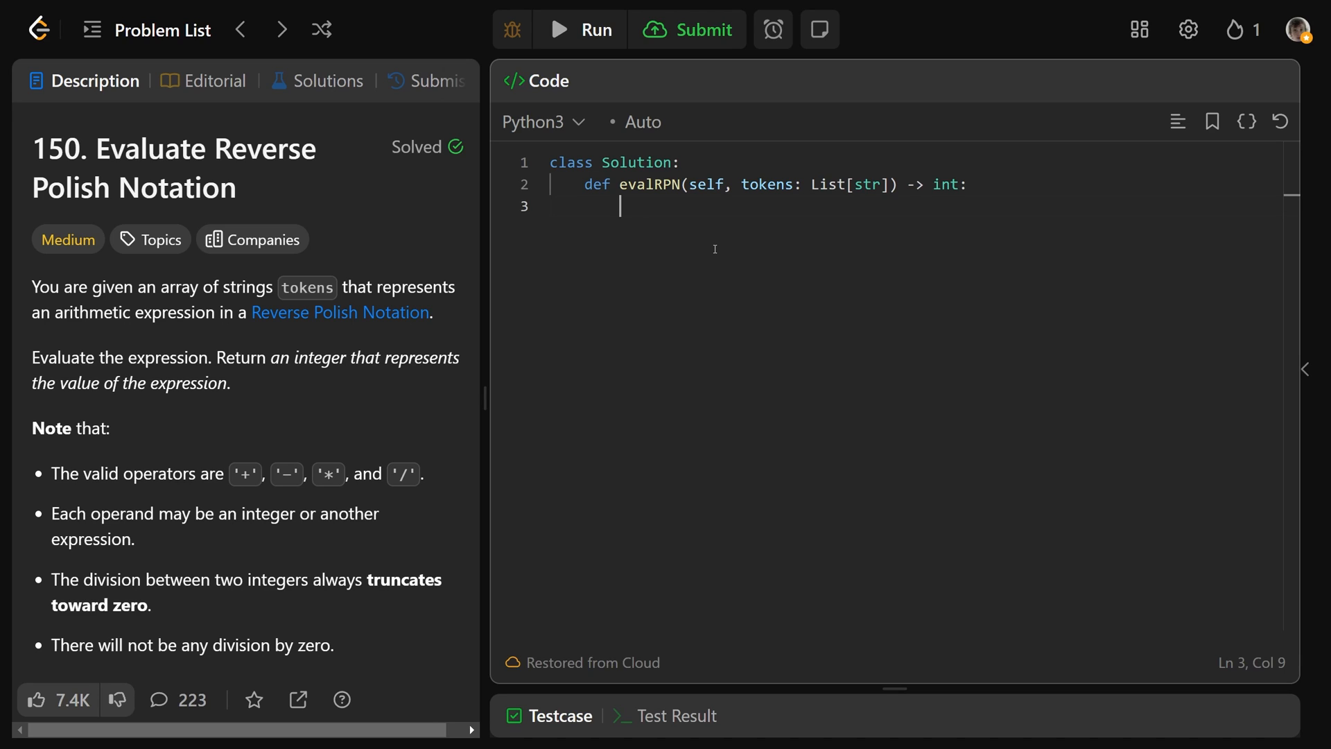
Start evalRPN with stk = [] and a for loop over tokens
type("stk")
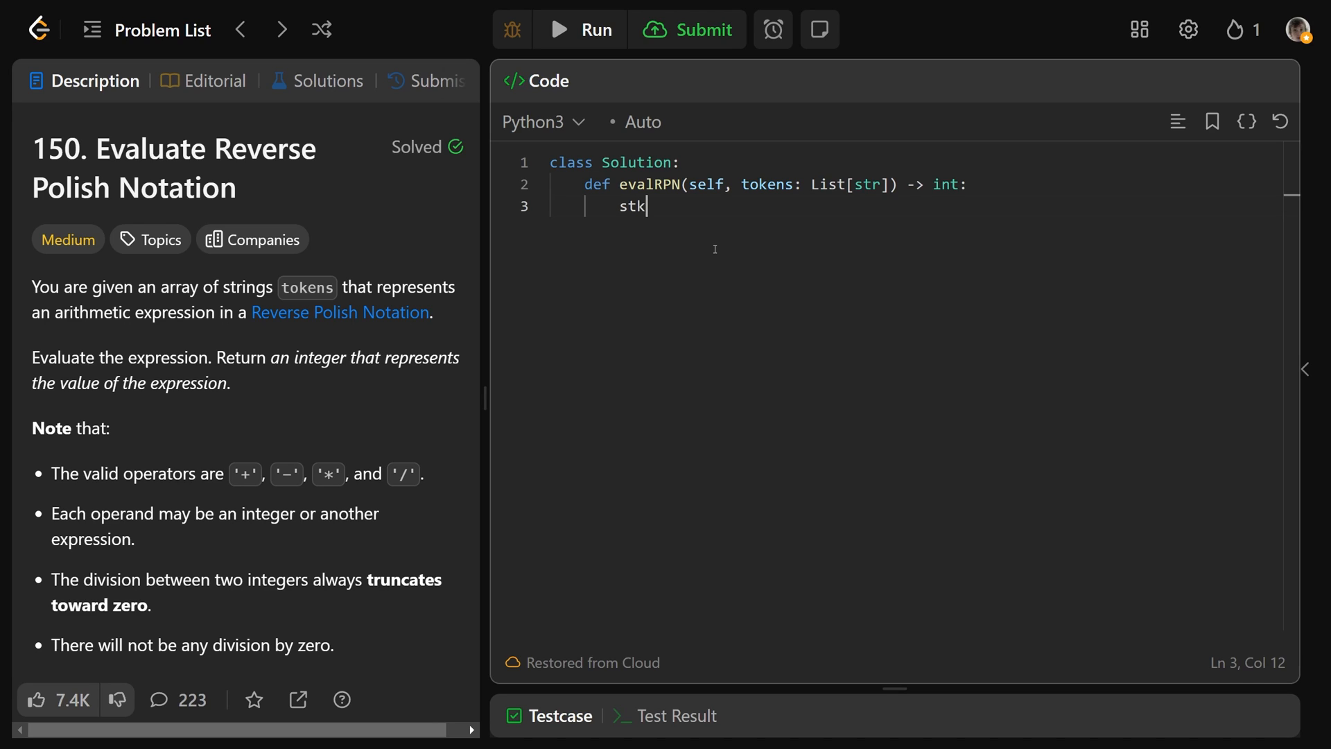
type("= []")
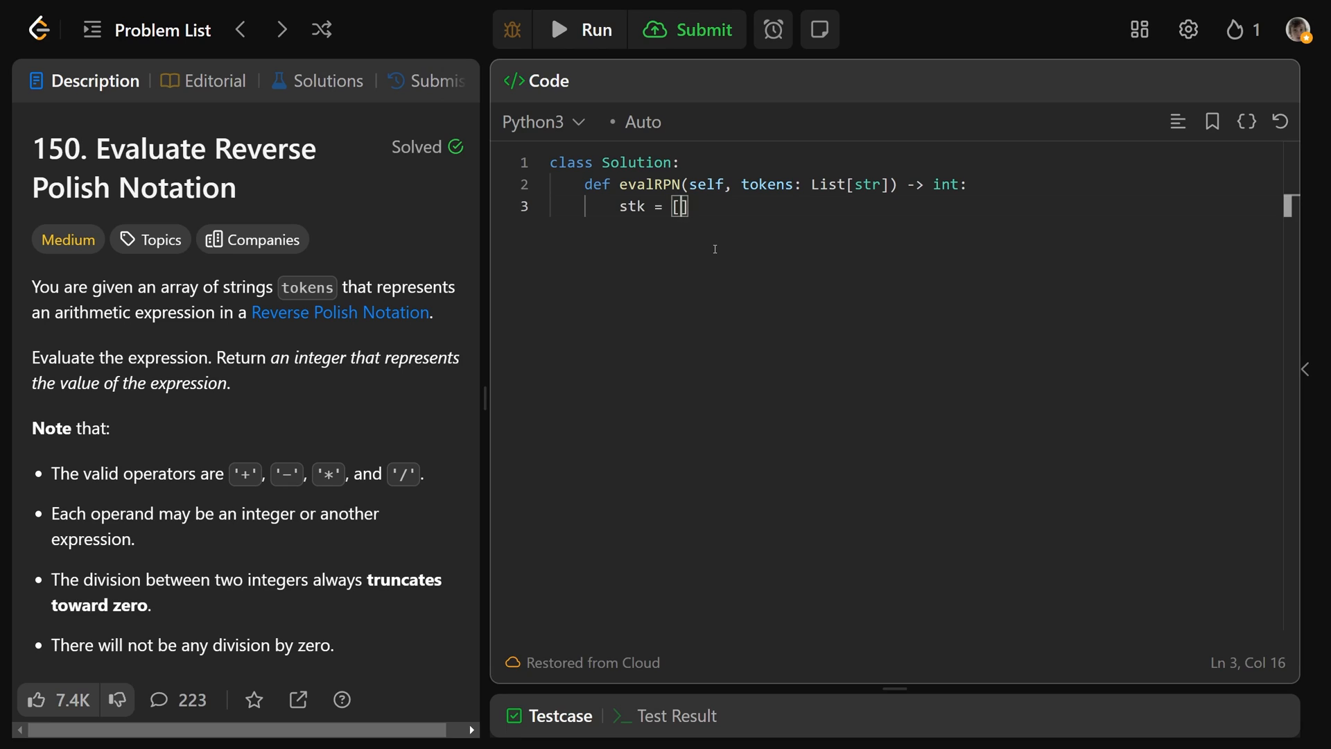
key("enter")
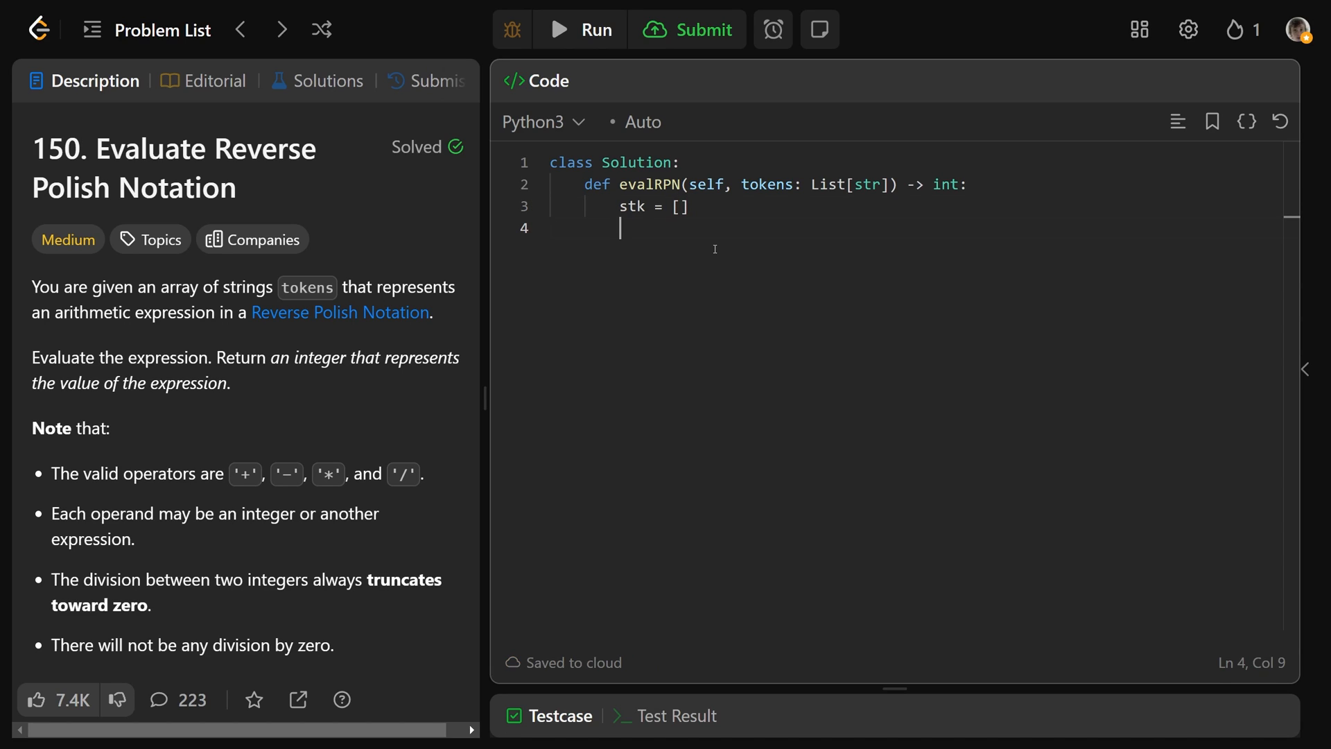
type("for t in tokens:")
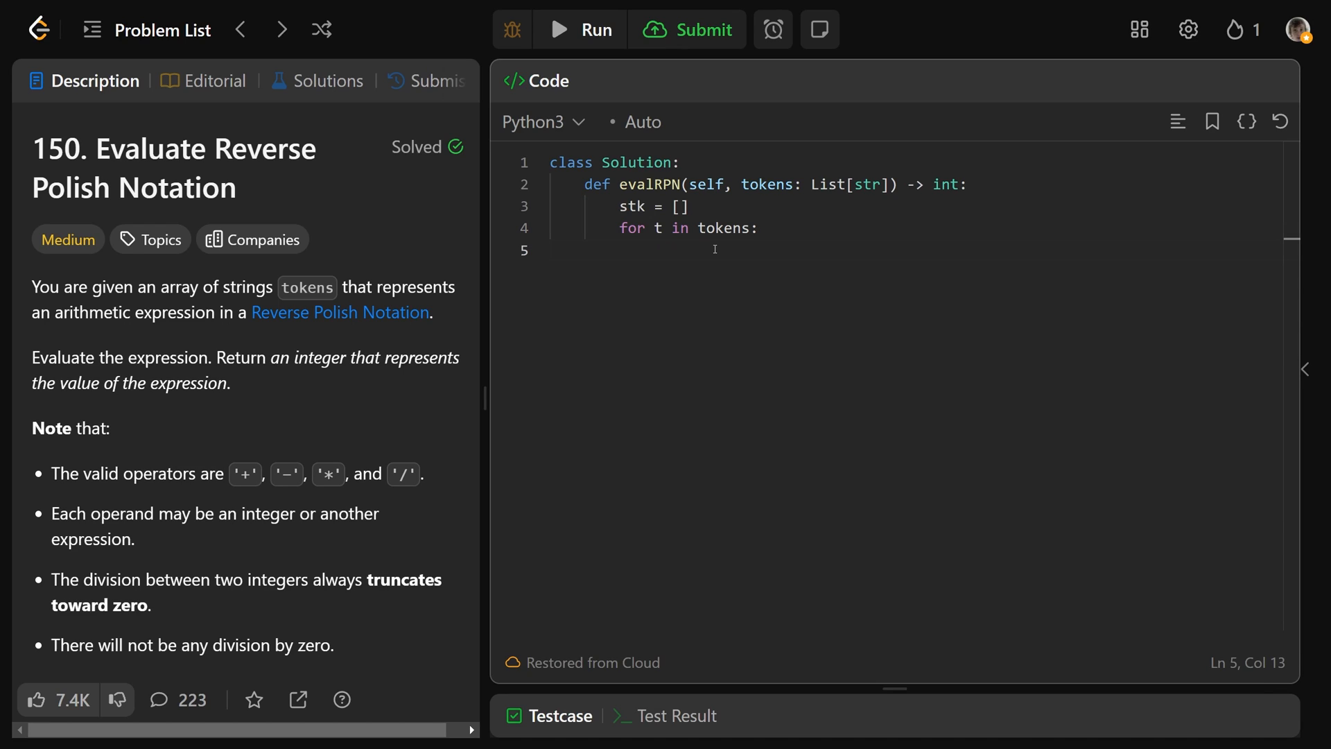
Add the if t in '+-*/' check with b, a = stk.pop(), stk.pop()
type("if t in '")
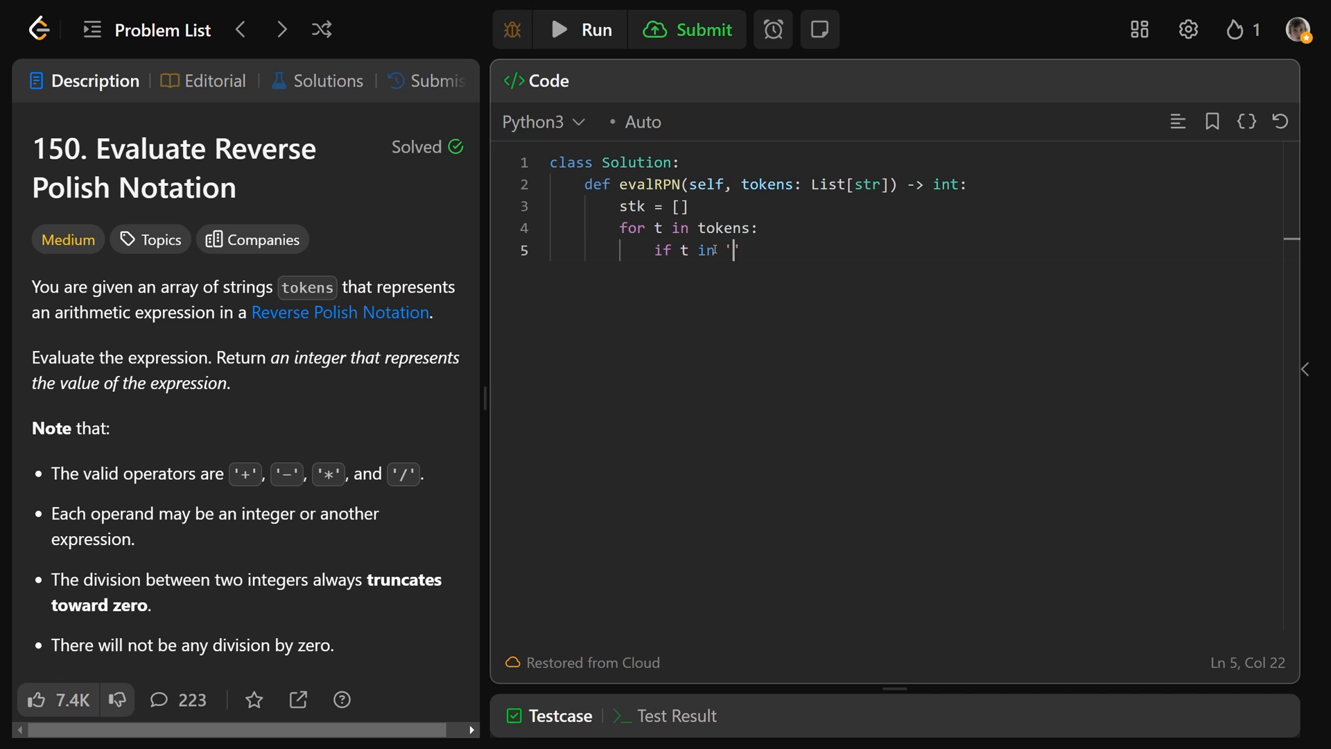
type("+-")
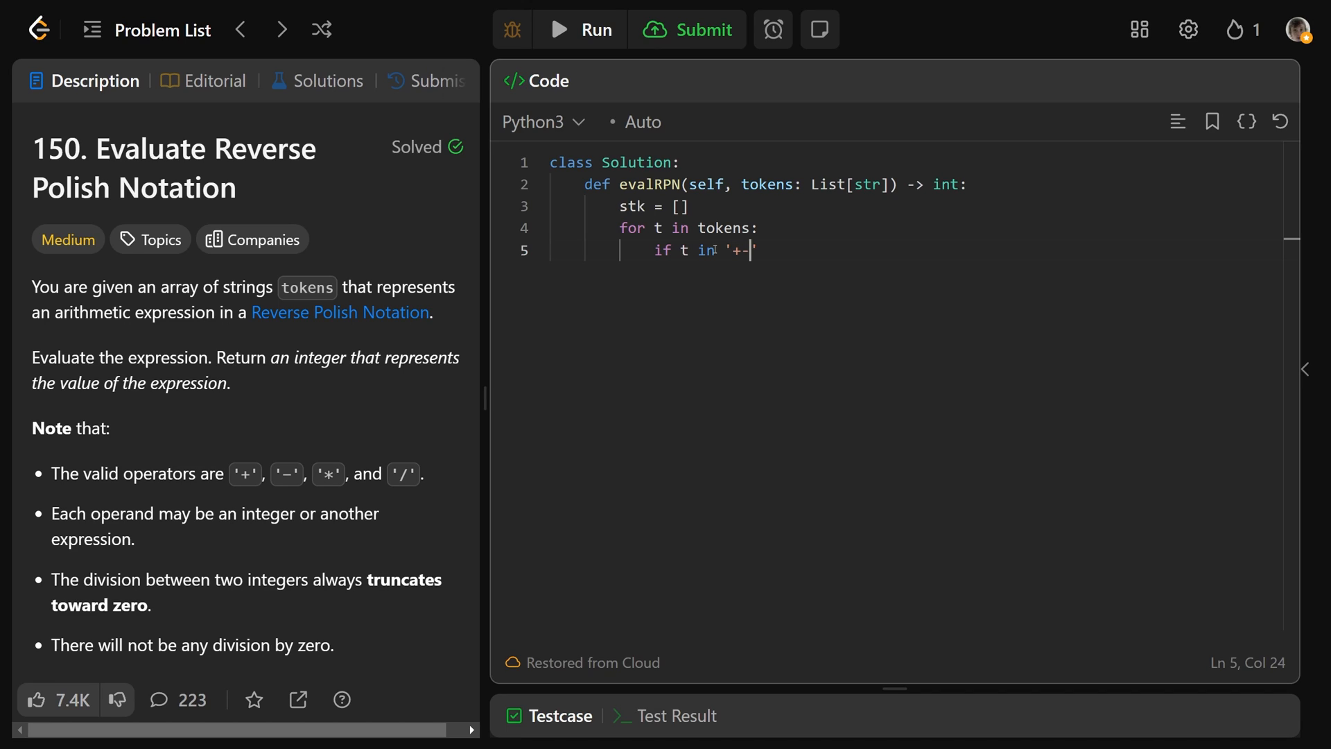
type("*/'")
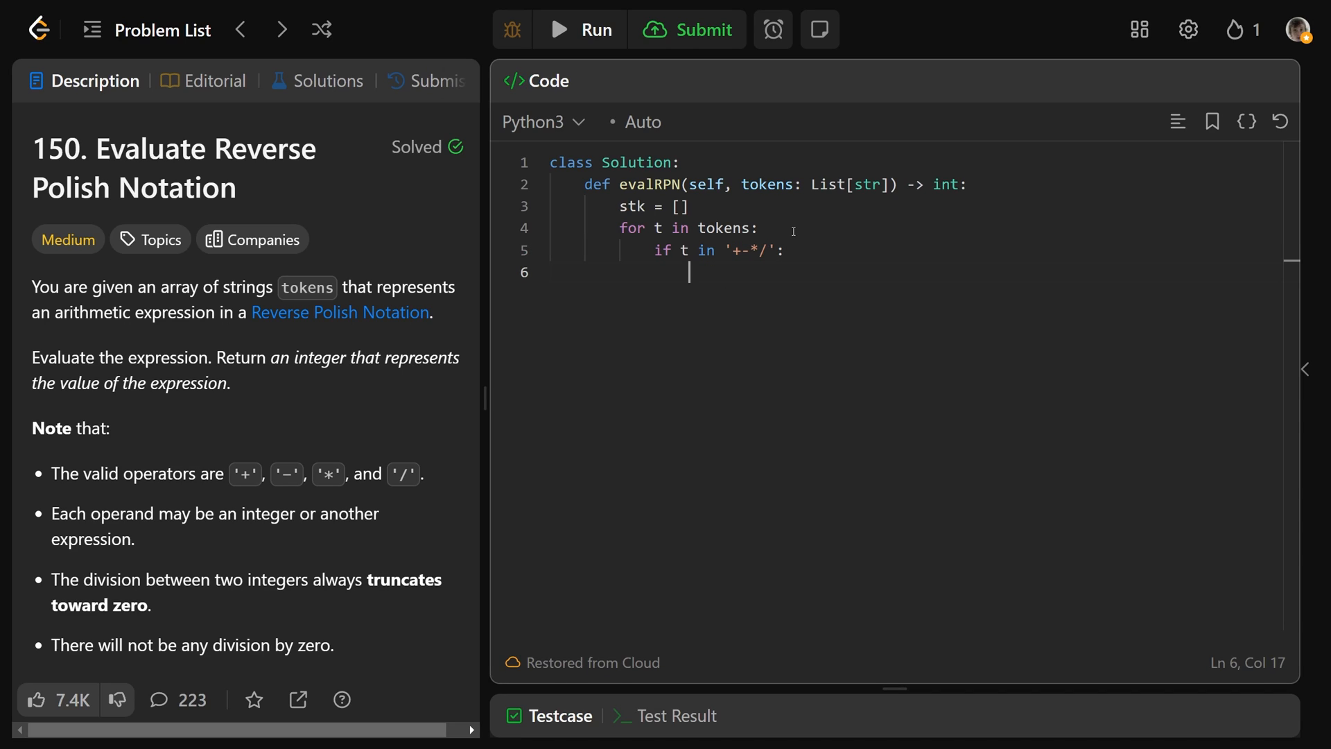
type("b, a")
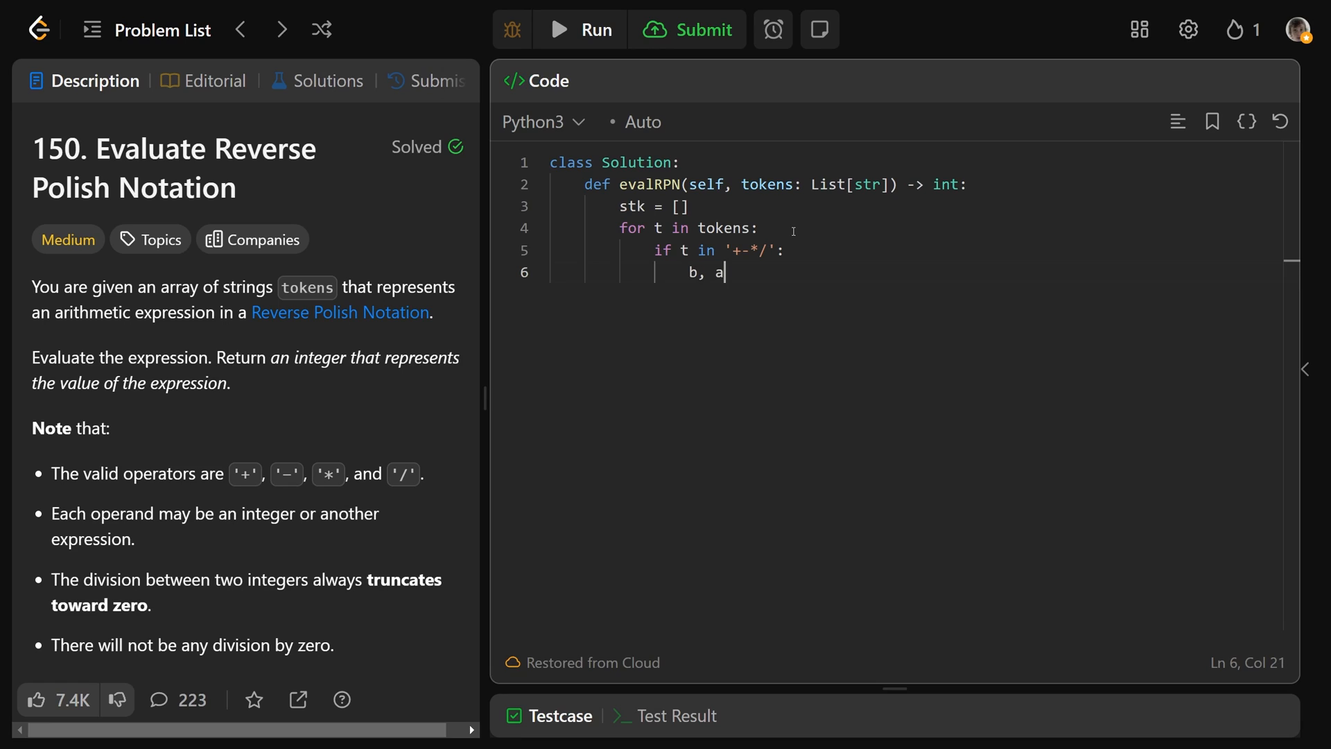
type("= stk")
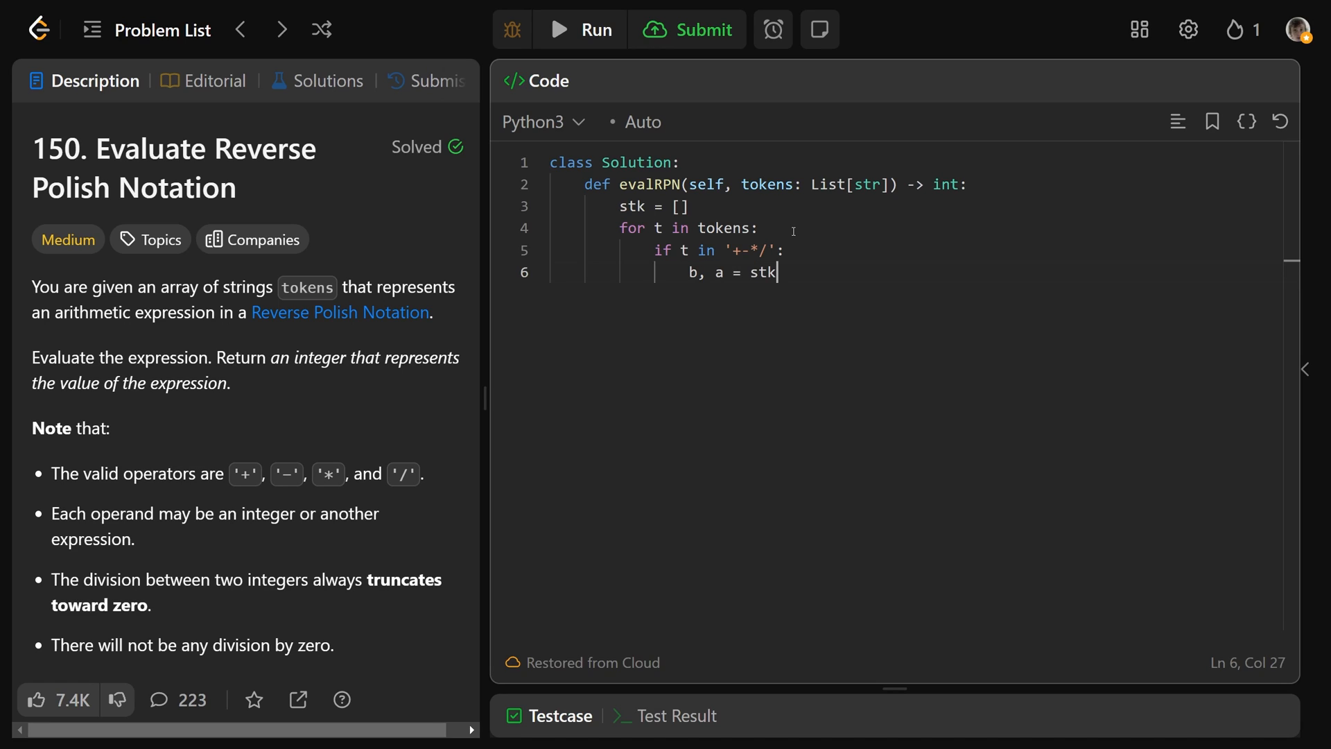
type(".pop(), s")
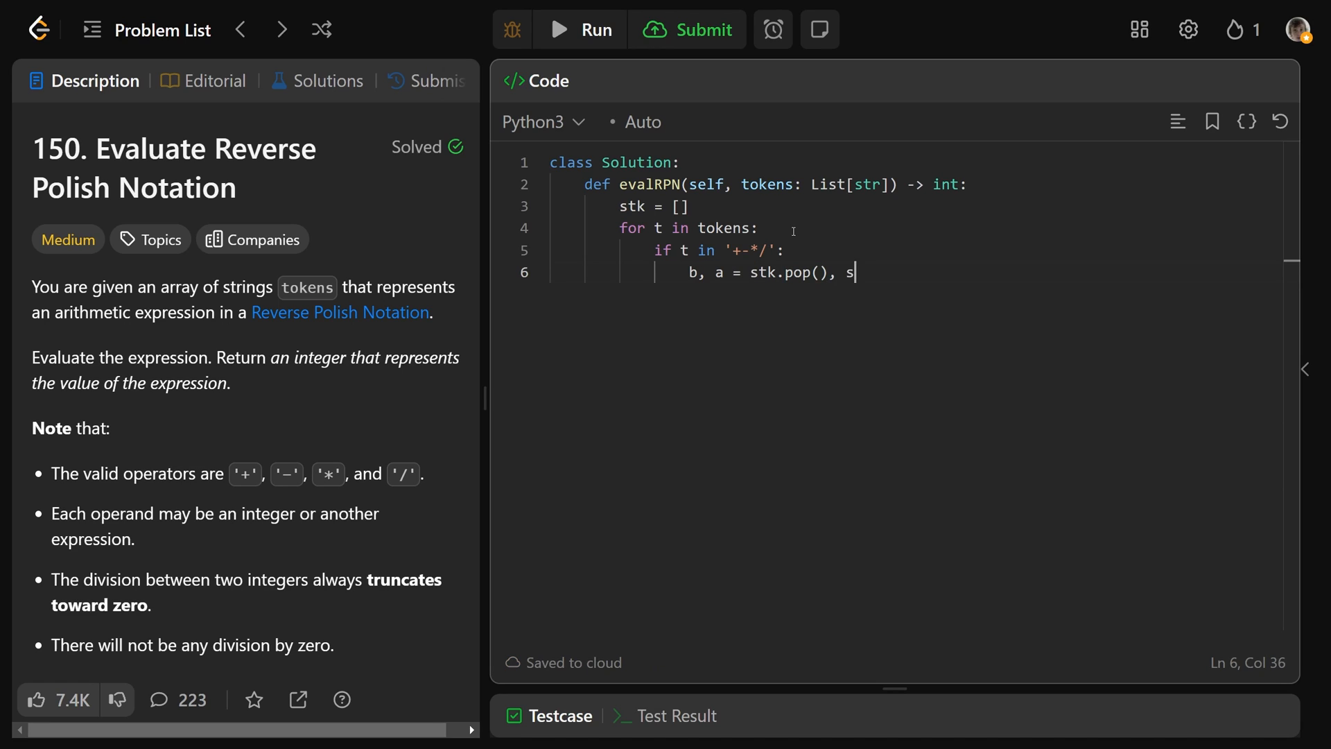
type("tk.pop()")
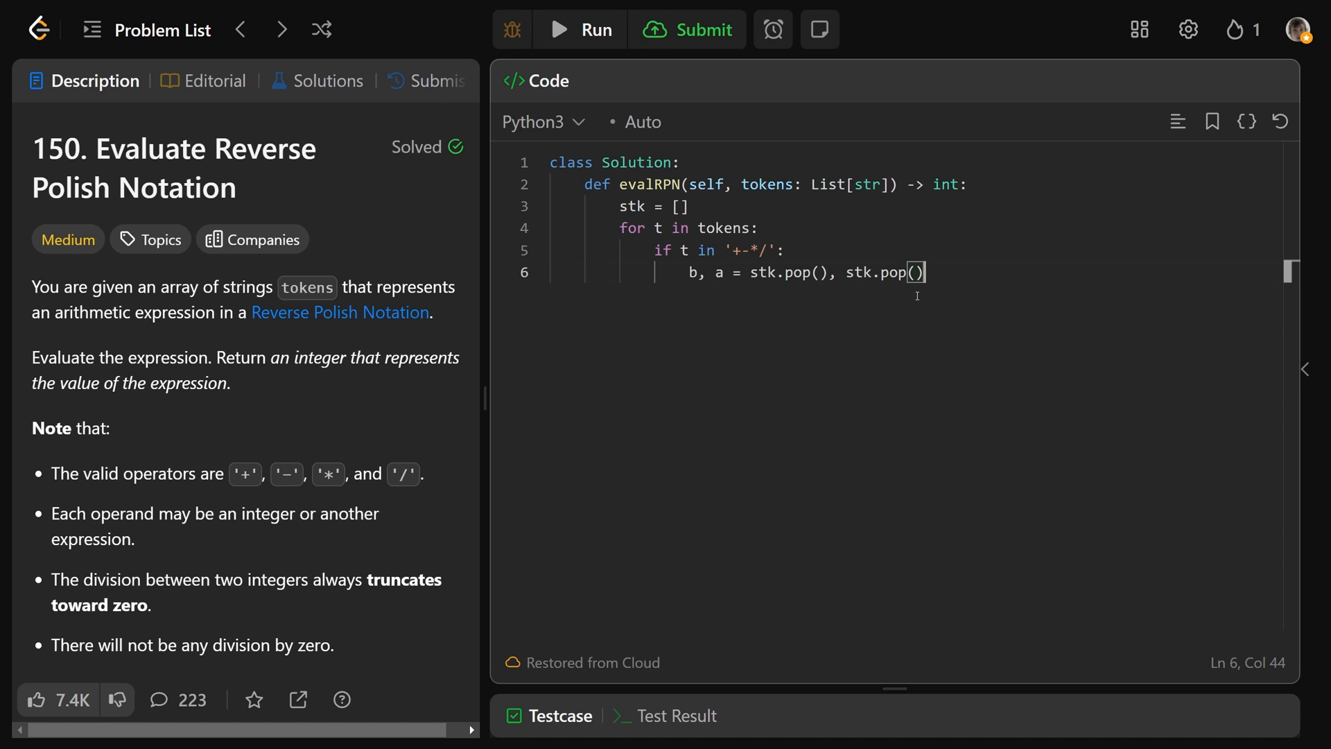
Write a * b and pick out the b operand to explain the pop order
type("a")
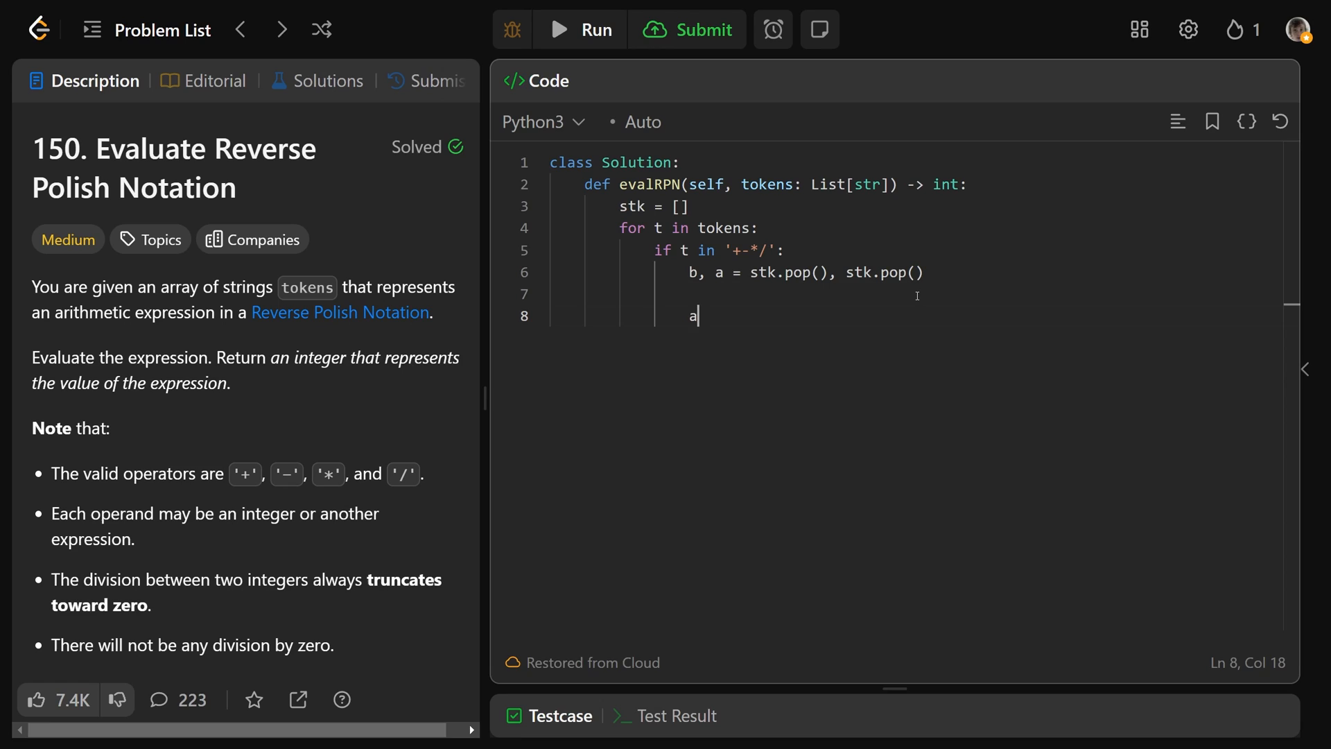
type("*")
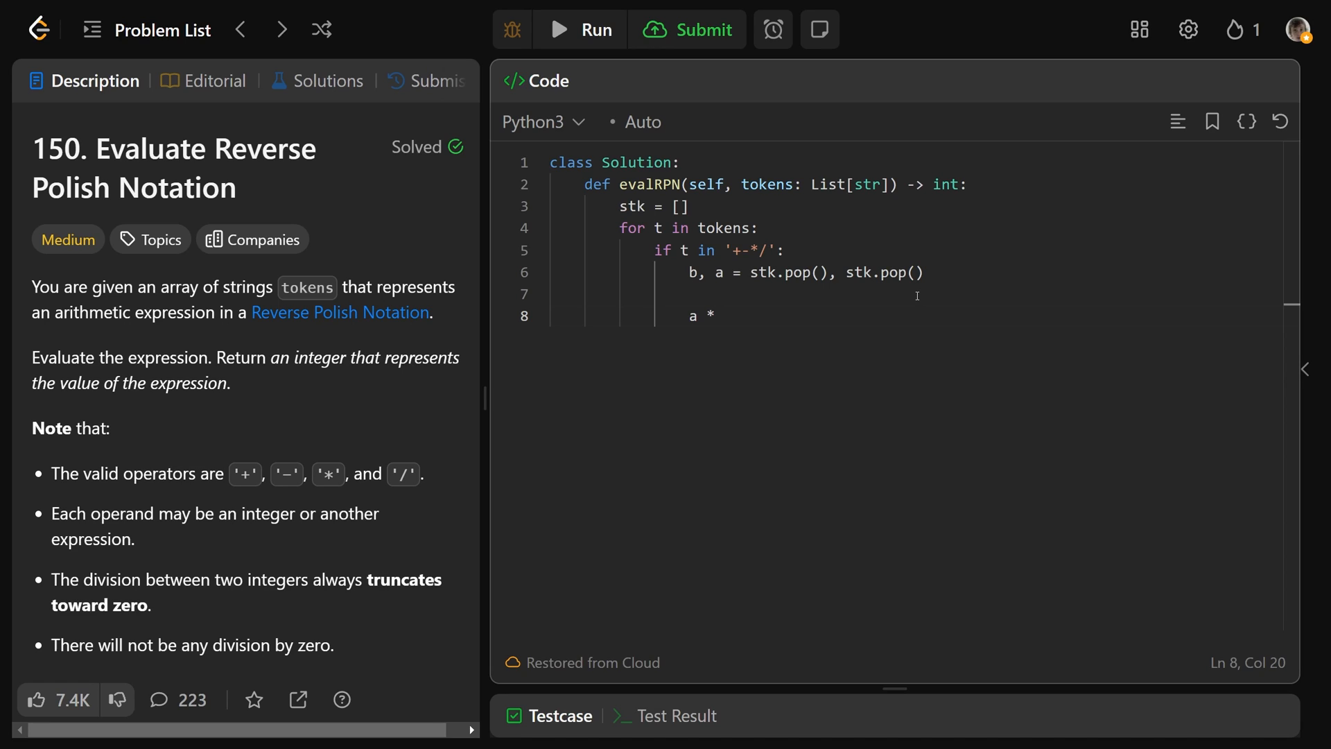
type("b")
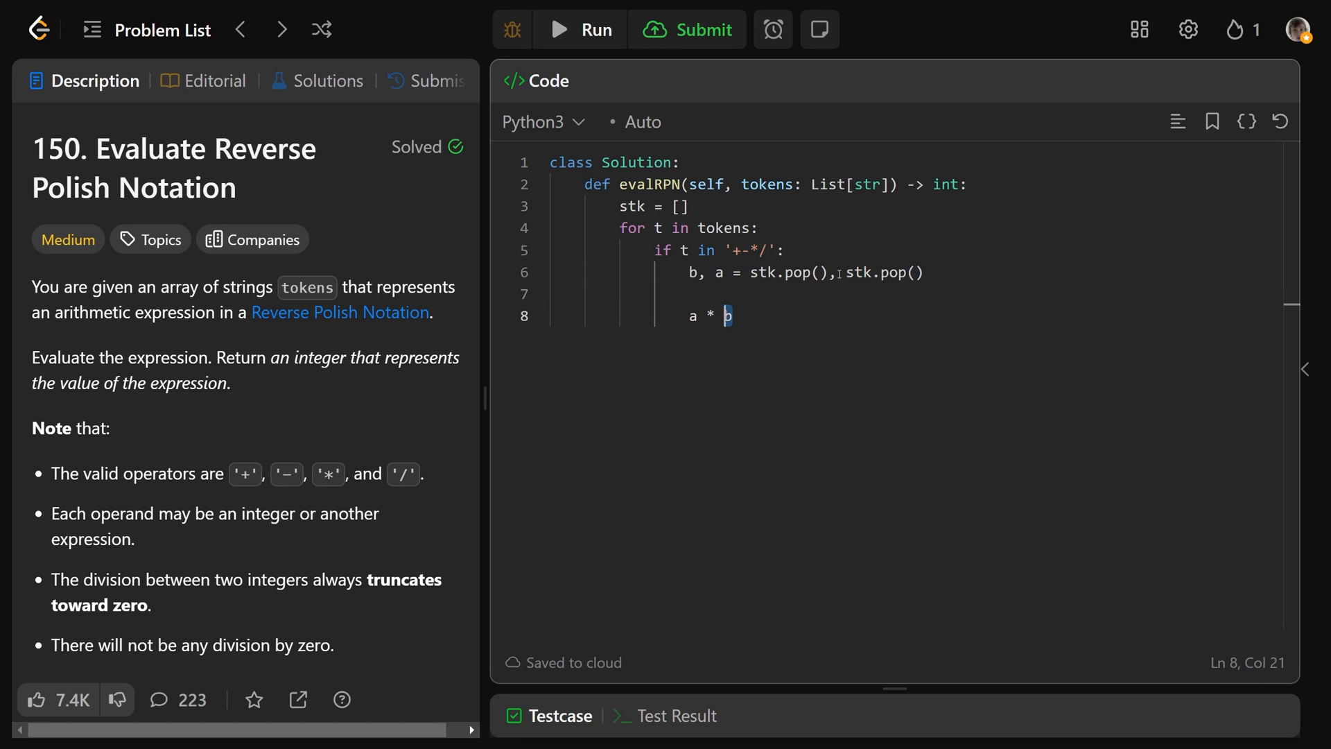
double_click(787, 273)
type("if t == '+':")
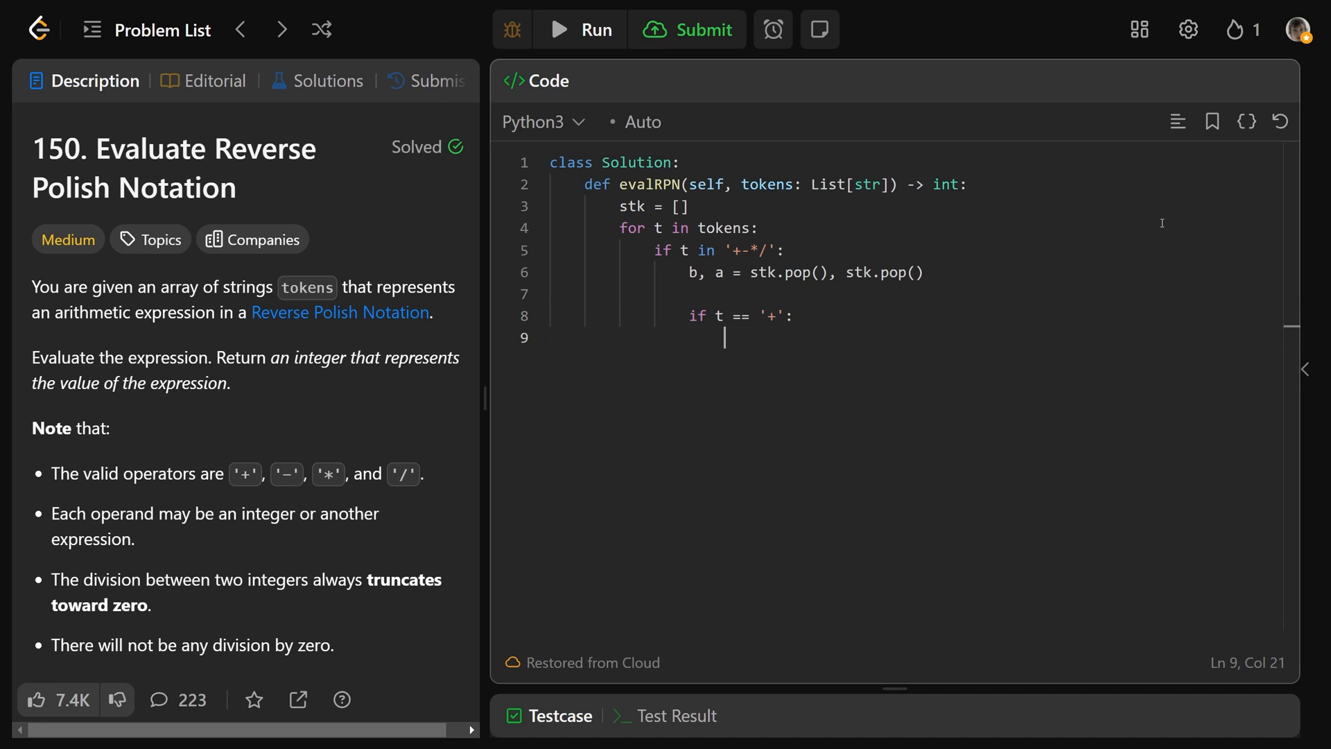
Append a + b (with - and * branches) to the stack and begin the else branch
type("stk.ap")
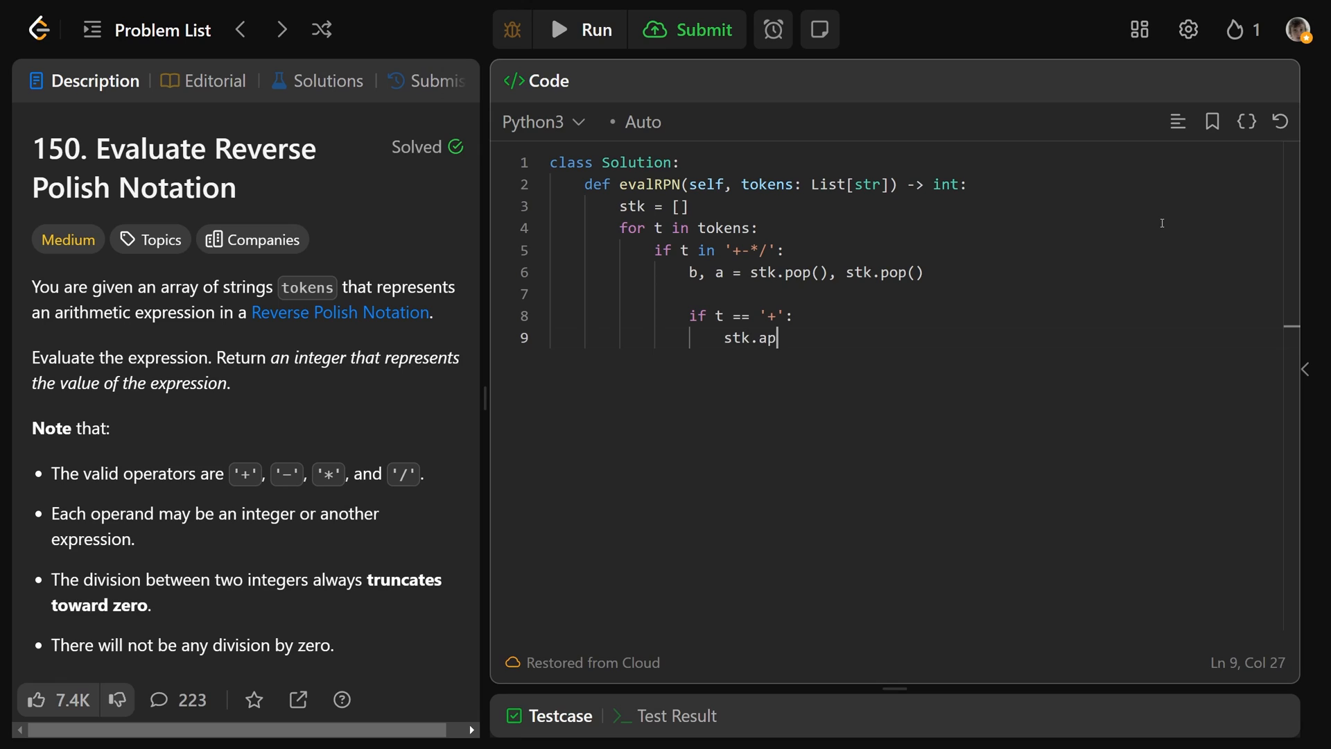
type("pend()")
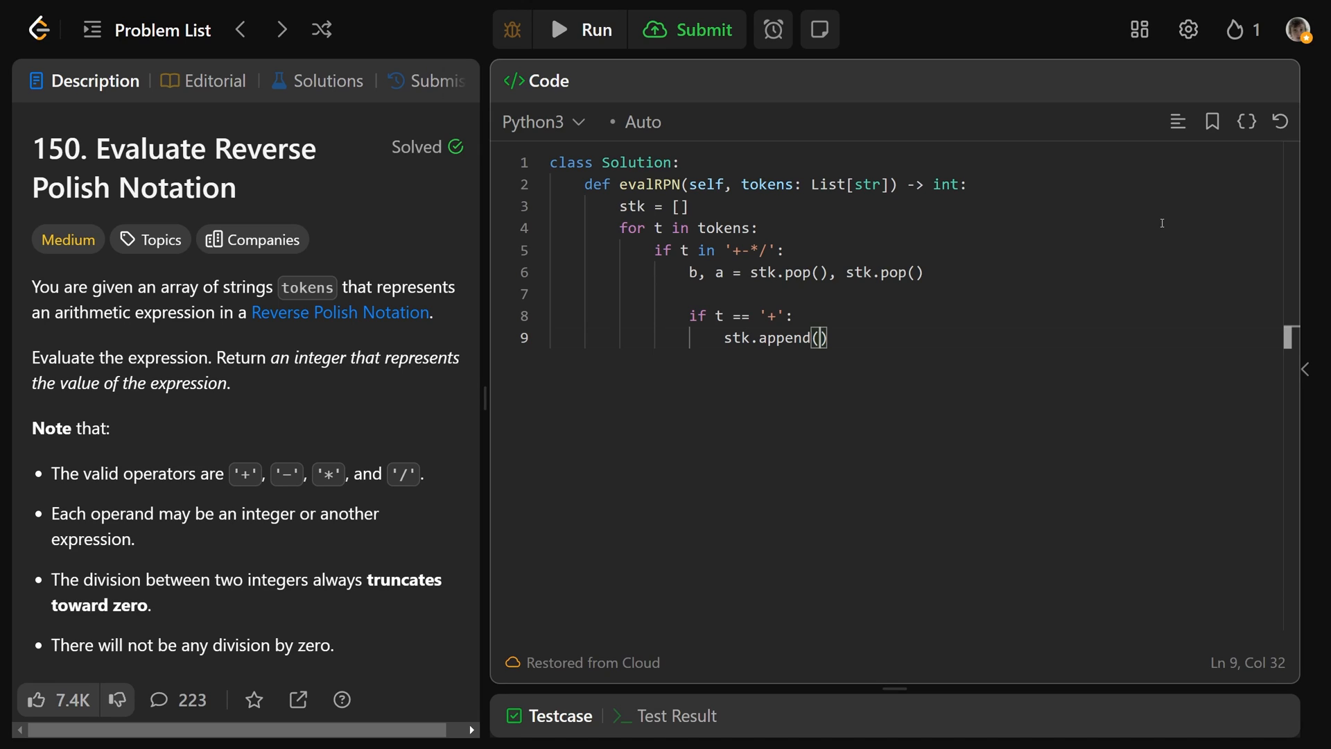
type("a + b")
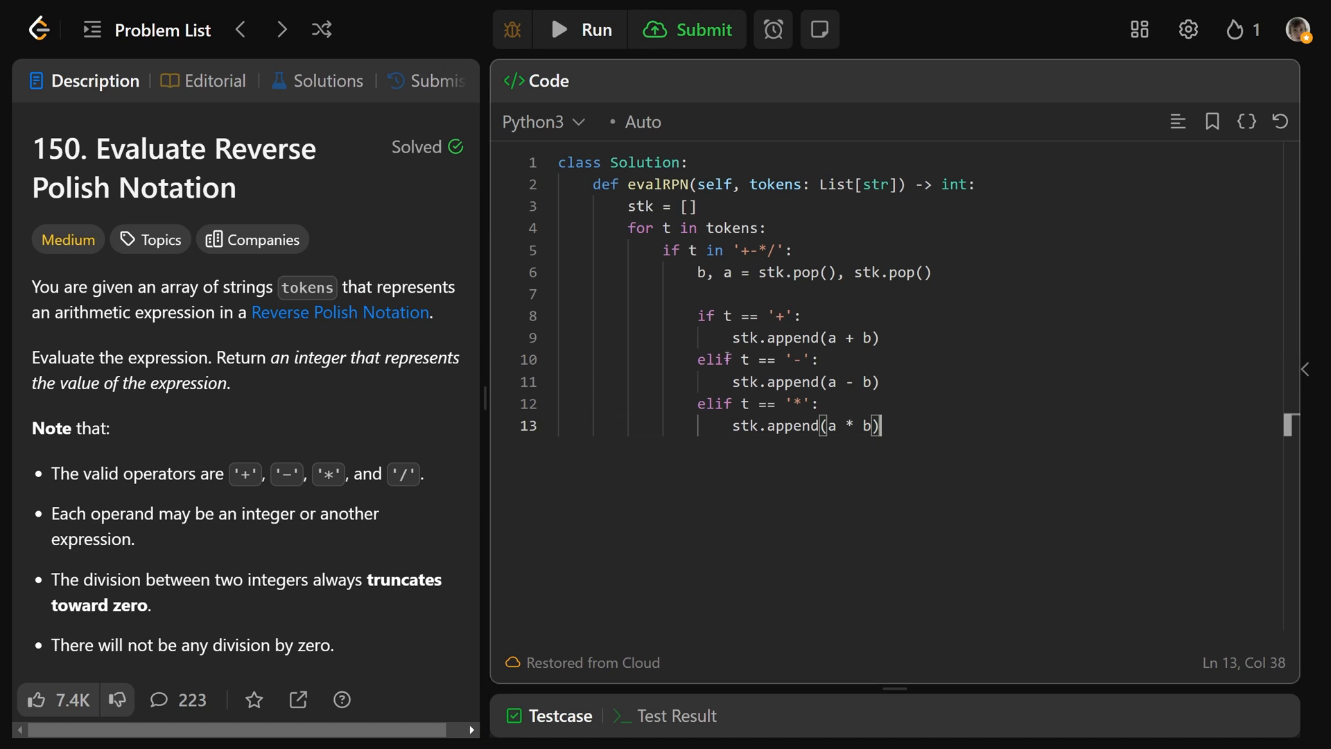
key("enter")
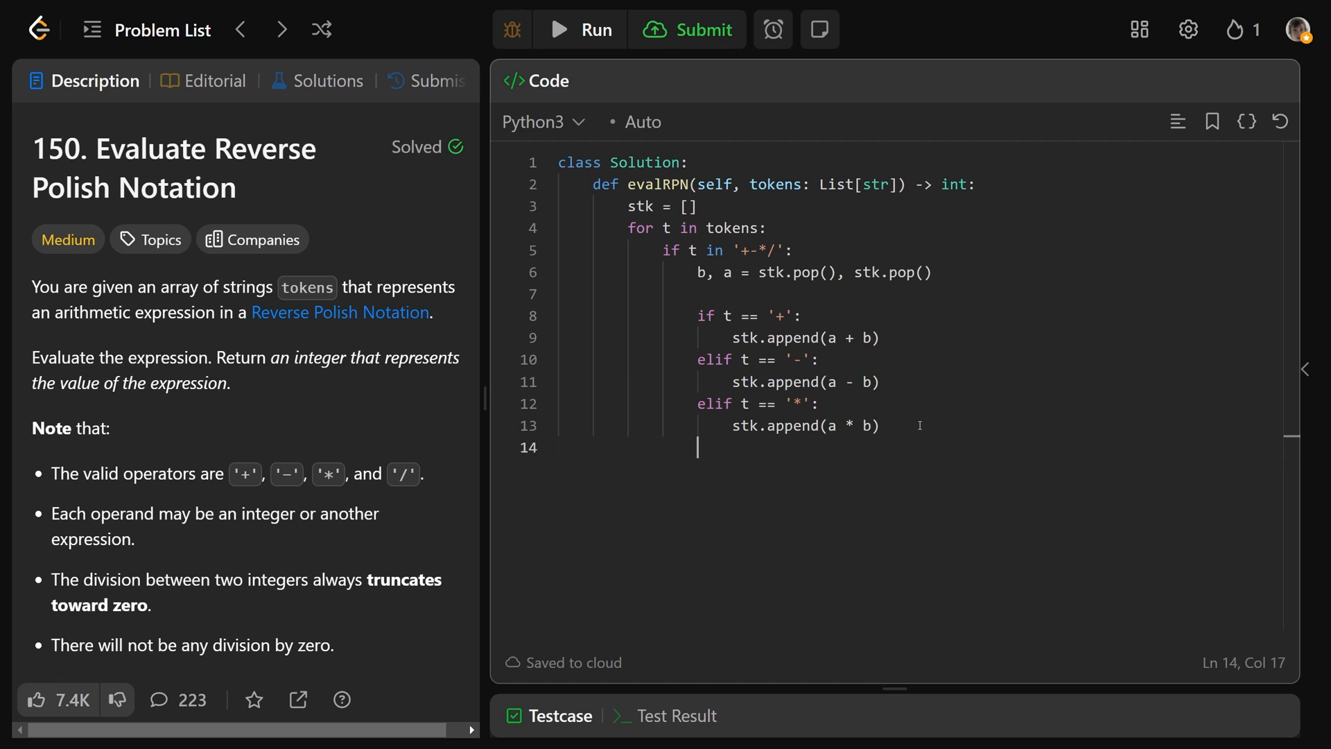
type("else:")
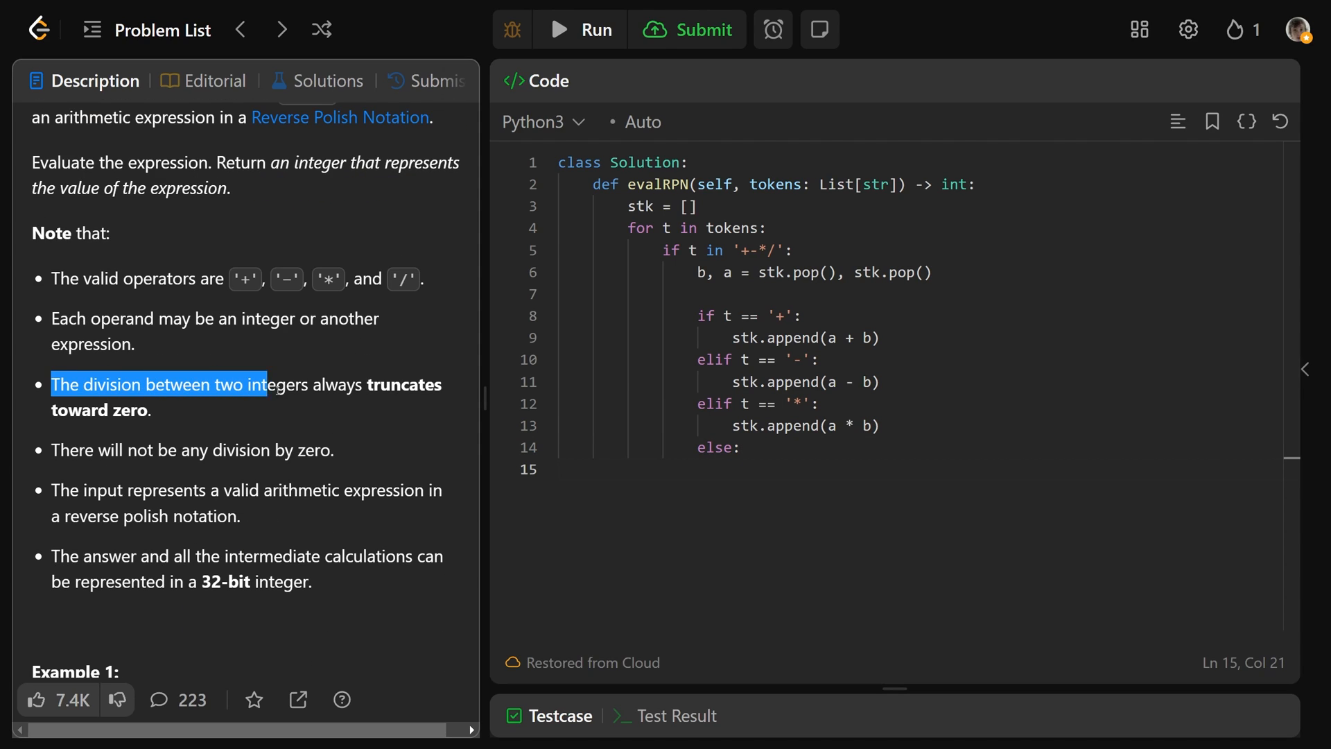
In the else branch compute division = a / b and, if division < 0, start stk.append
left_click(369, 424)
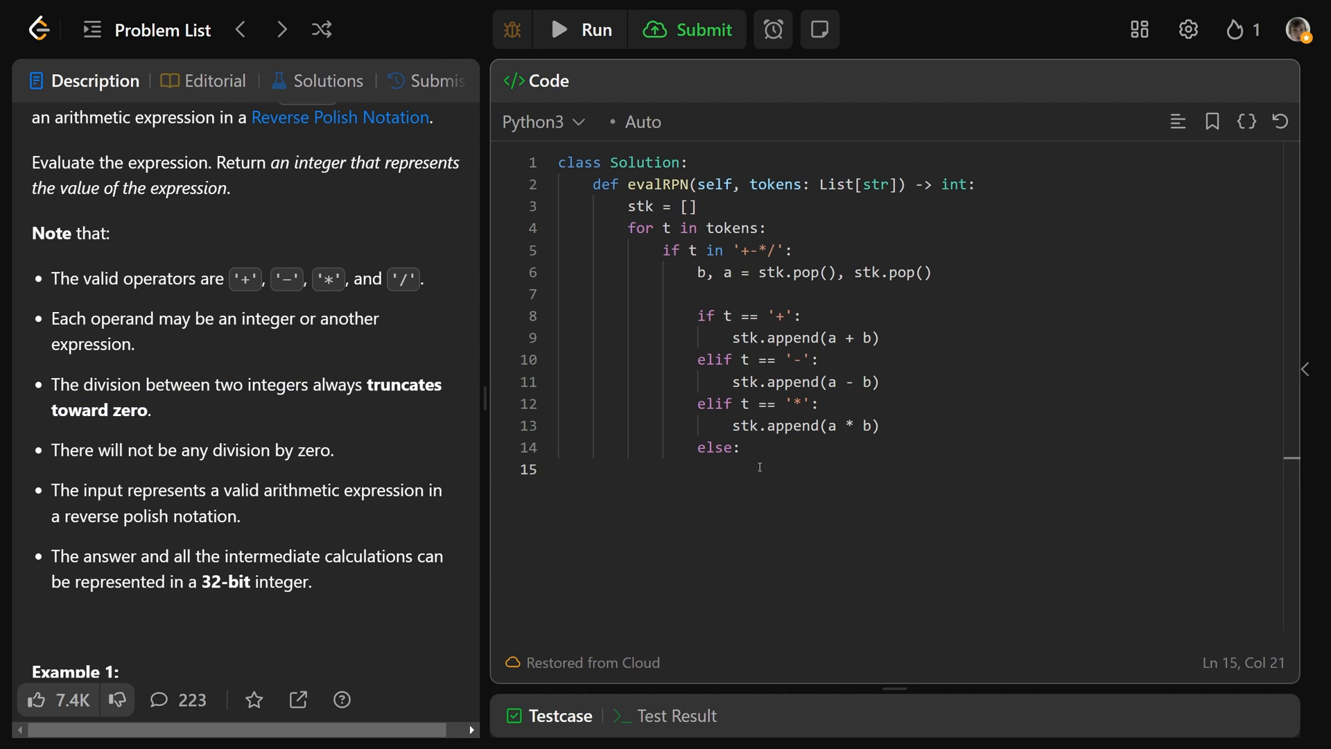
type("divi")
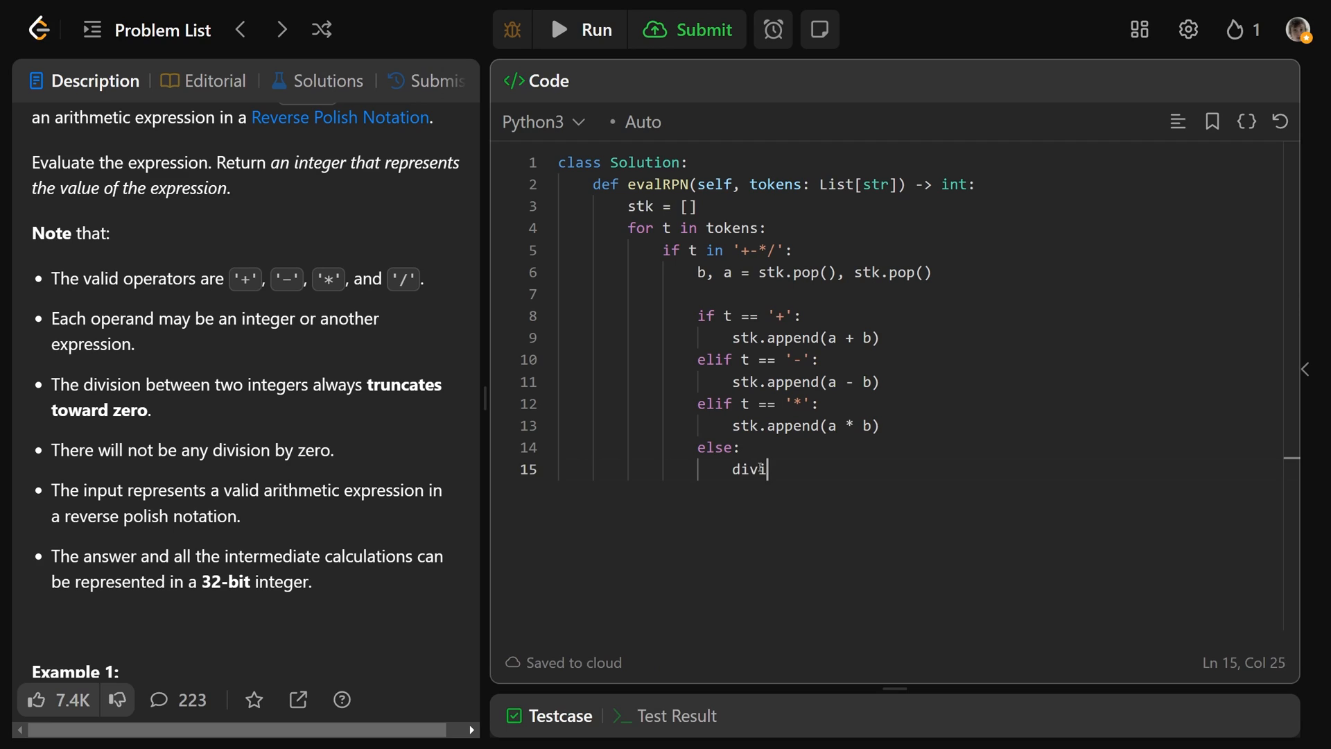
type("sion = a")
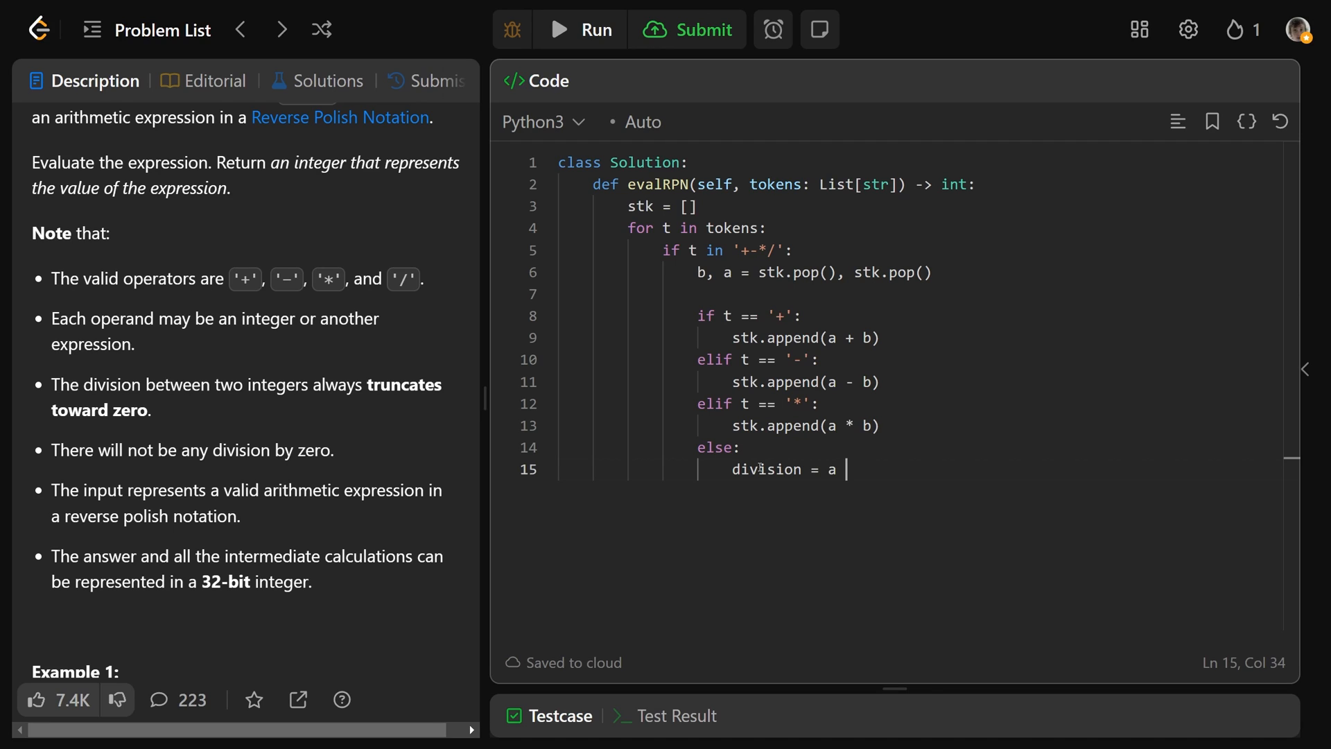
type("/ b")
type("if")
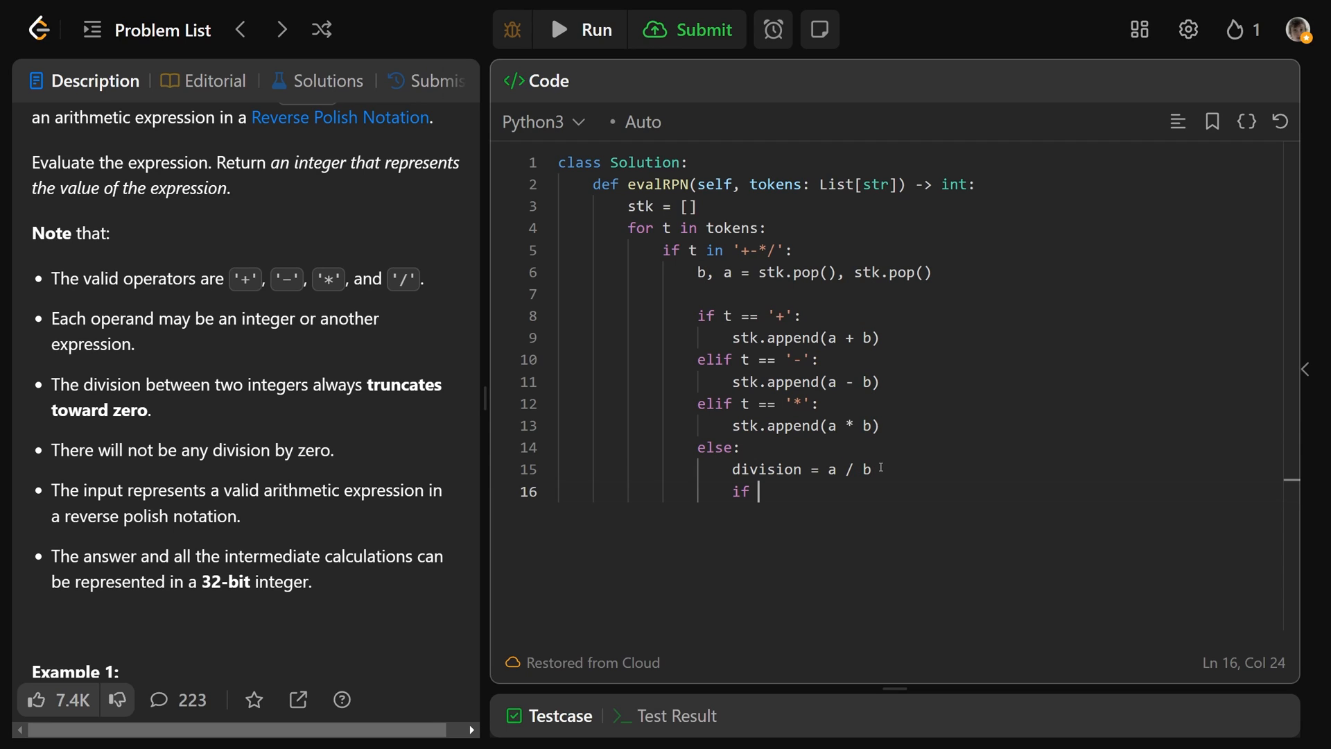
type("division < 0:")
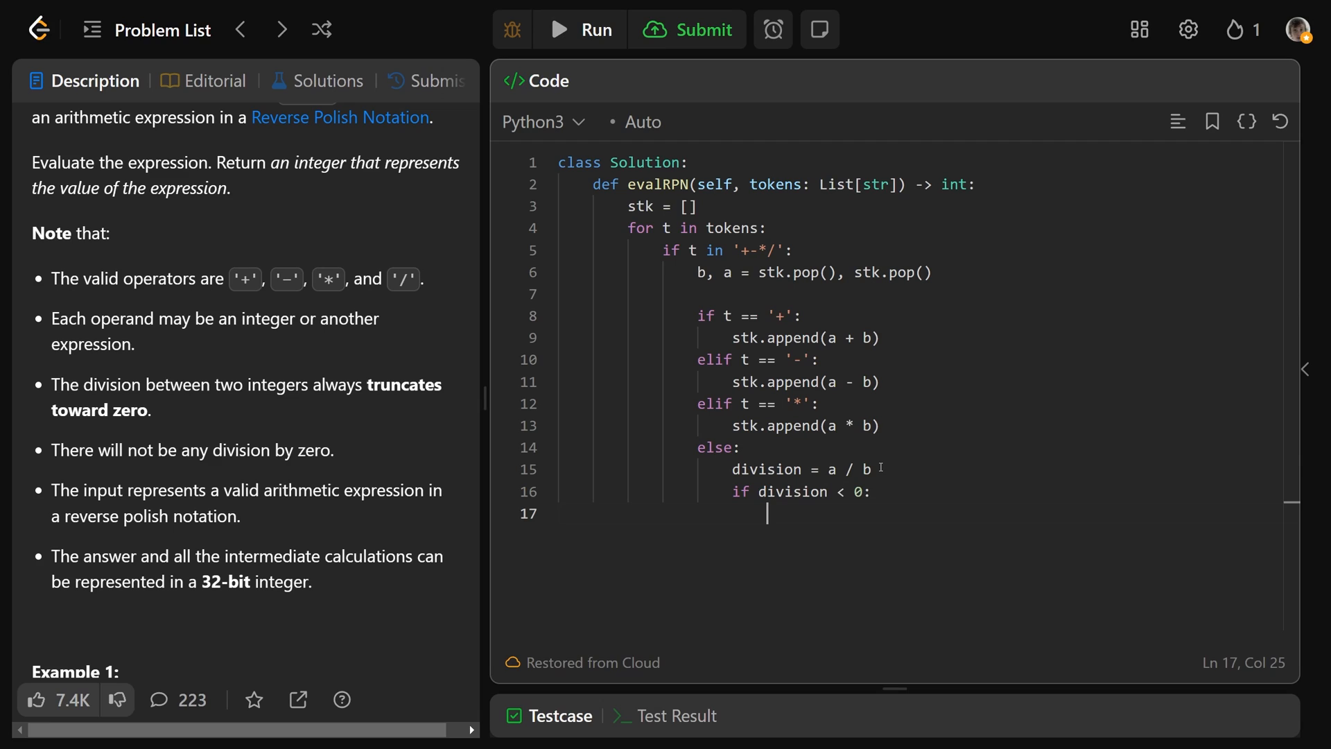
mouse_move(839, 513)
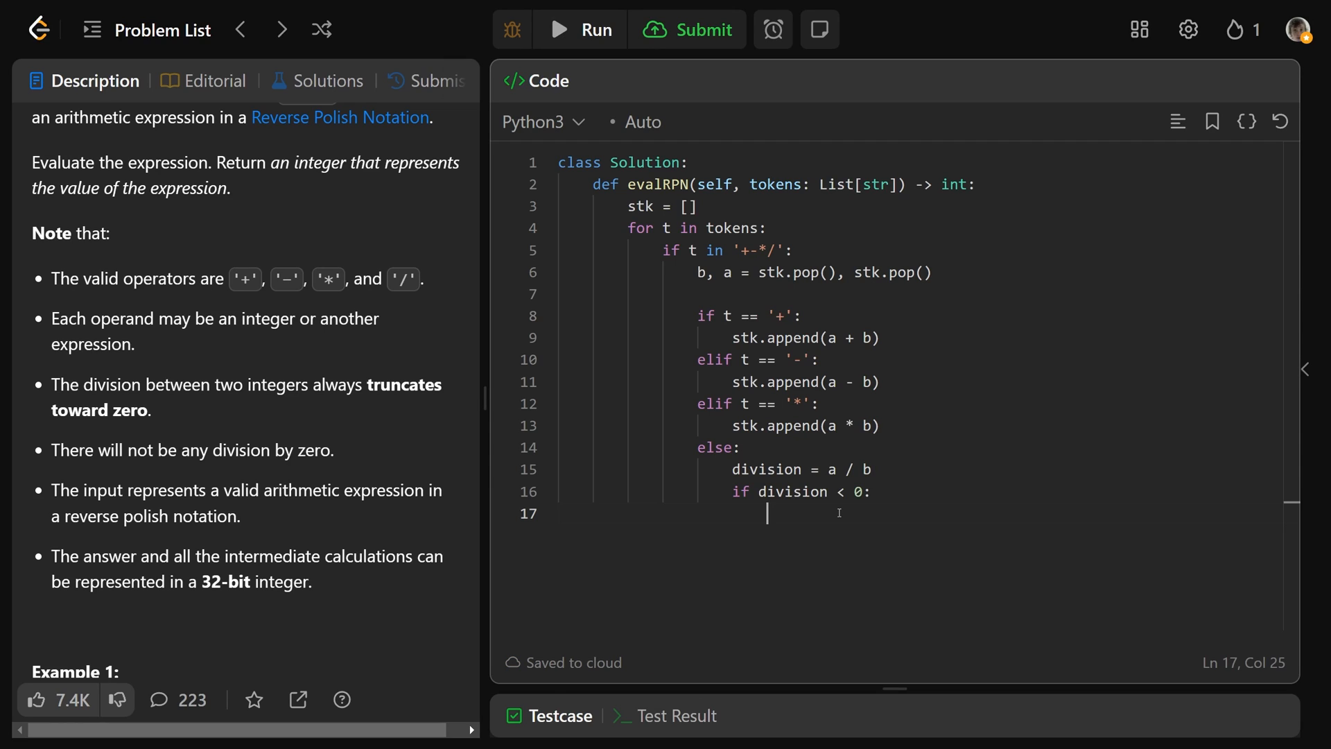
type("stk.append(ceil(")
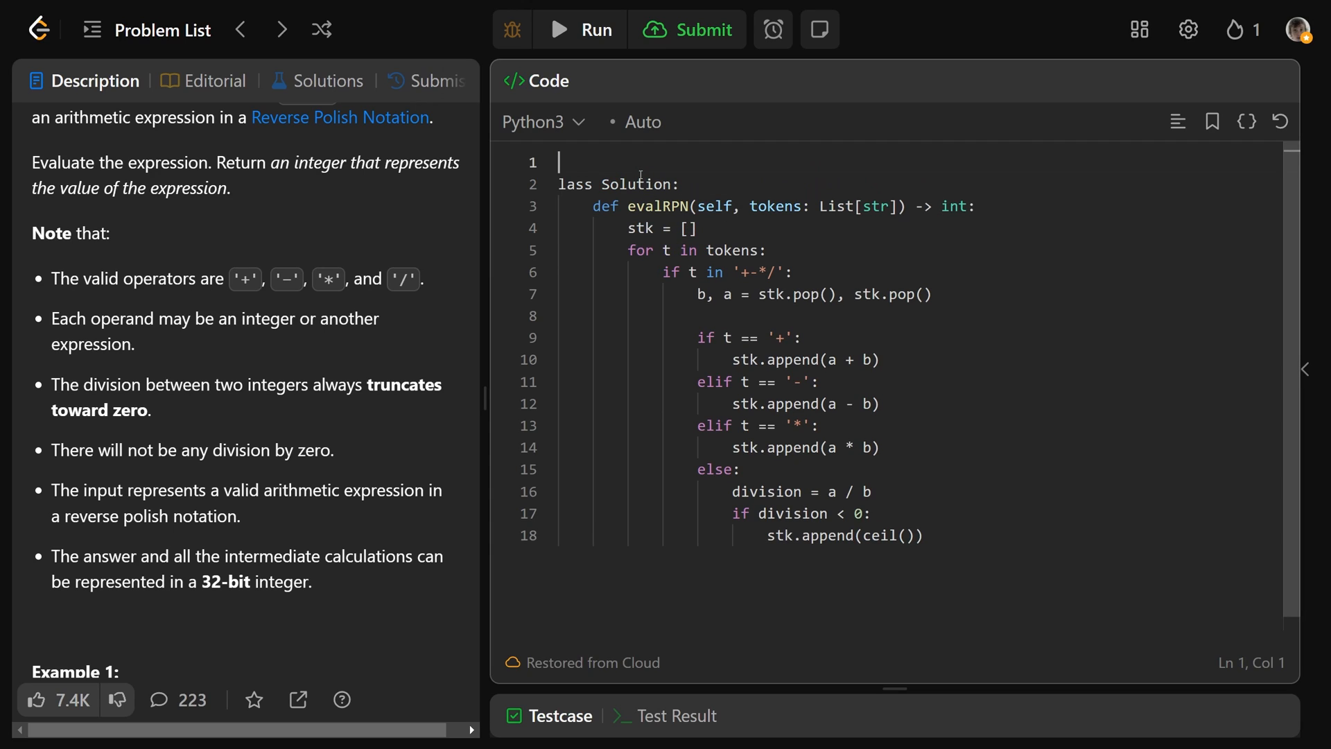
Add 'from math import ceil, floor' and fill in stk.append(ceil(division))
type("from math import")
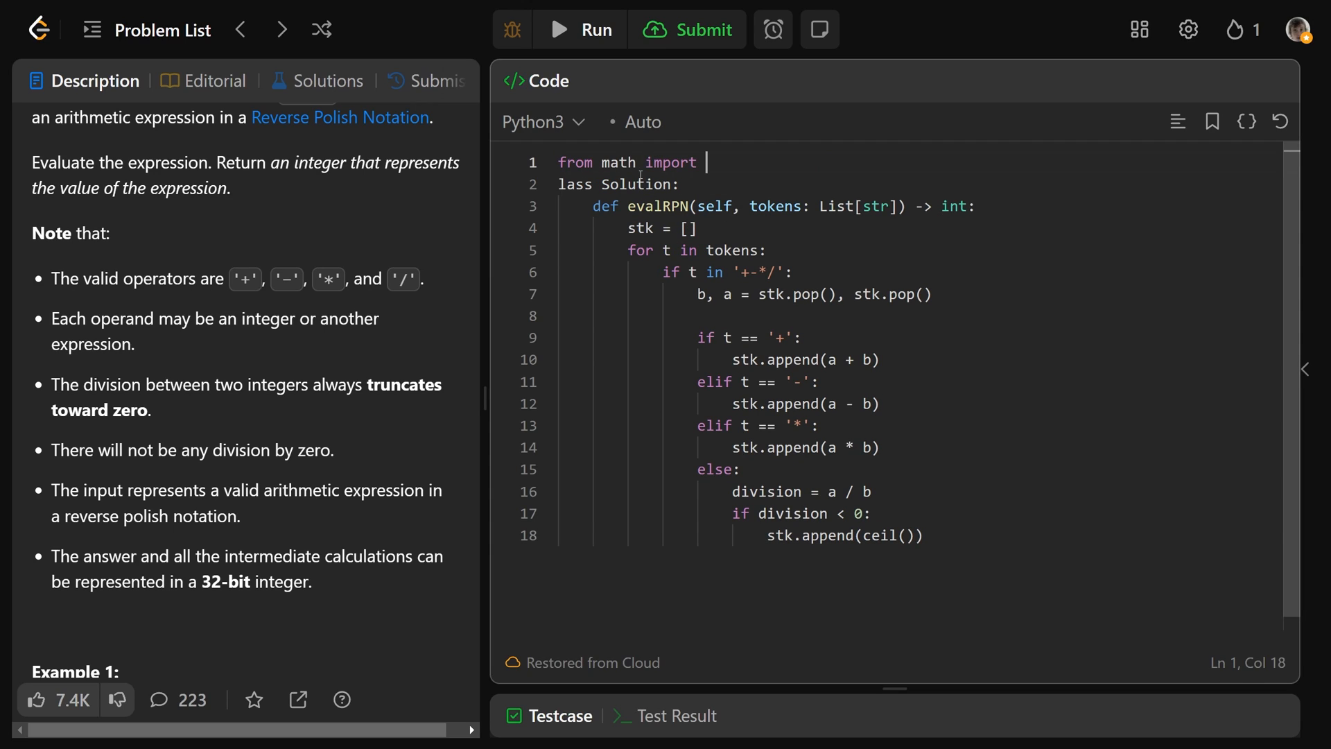
type("ceil, floor")
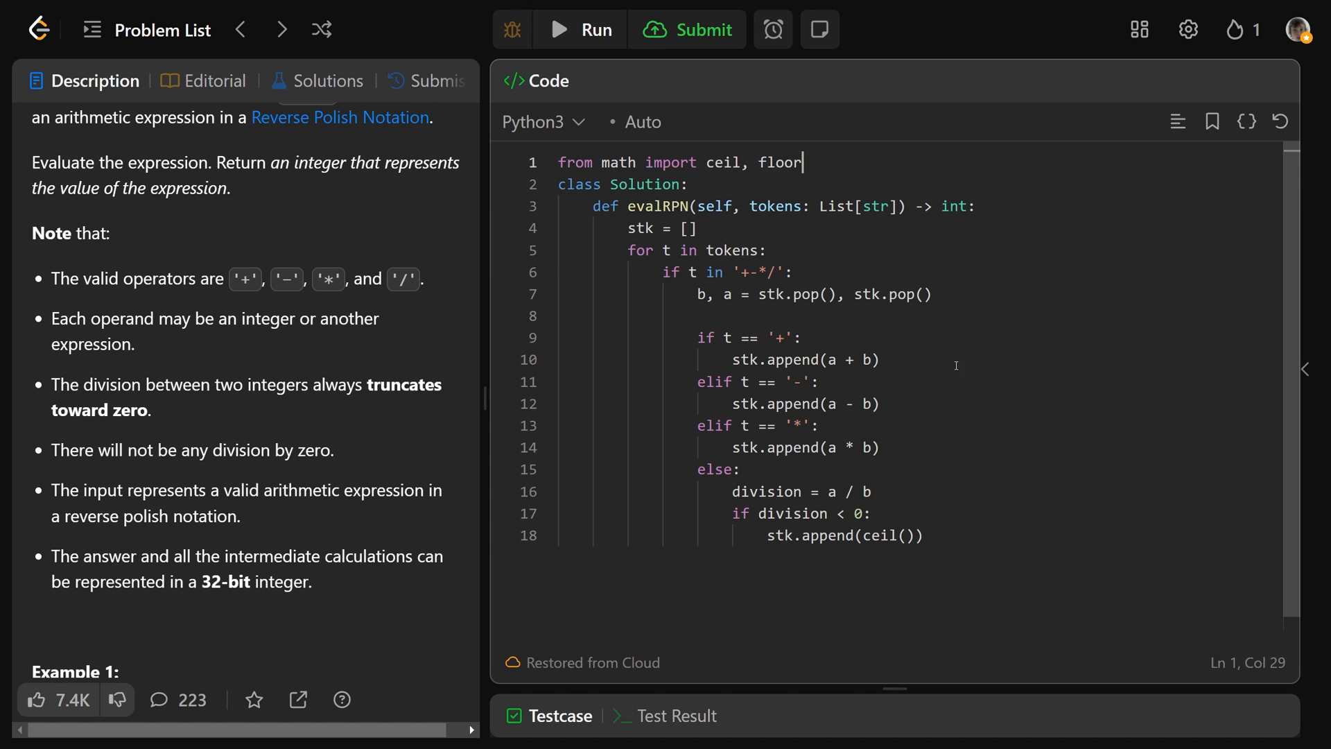
left_click(902, 535)
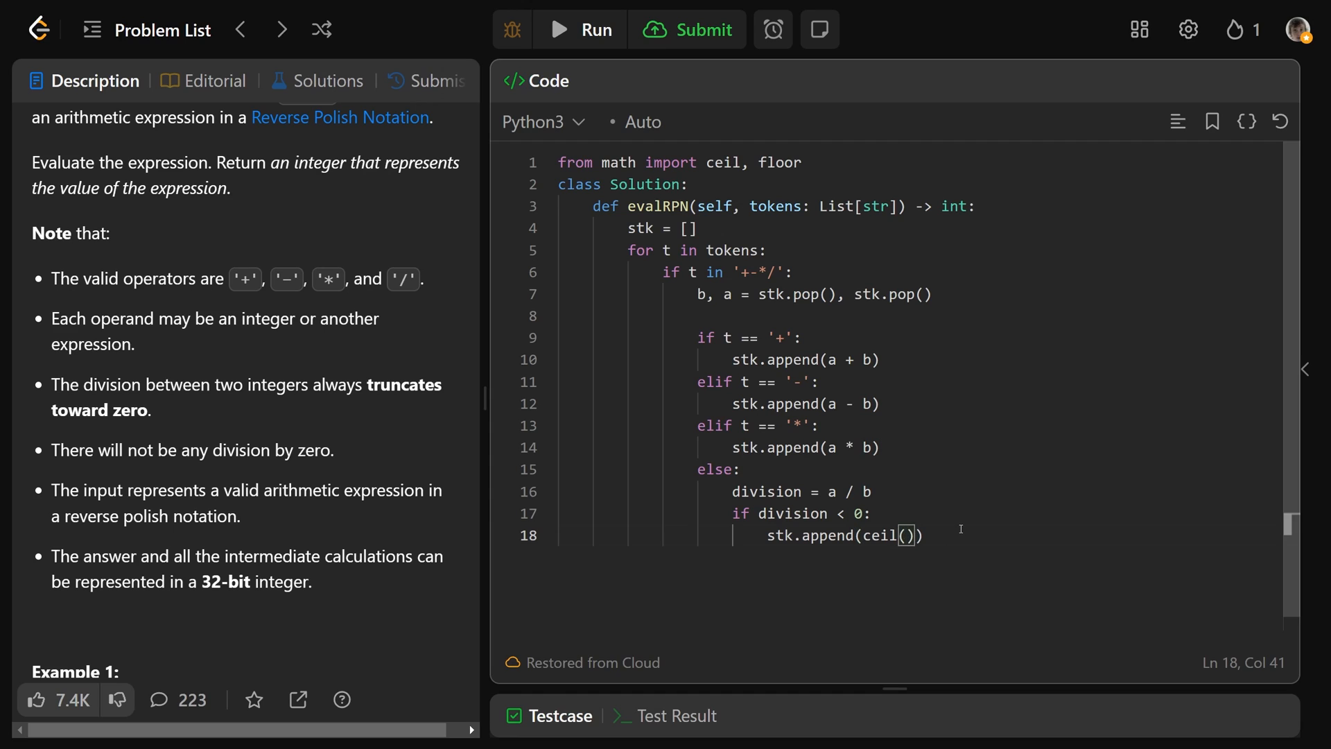
type("division")
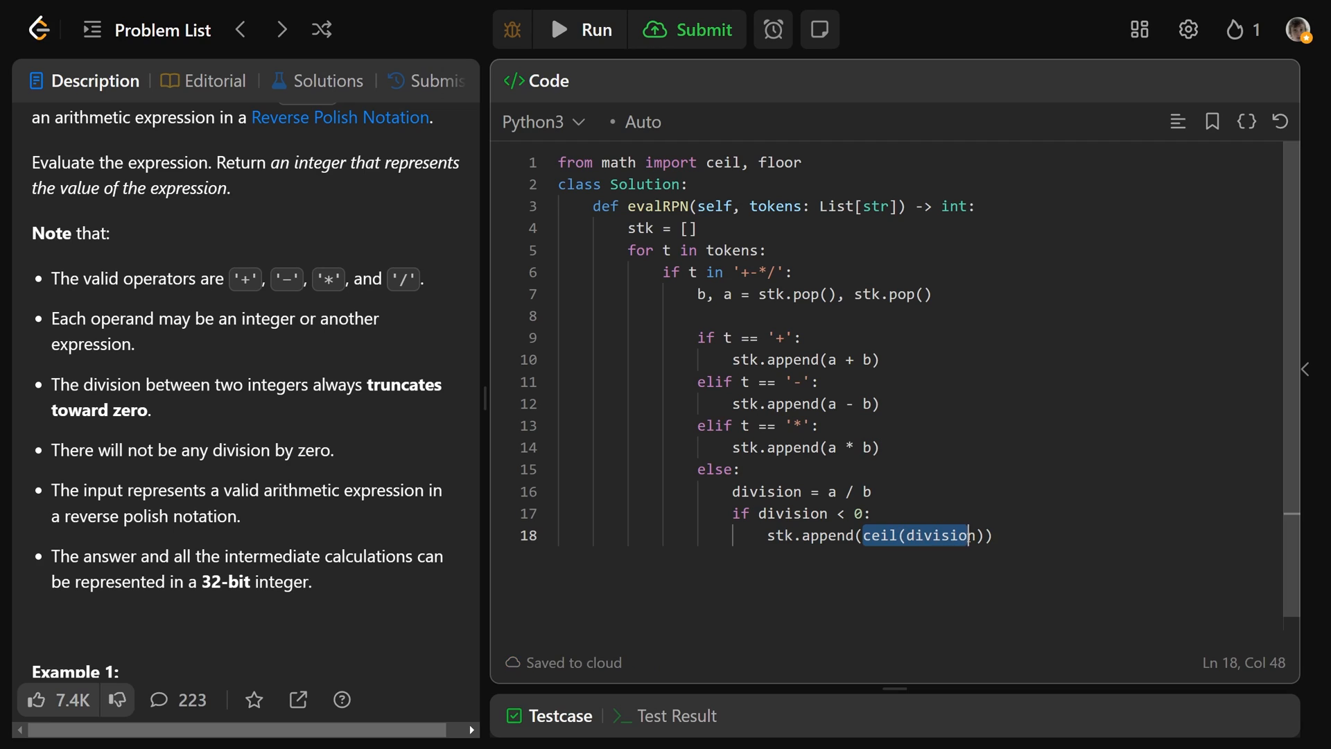
Add an else branch appending floor(division) for non-negative results
key("enter")
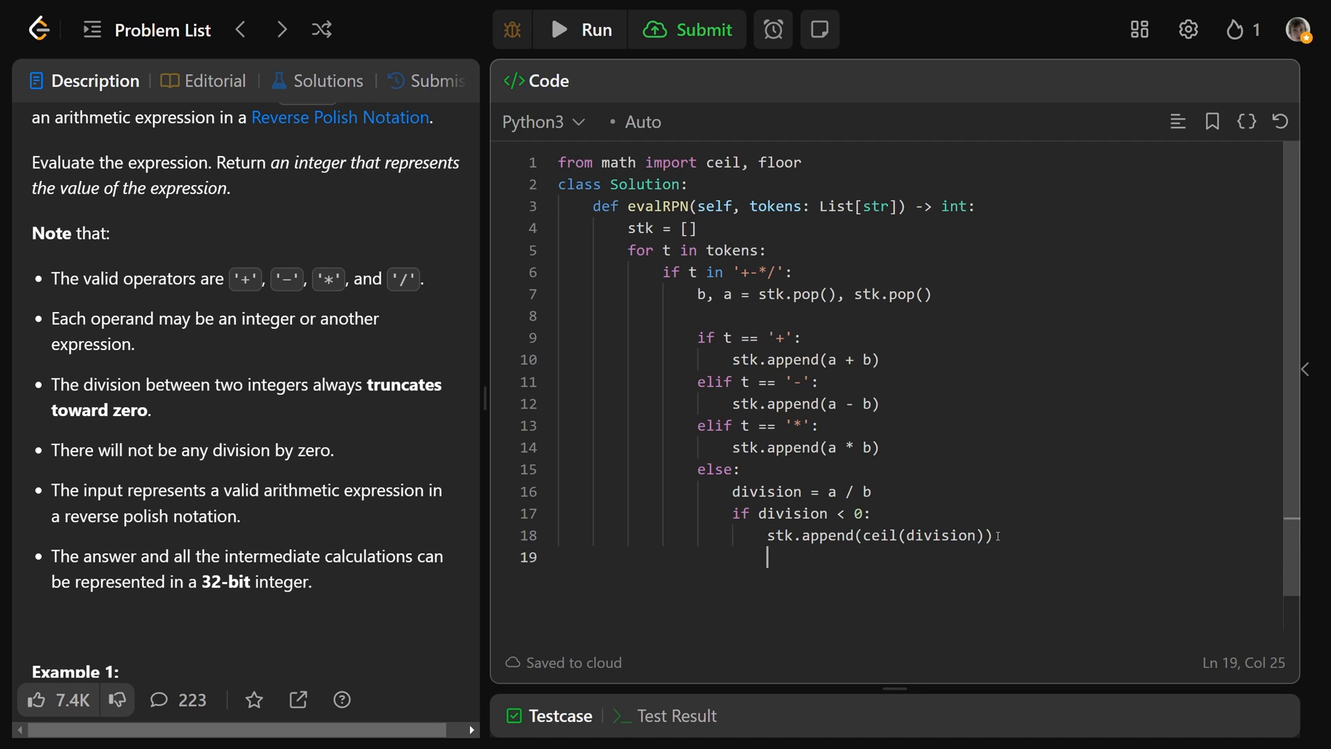
type("else:")
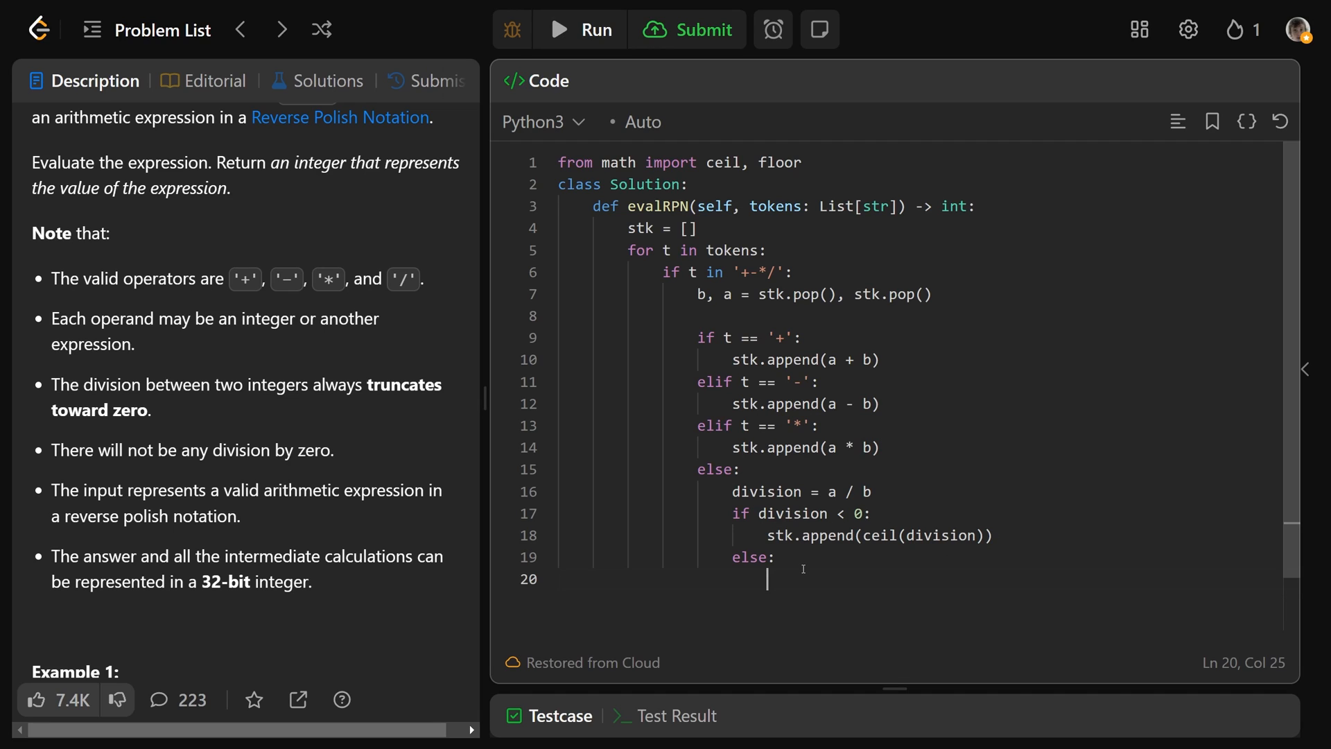
type("stk.append(floor(division")
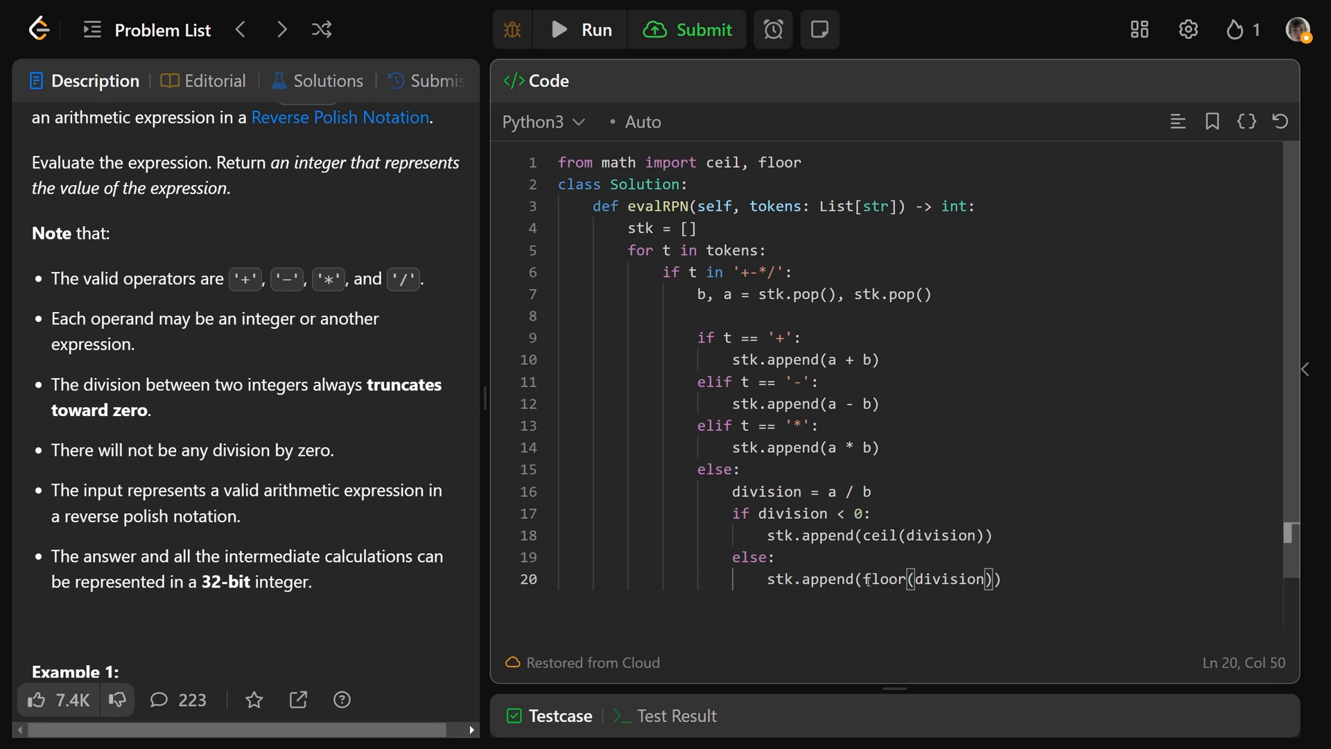
double_click(883, 579)
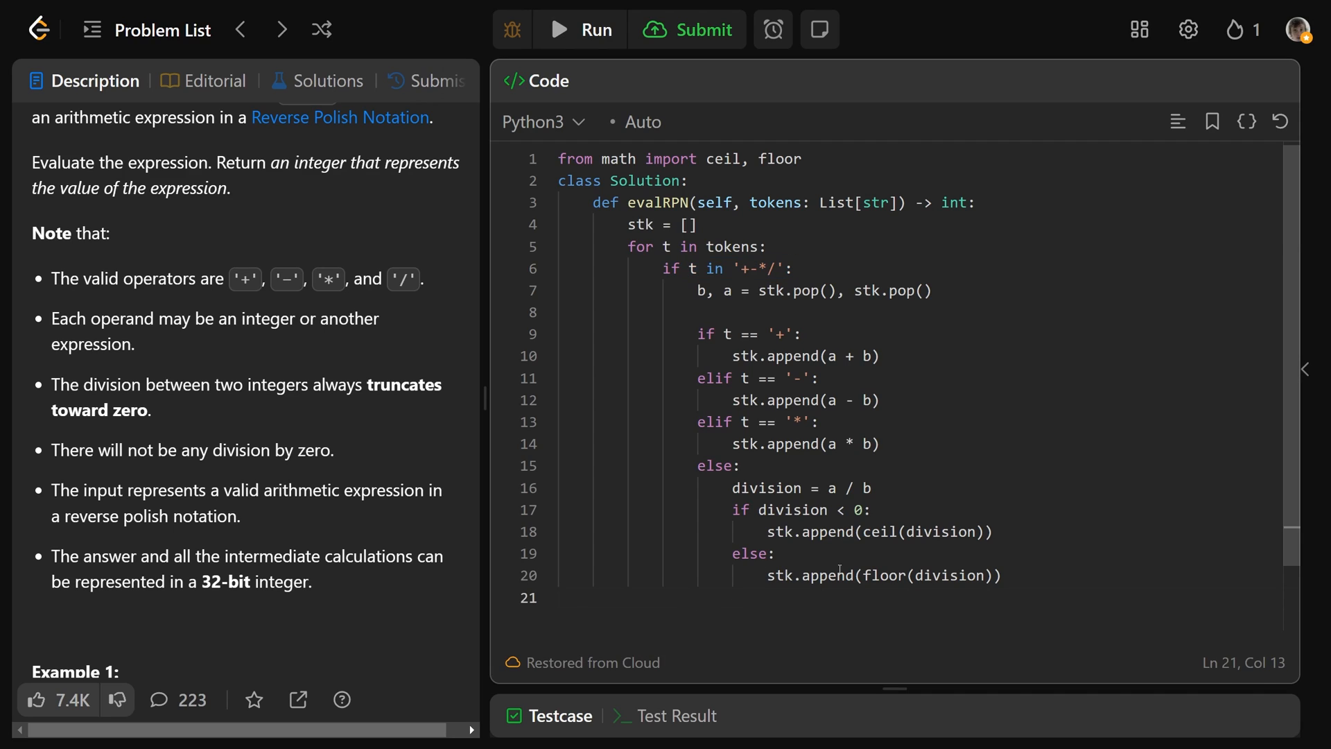
Add the else branch appending int(t) to stk, then return stk[0] after the loop
type("else:")
type("stk.append(int(t))")
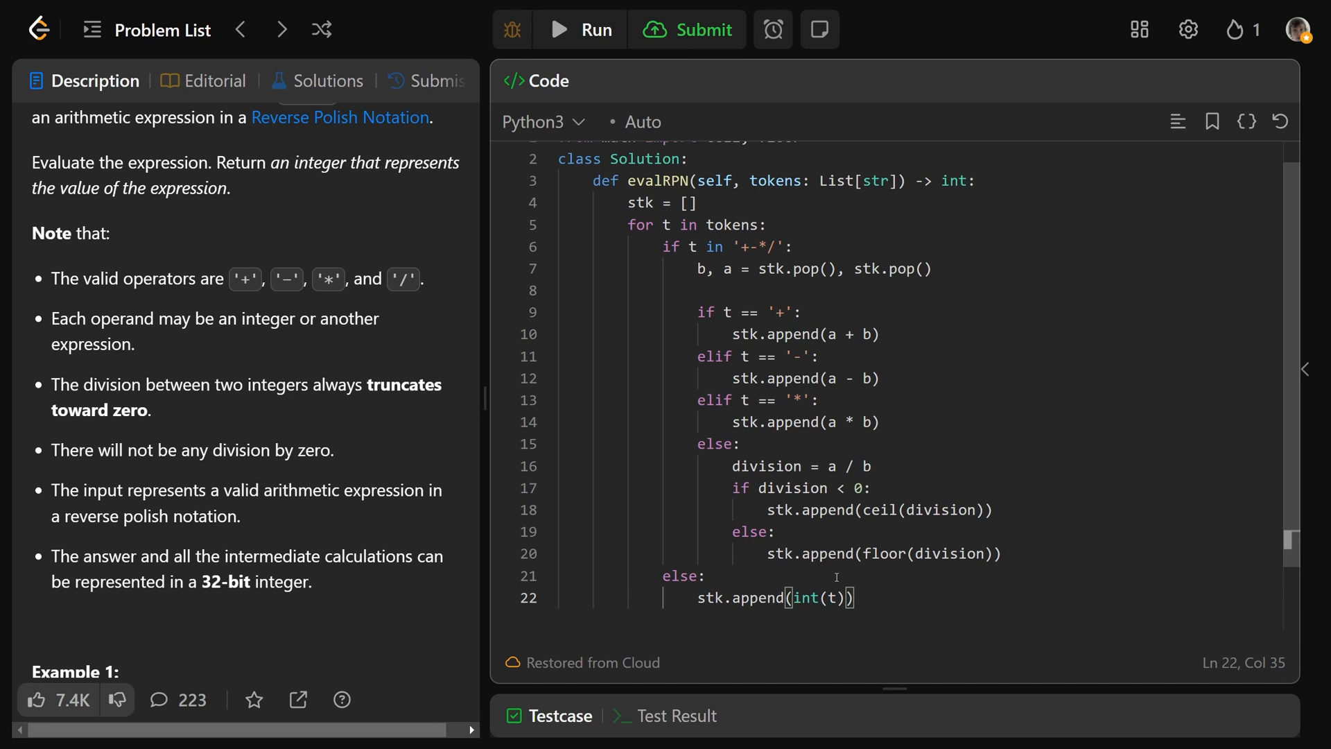
key("enter")
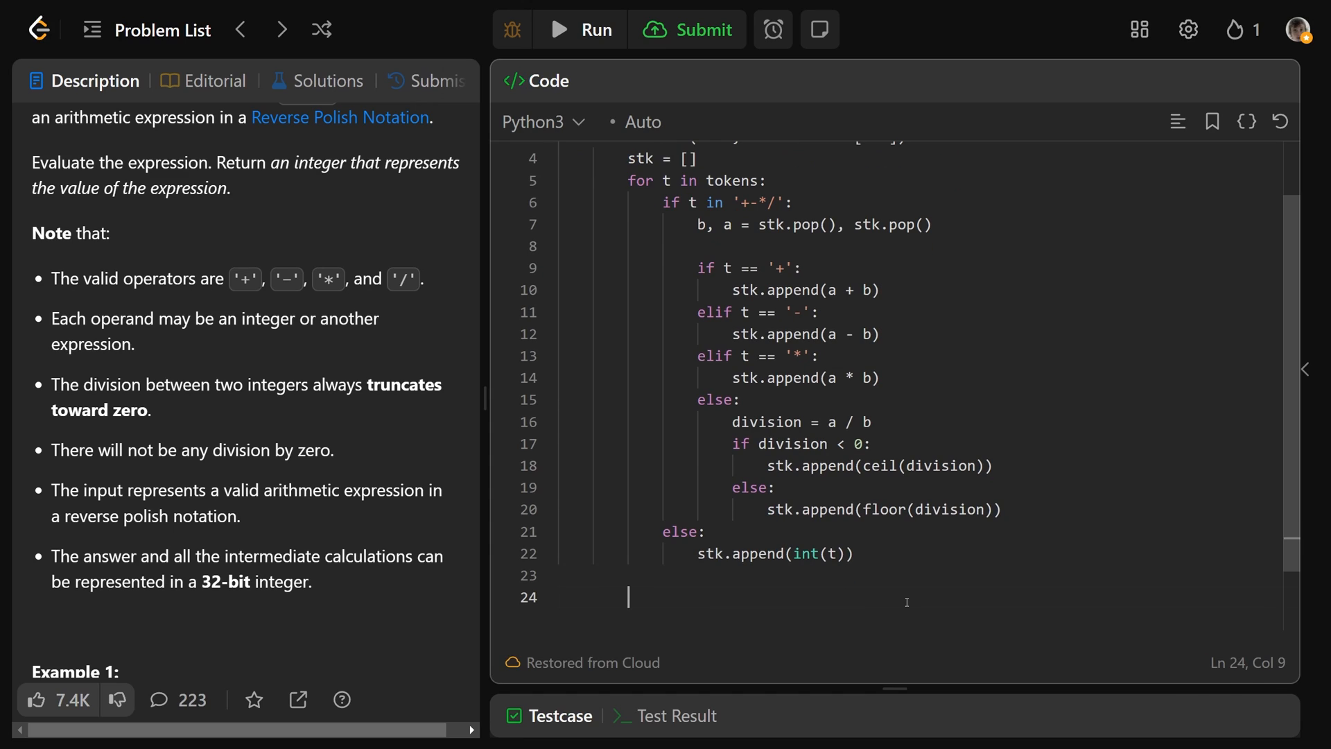
type("return")
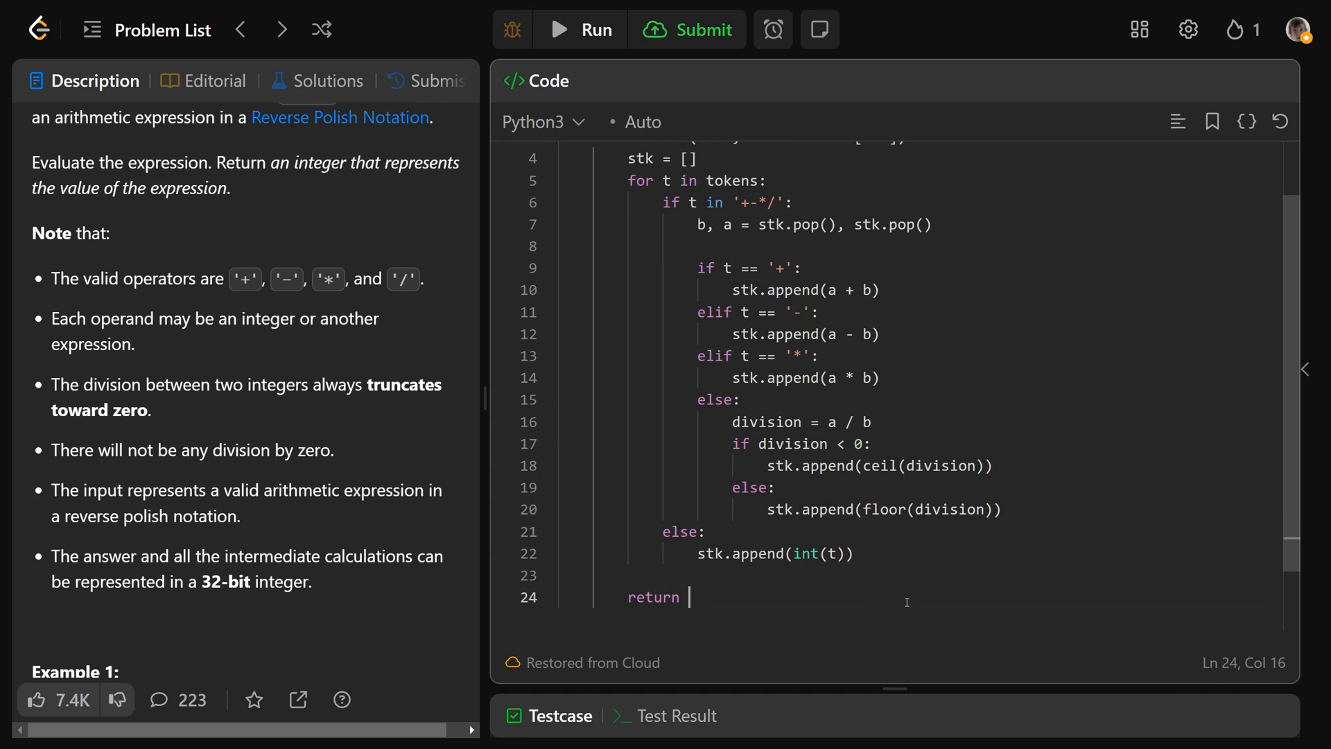
type("stk")
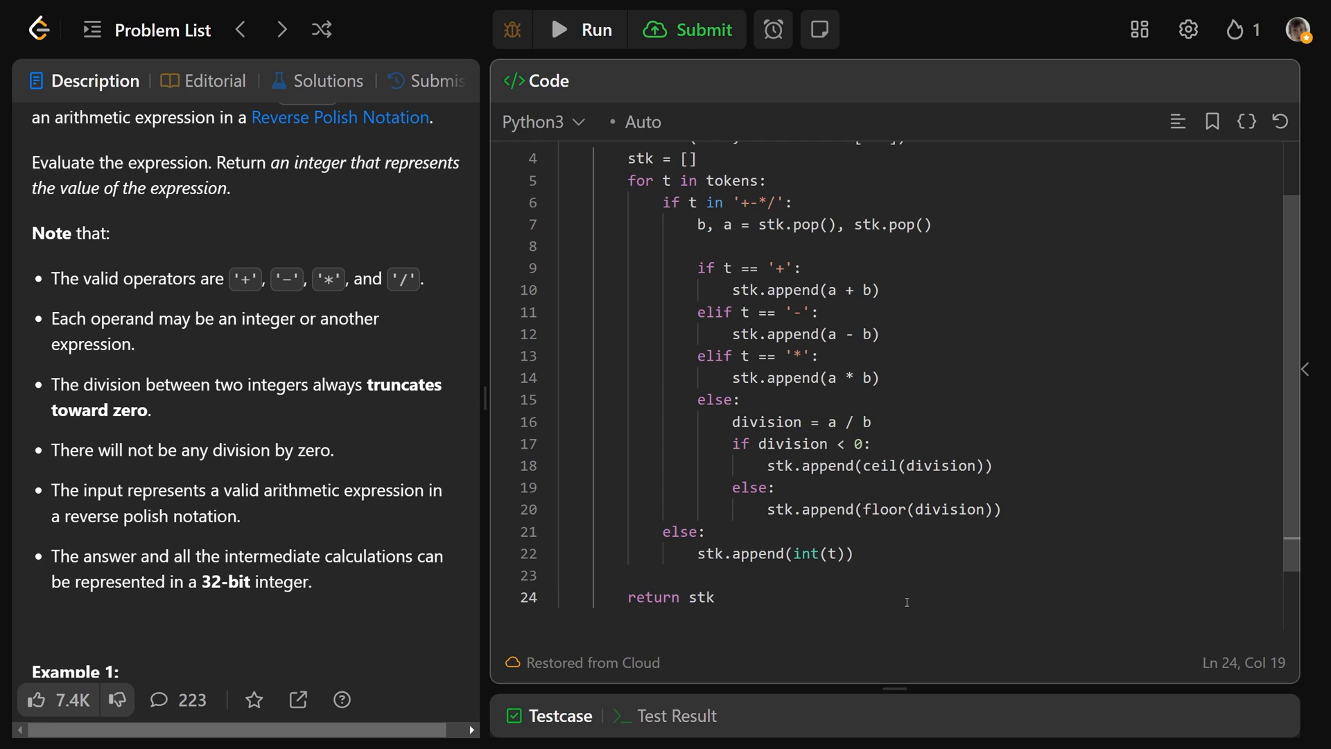
type("[0]")
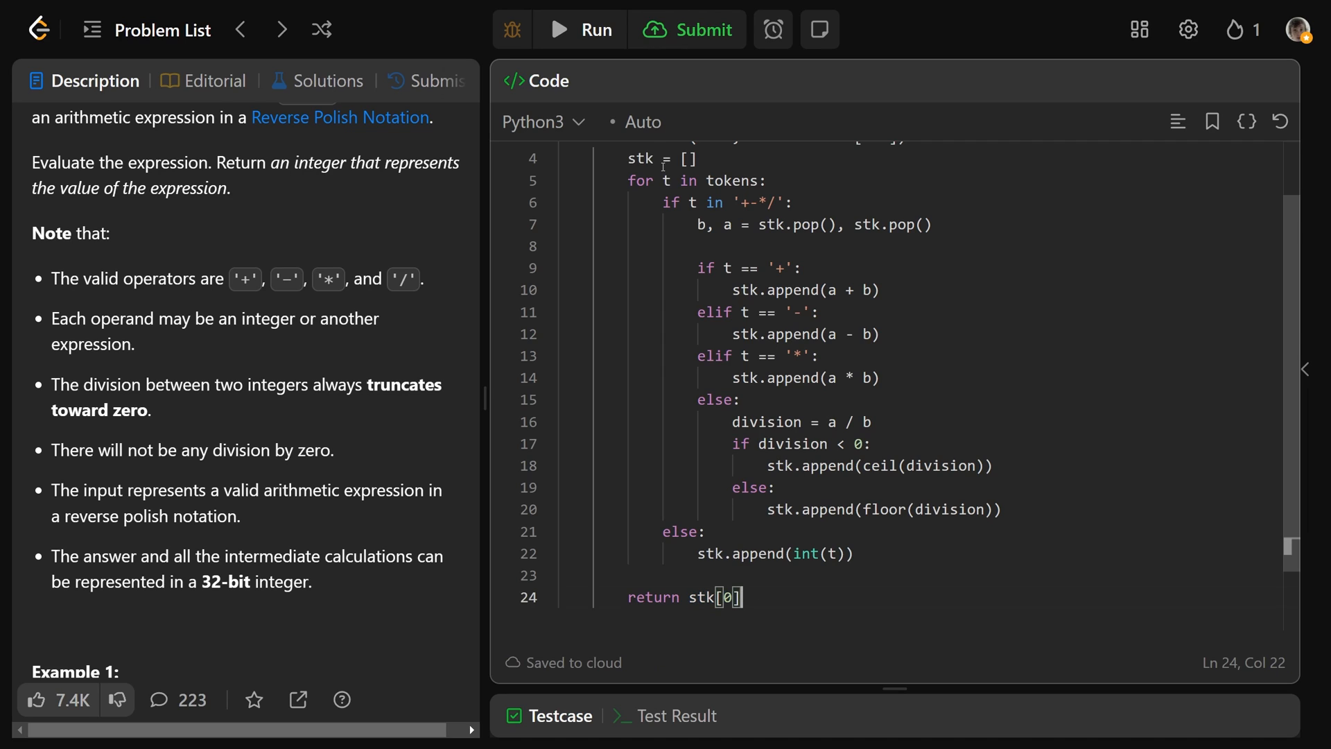
left_click(581, 30)
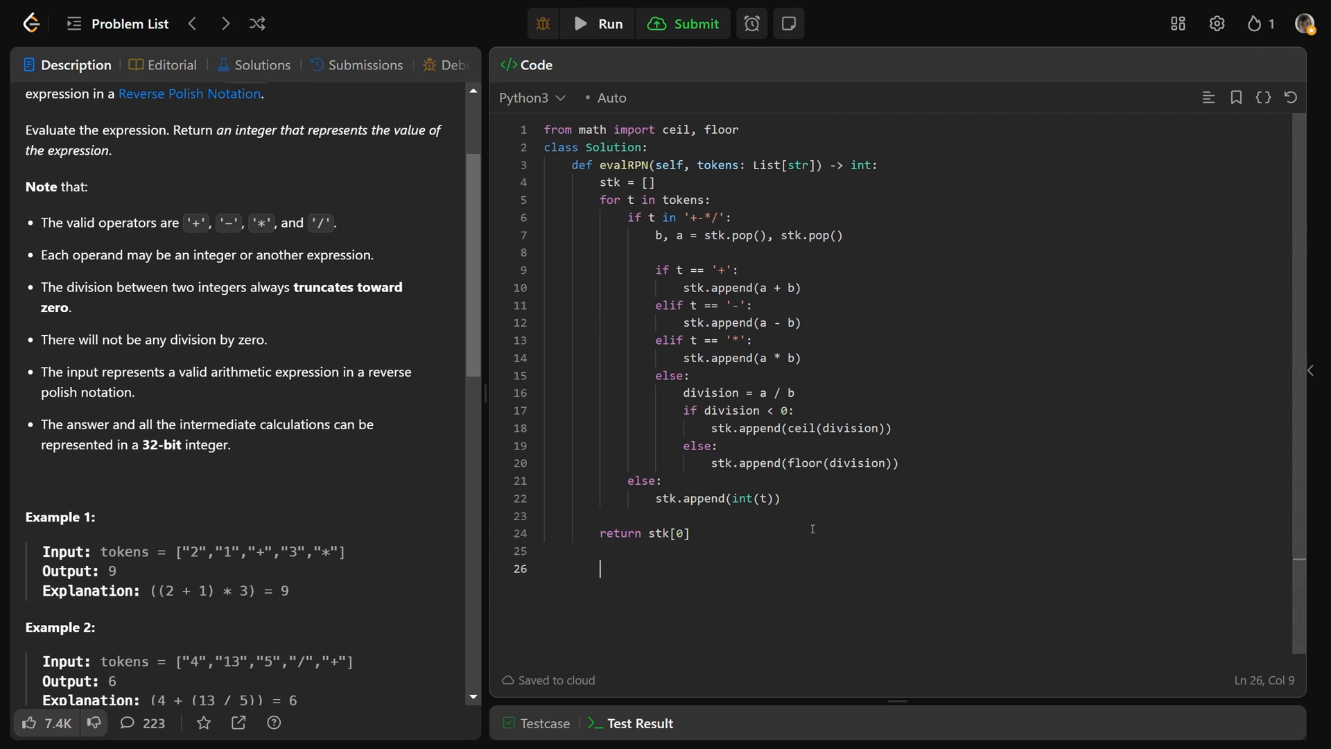
Add the '# Time: O(n)' complexity comment below the return
type("# Time:")
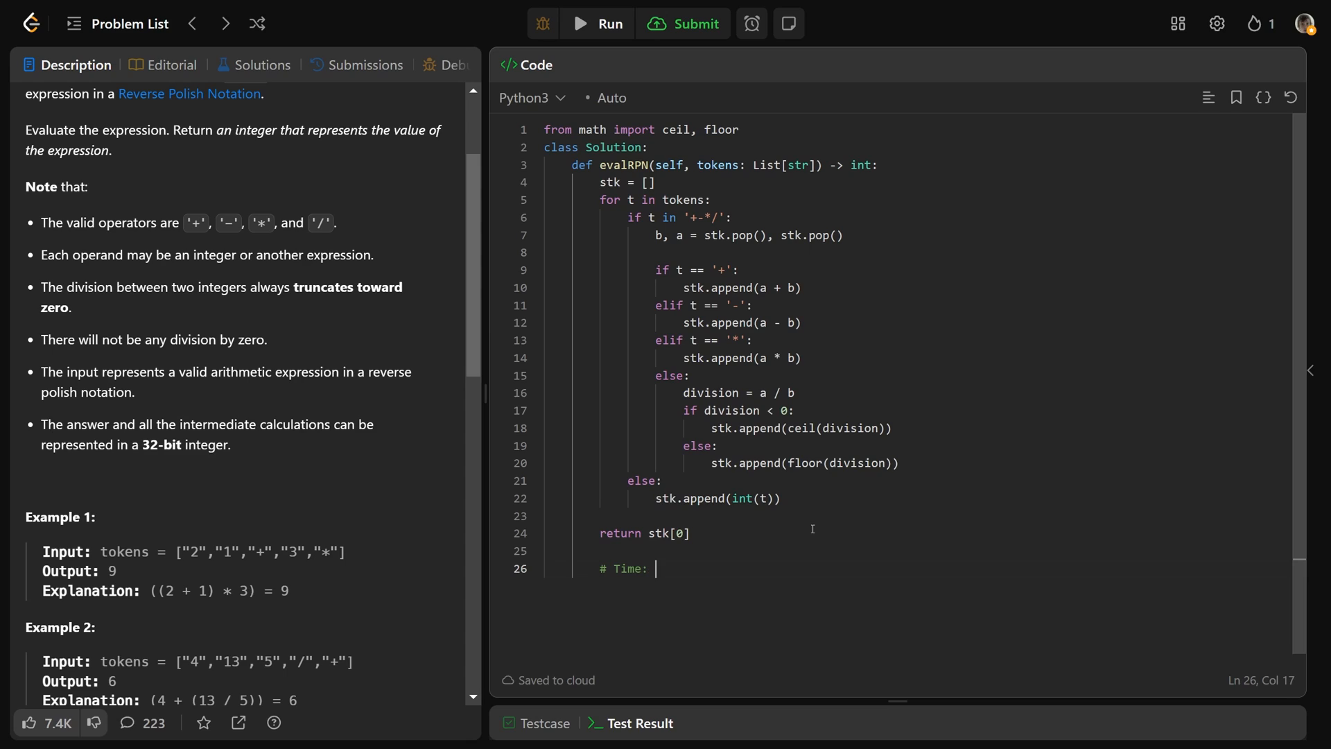
type("O(n")
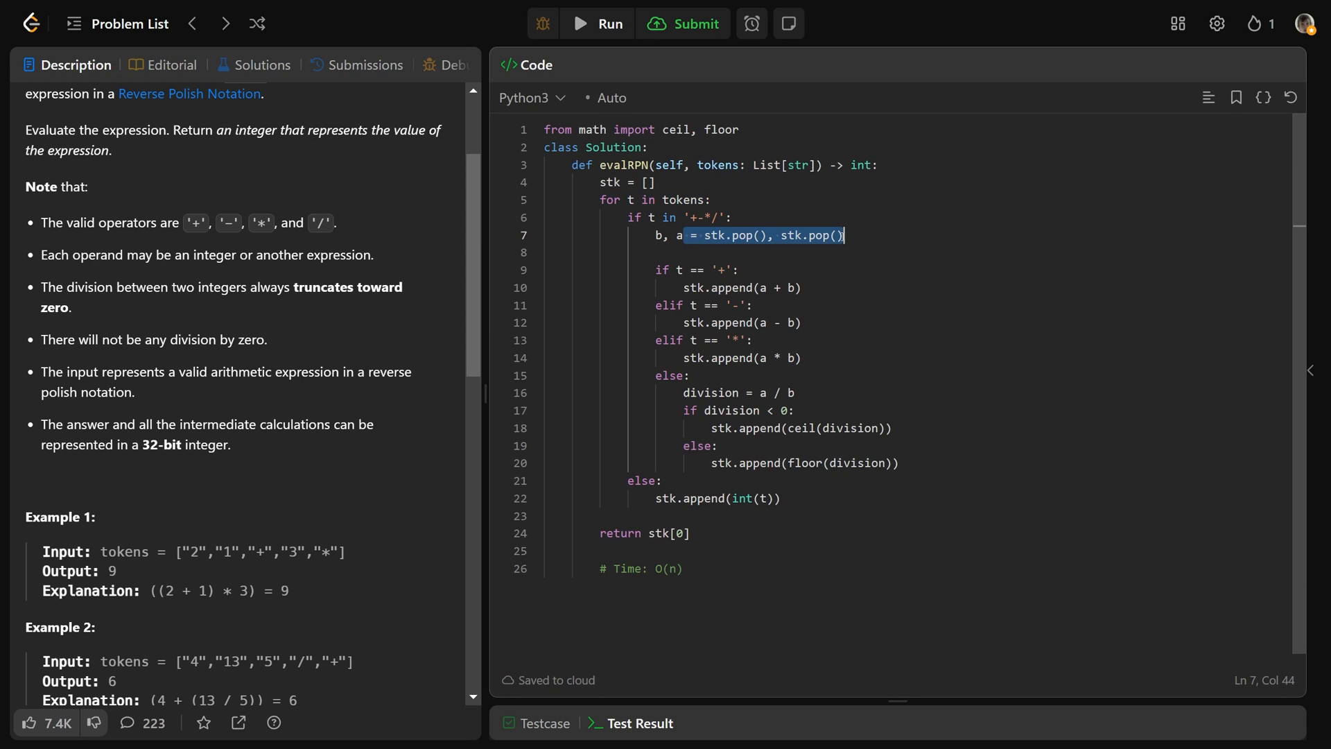
mouse_move(656, 279)
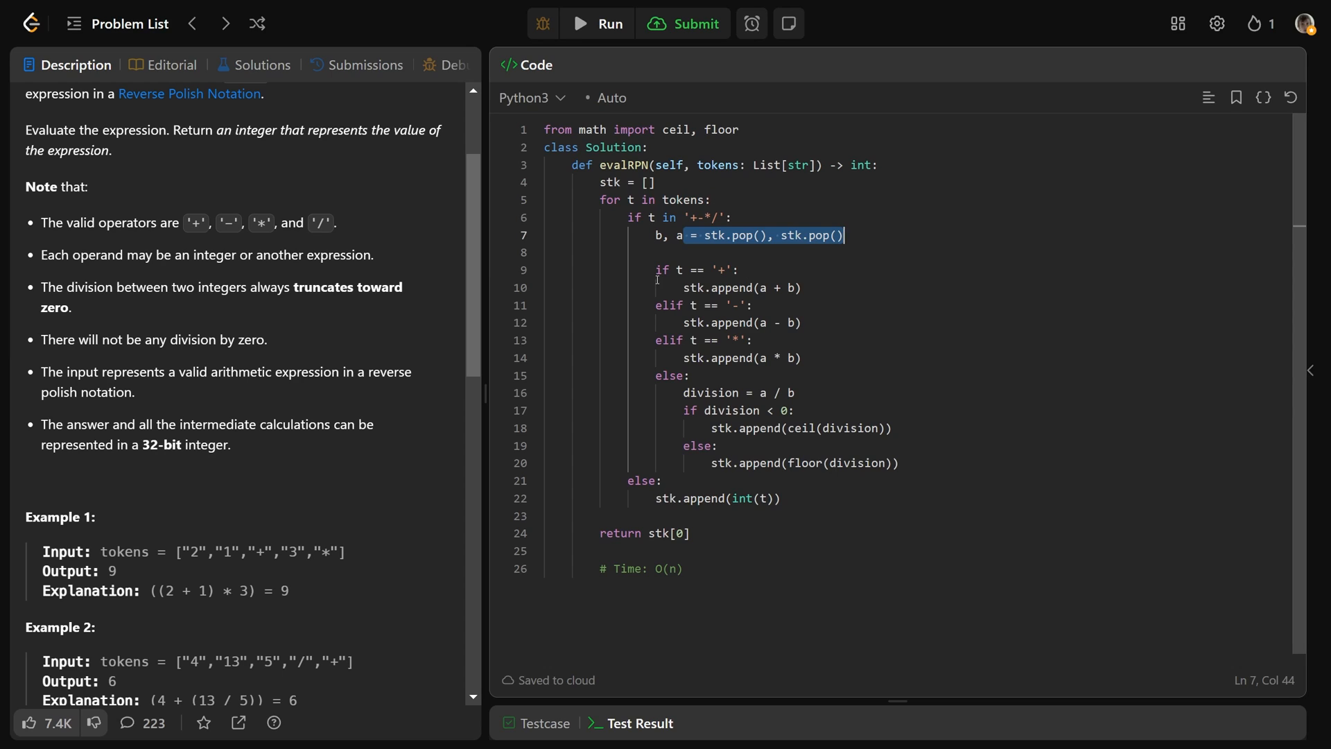
left_click(750, 305)
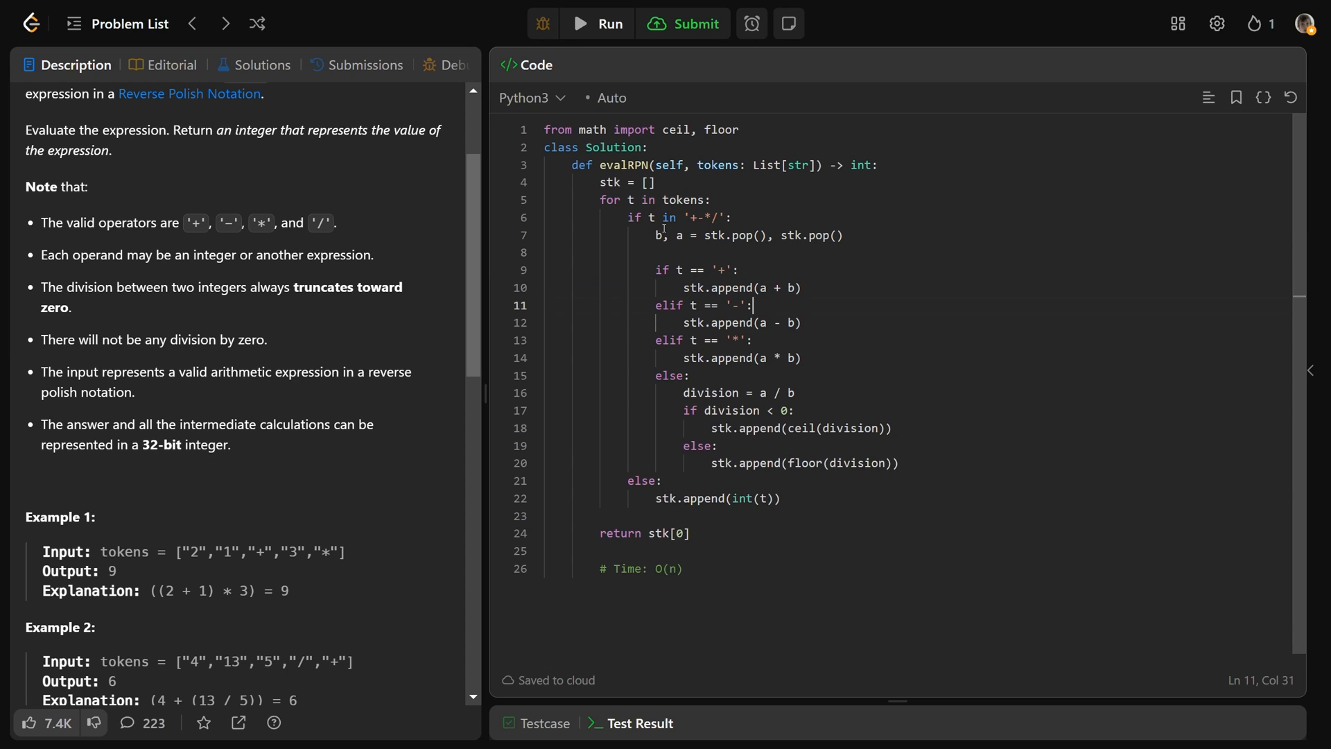
left_click(715, 445)
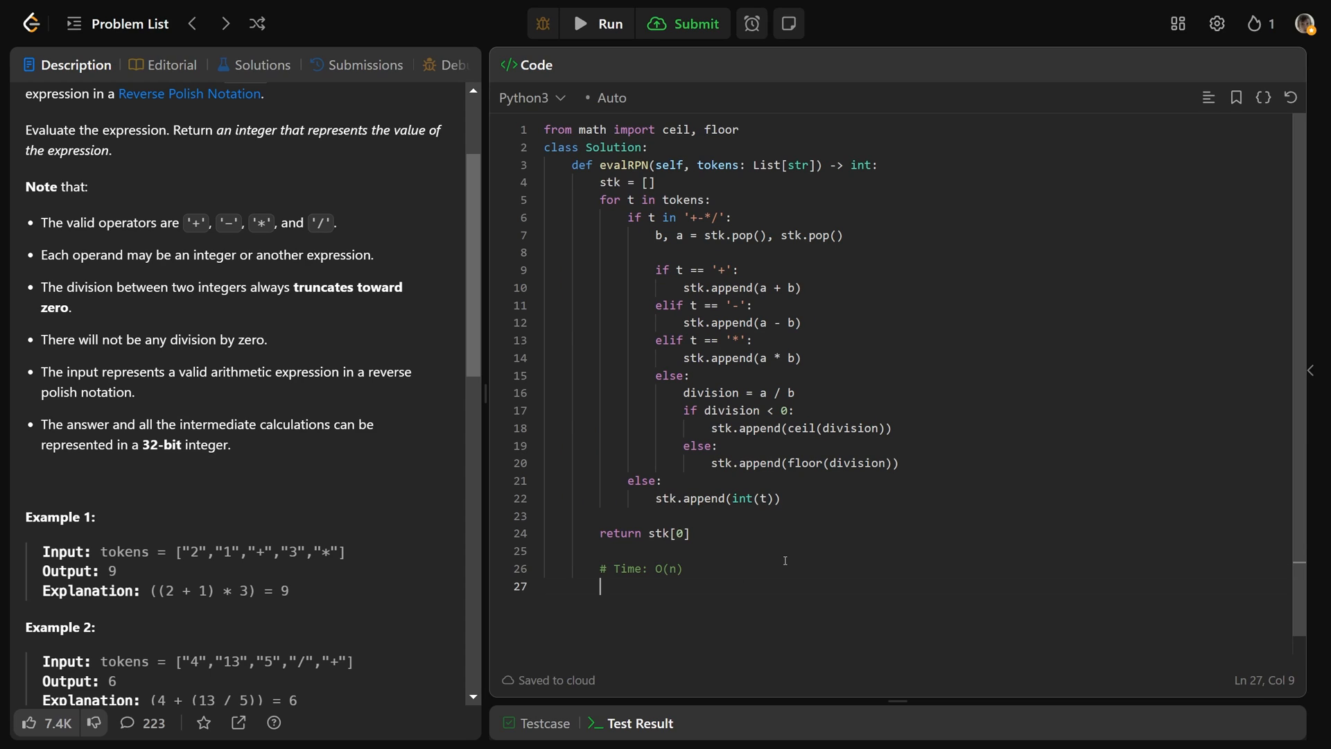
Add the '# Space: O(n)' complexity comment on the next line
type("# Spa")
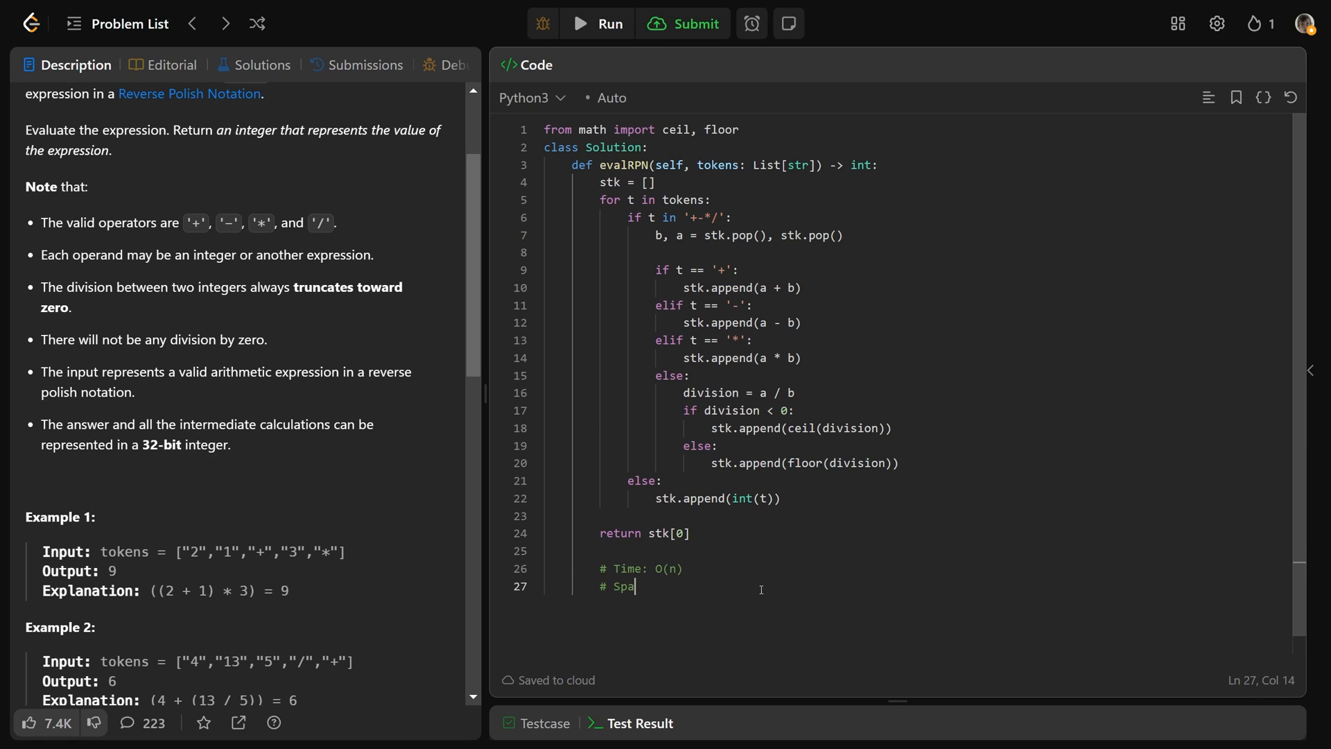
type("ce:")
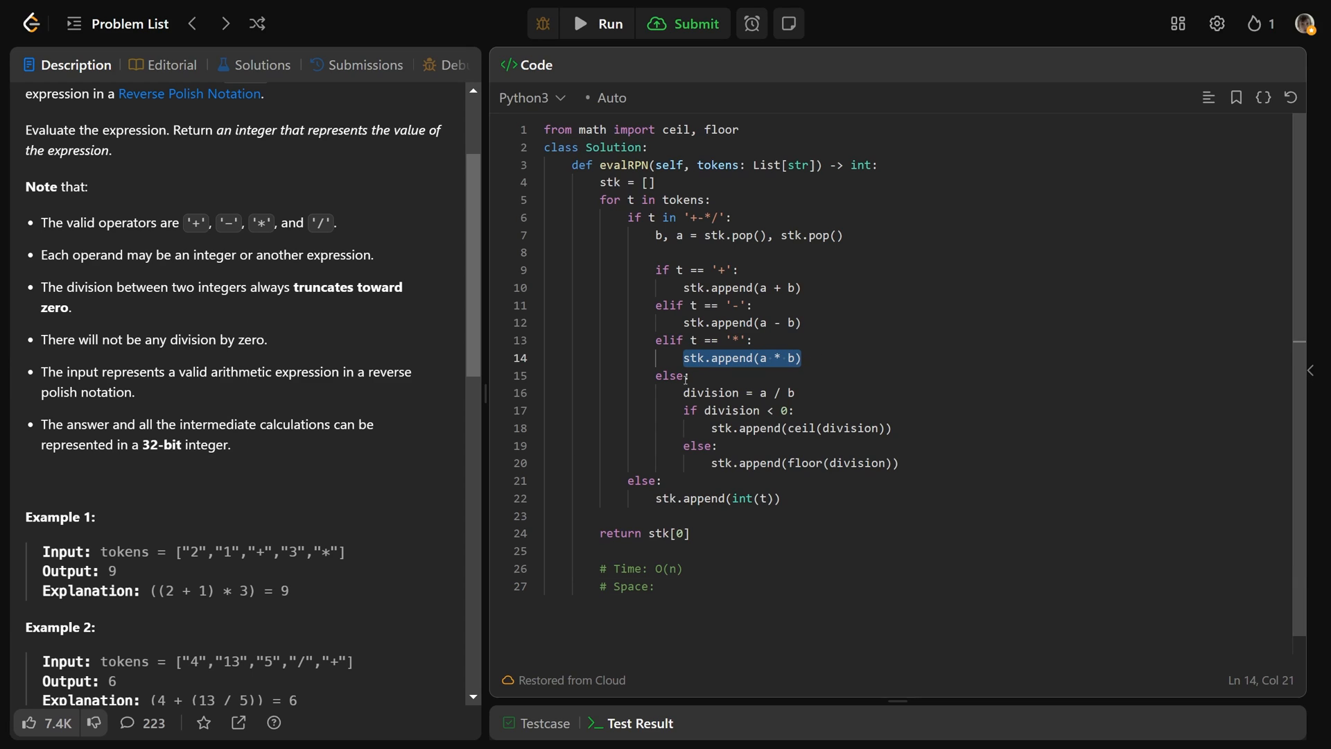
scroll("down", 3)
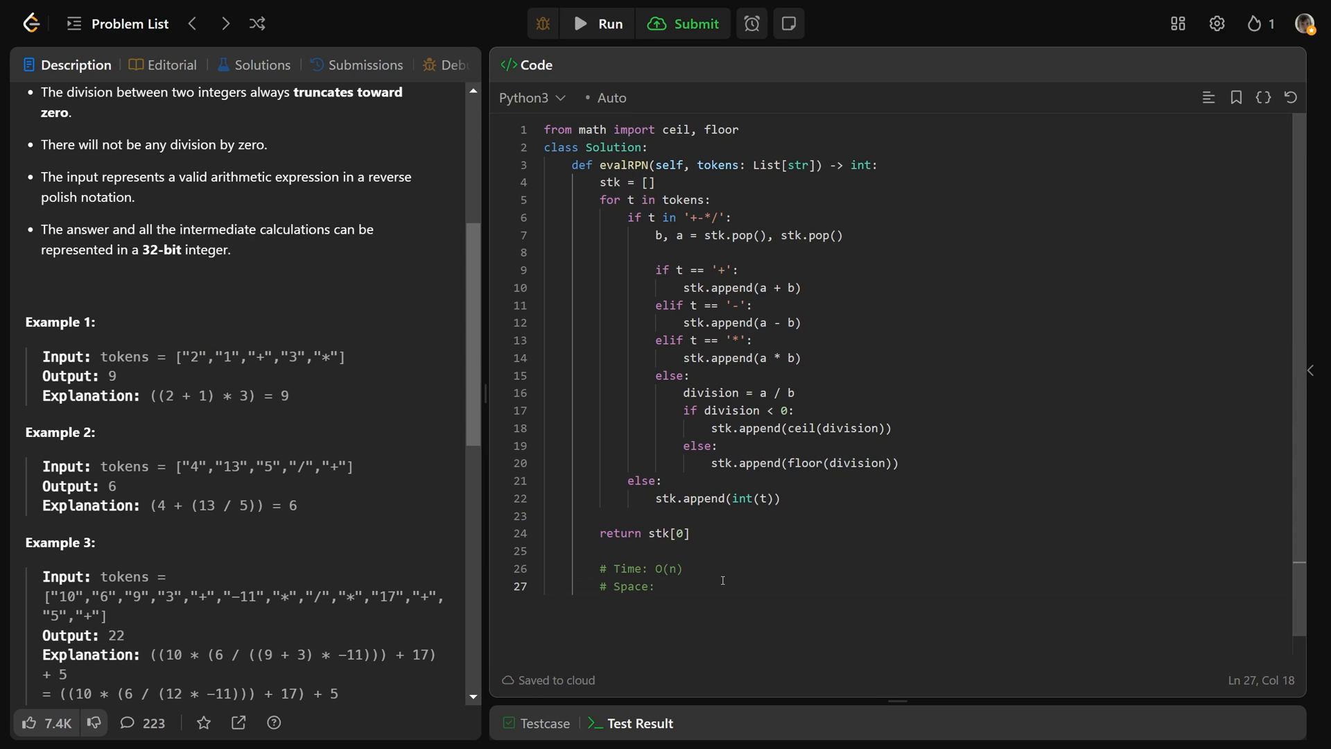
type("O(n)")
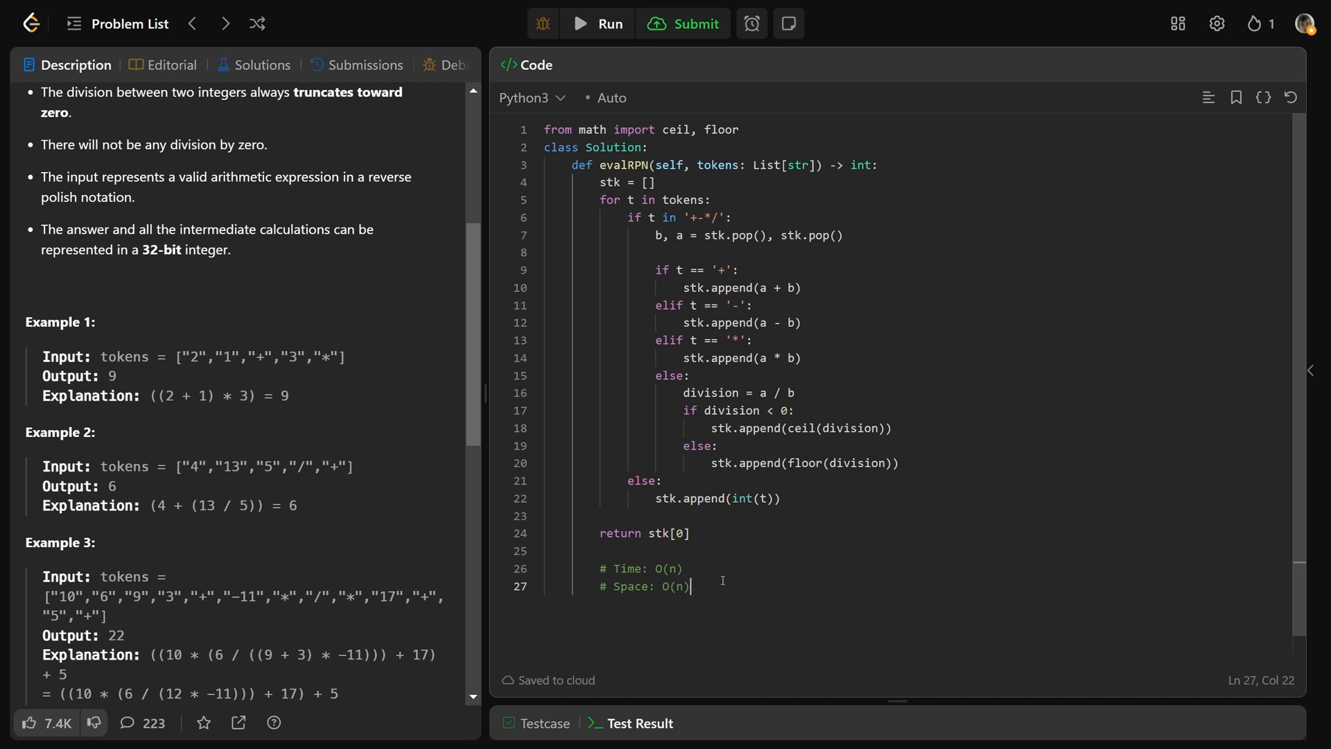